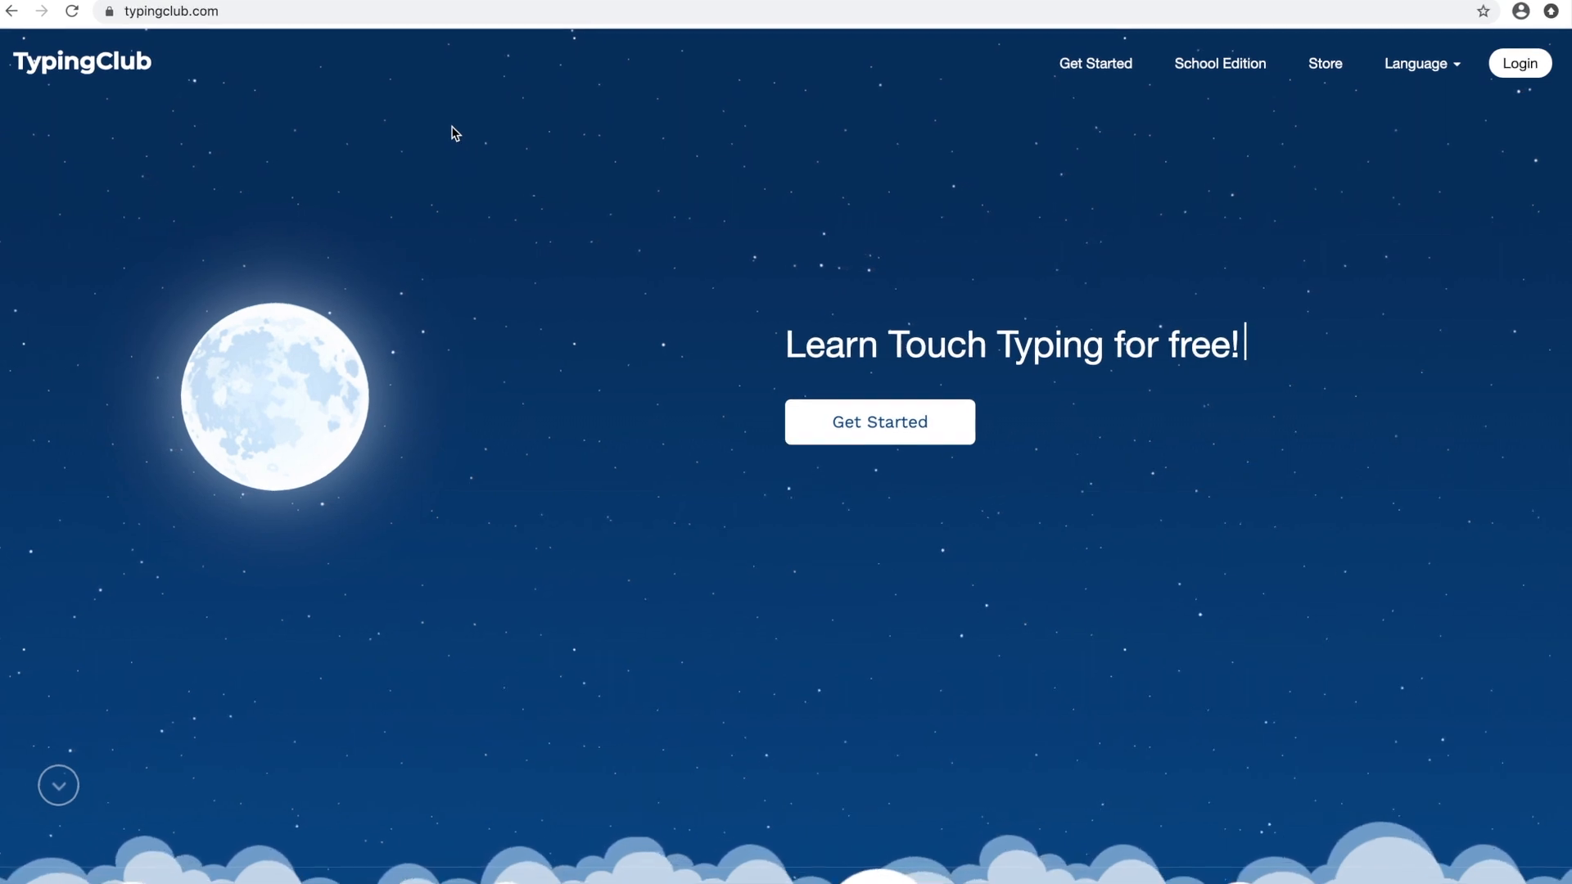
Go to the School Edition sign-up page from the TypingClub homepage navigation
scroll(down, 3)
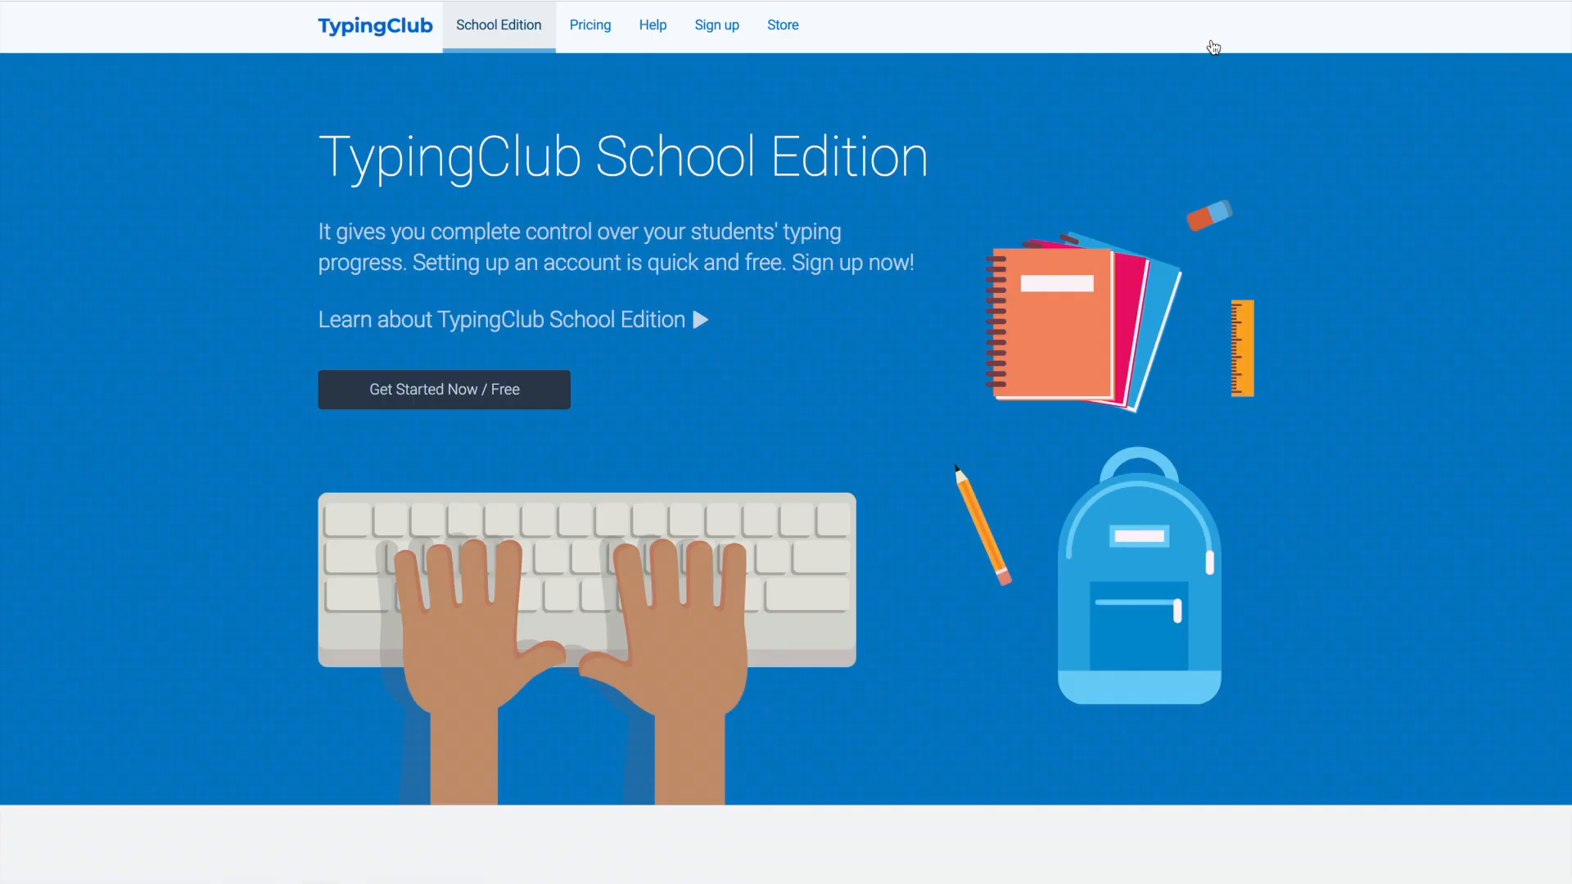
mouse_move(715, 25)
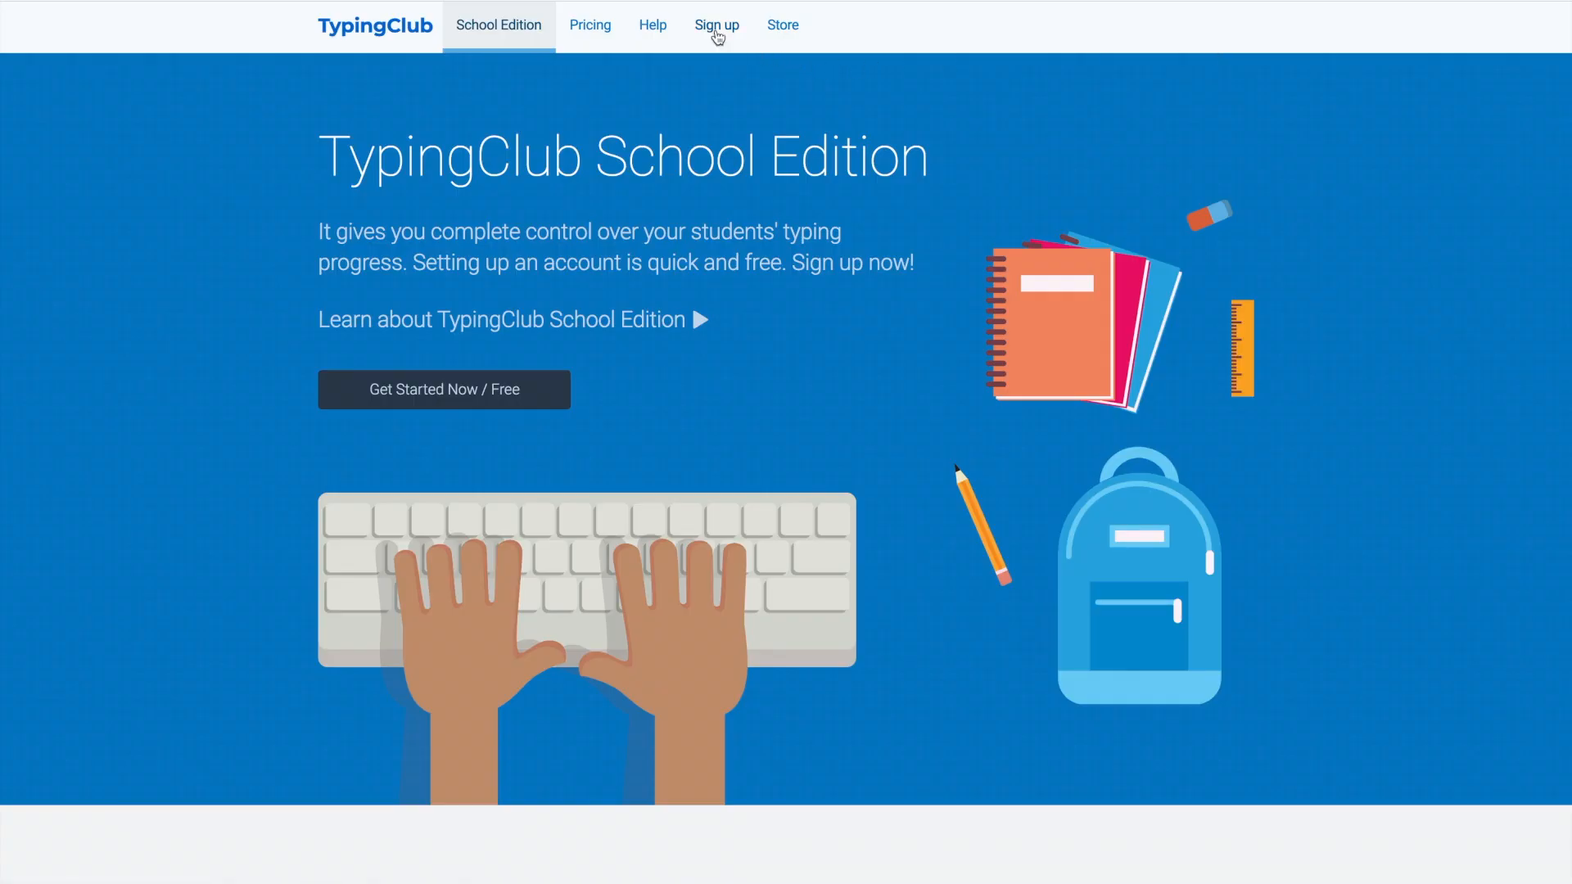
click(715, 24)
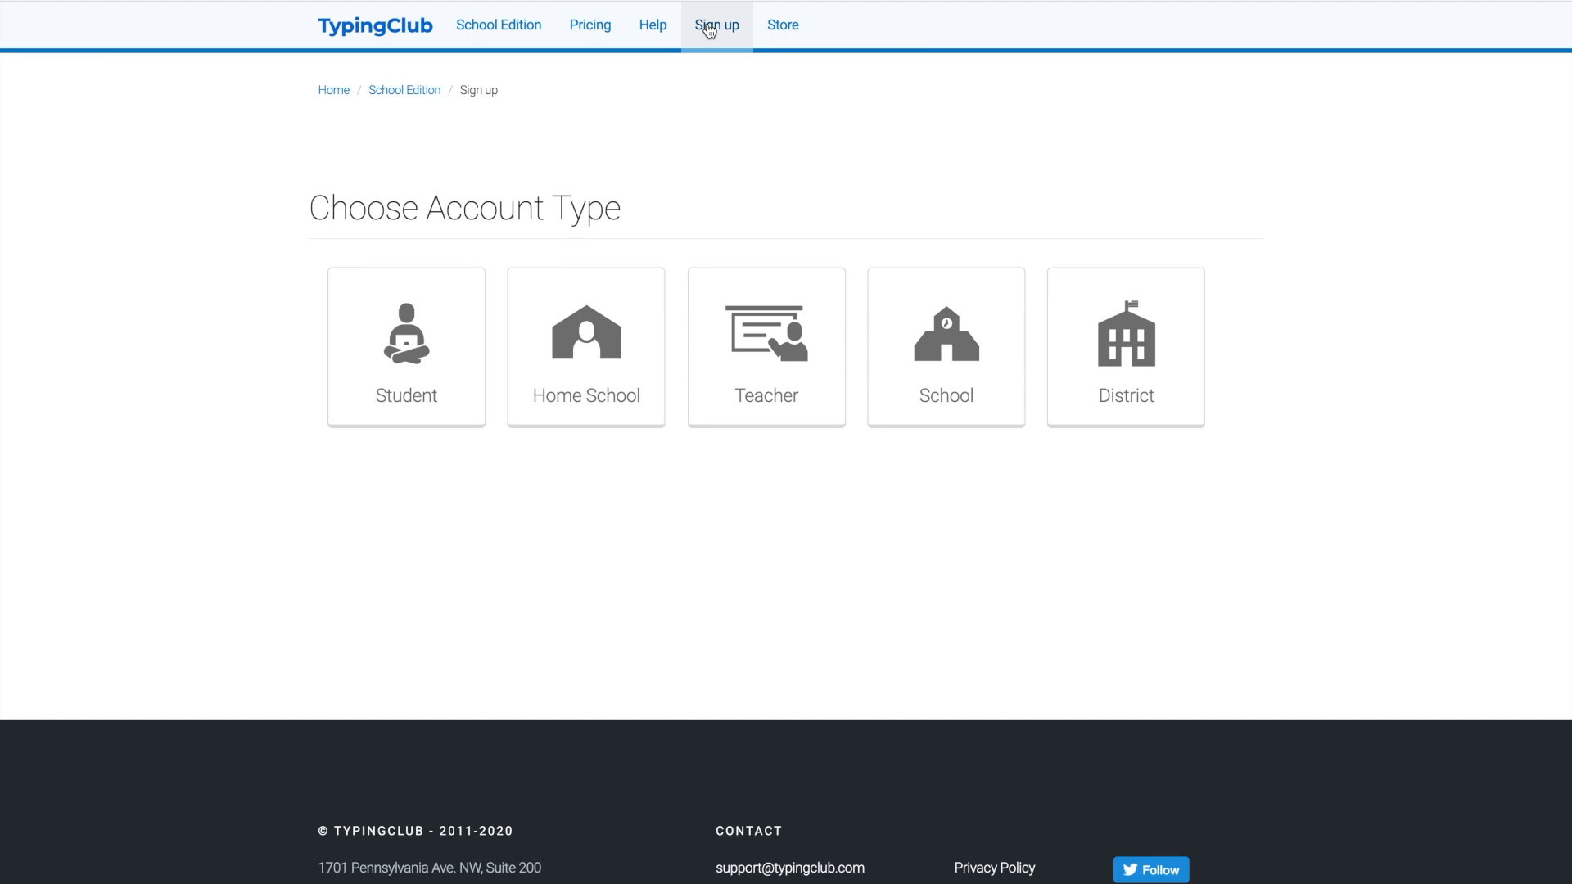
mouse_move(774, 189)
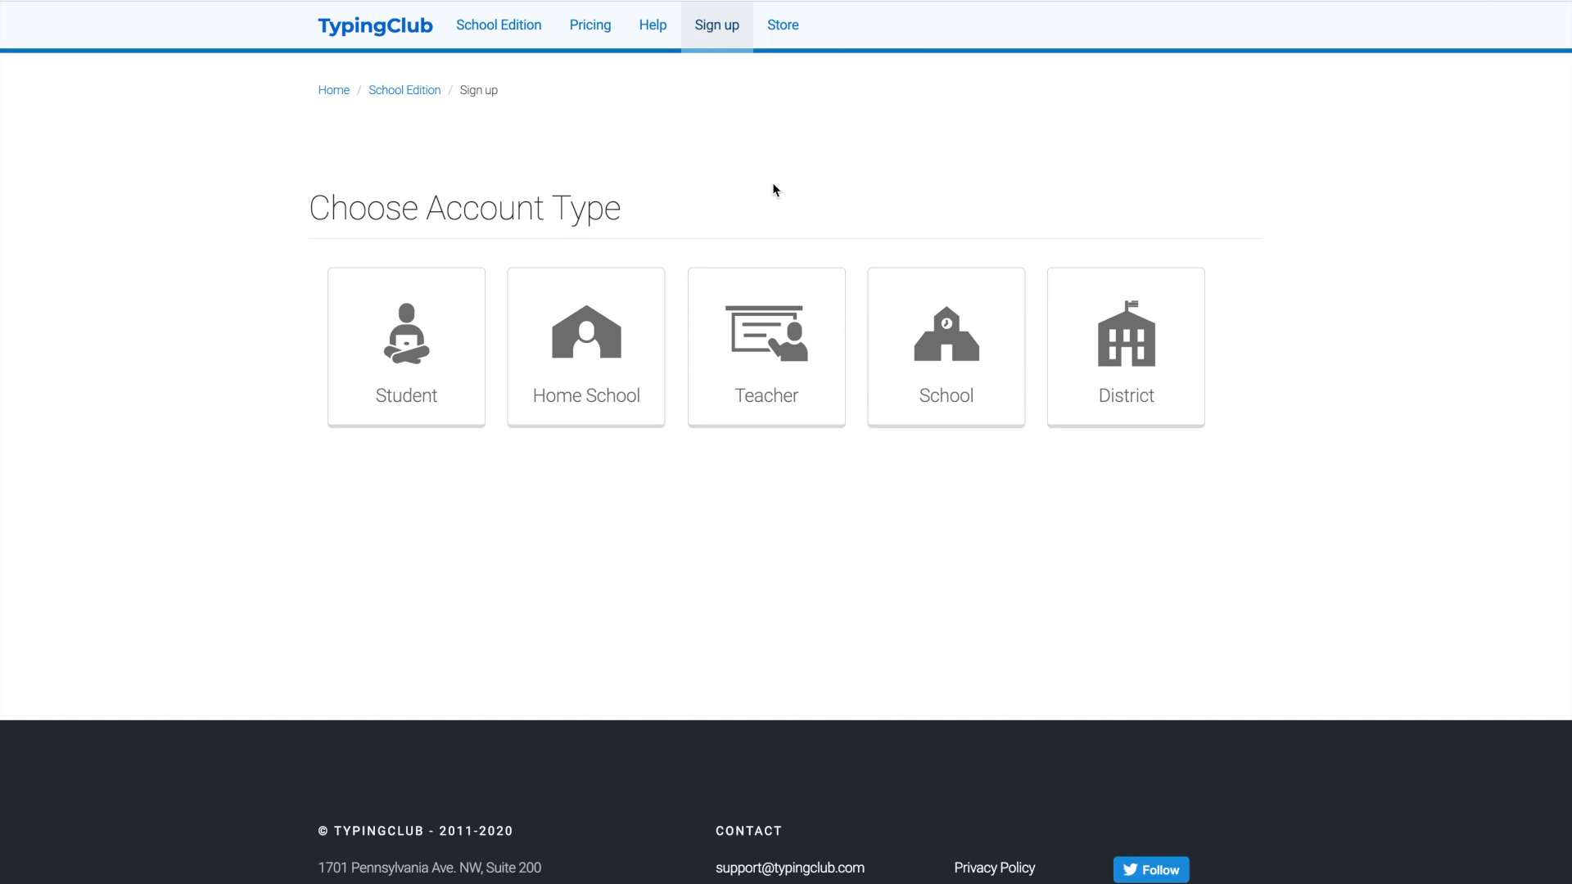
Choose the Teacher account type and enter the school name, address and personal details
click(766, 347)
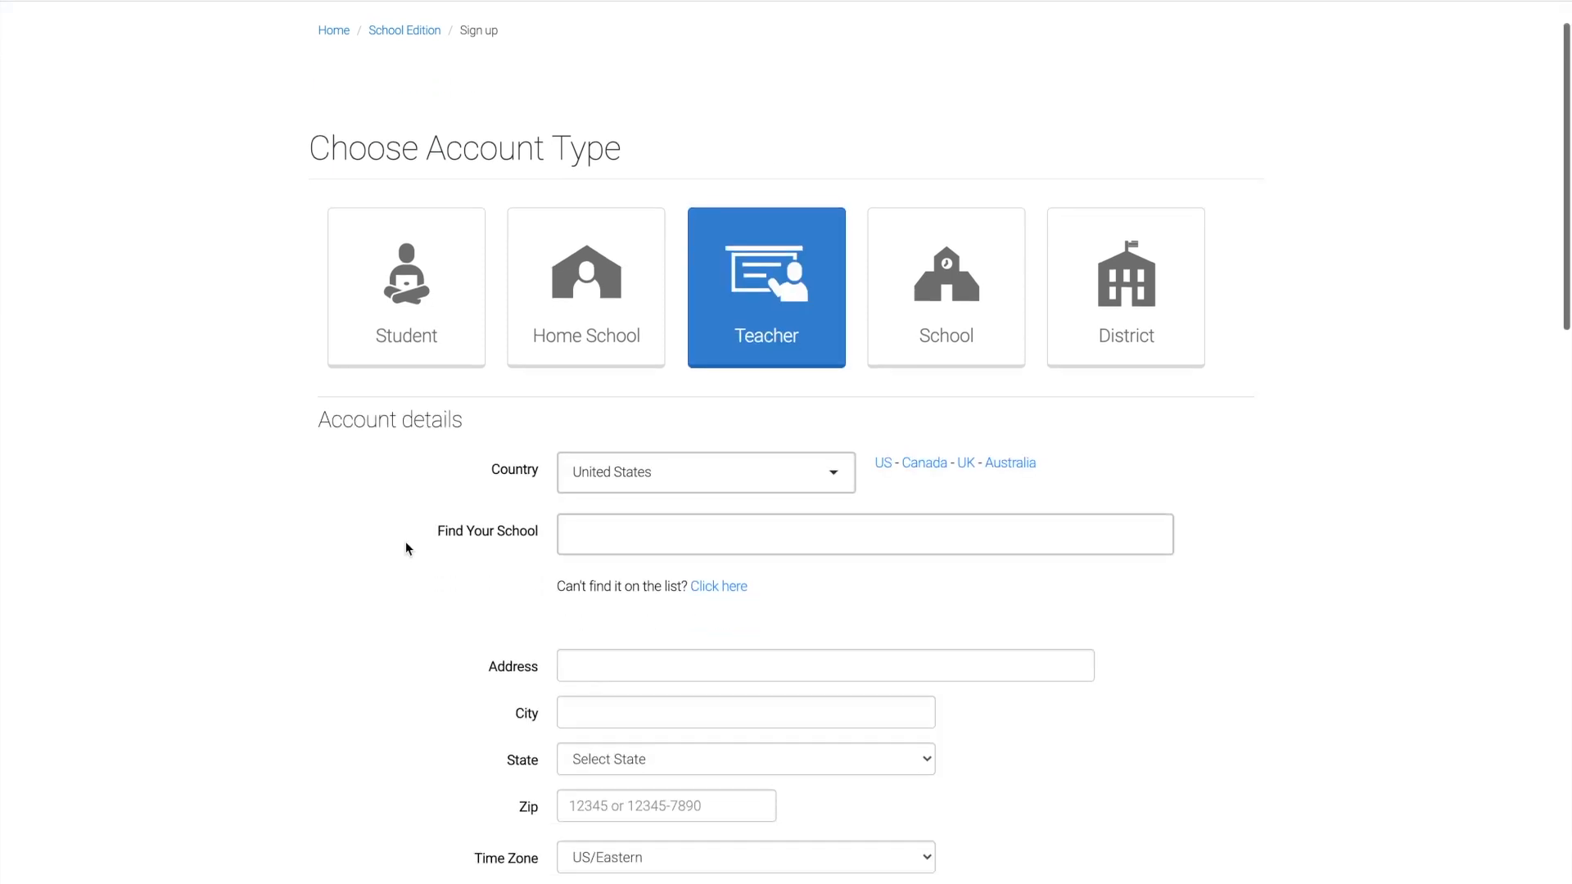
text(mo)
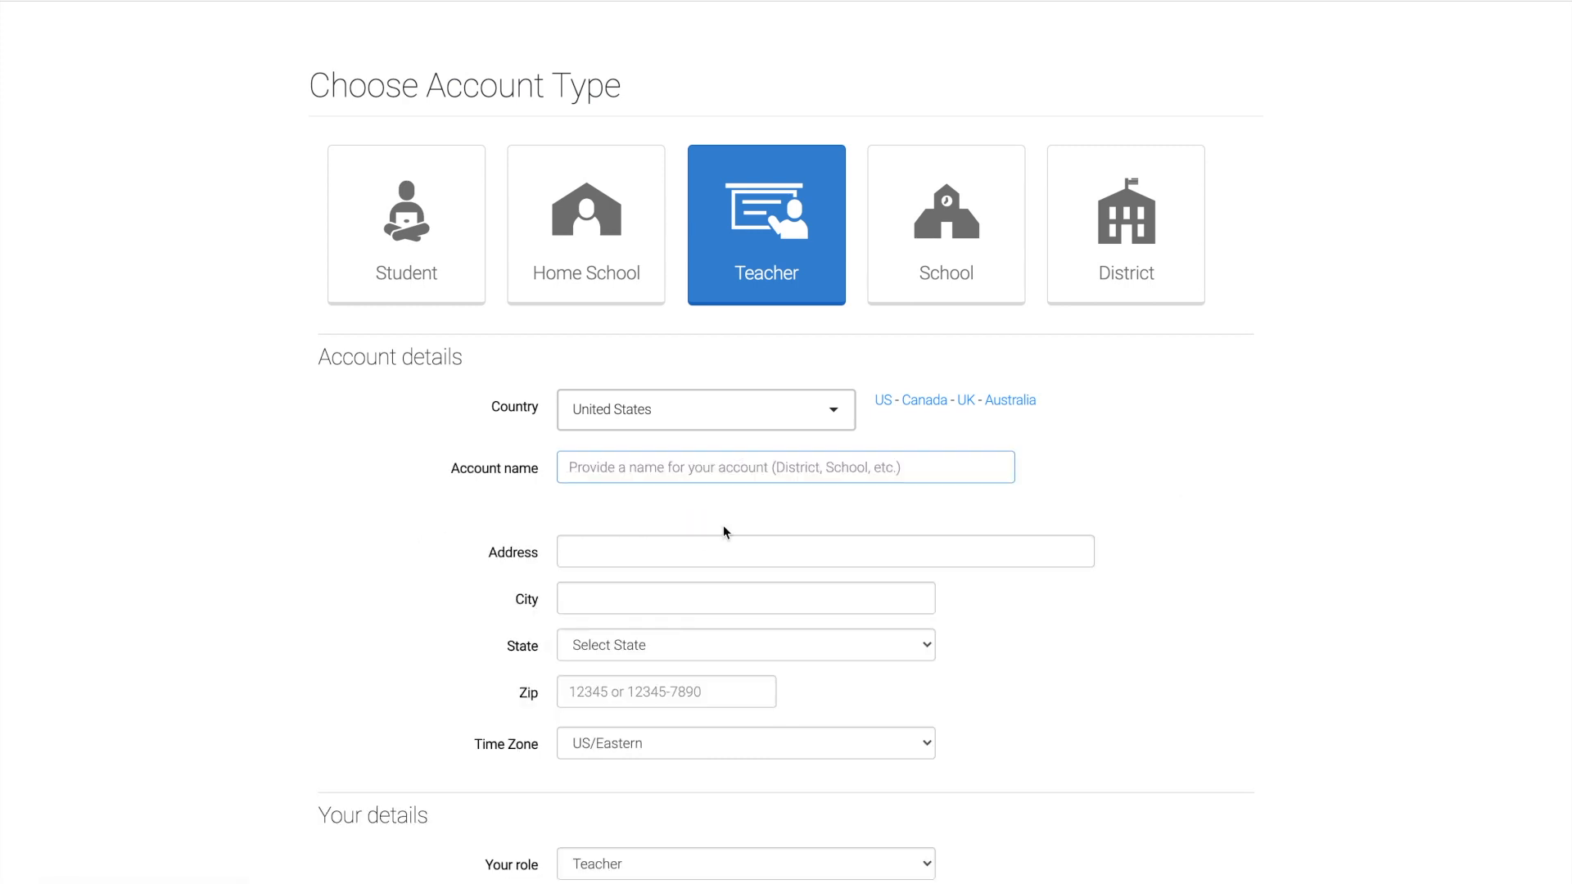
text(1111 Sc)
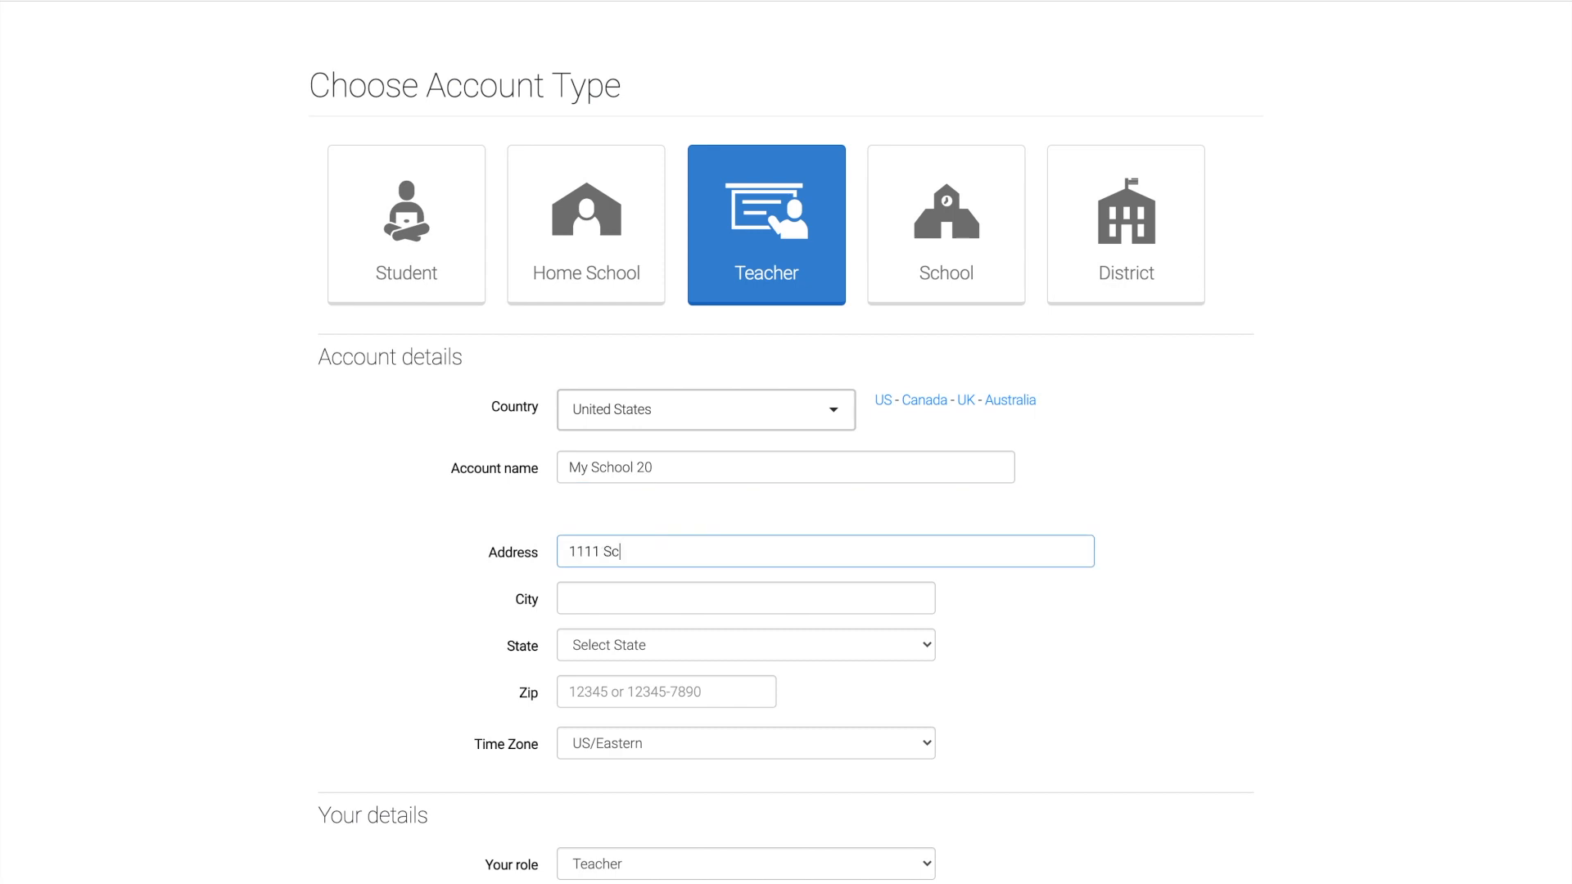
click(745, 645)
text(20852)
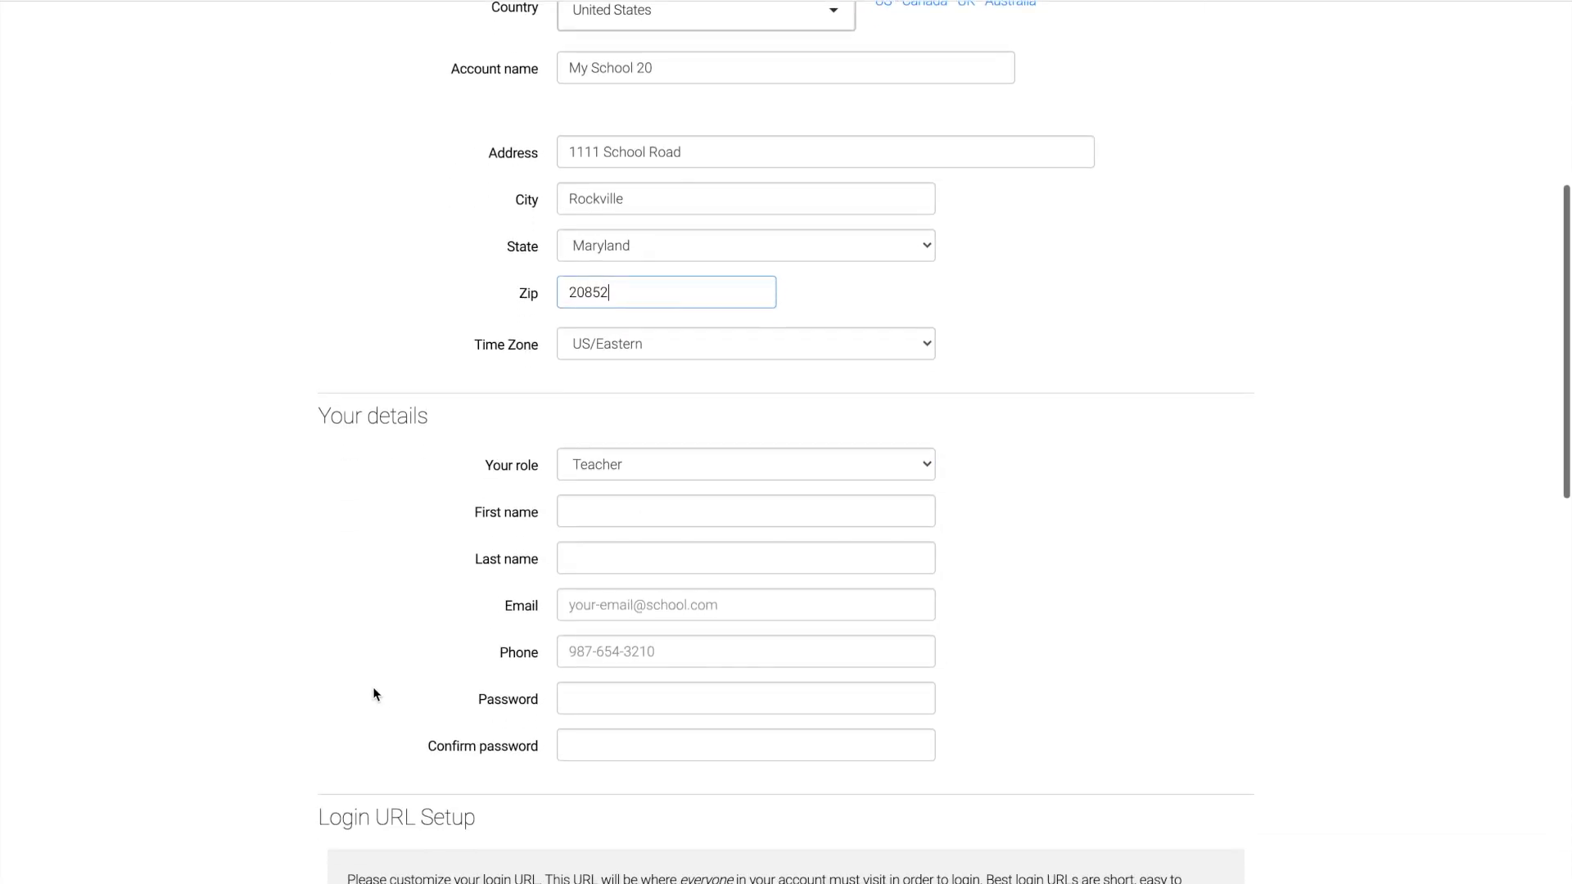
text(Allison)
click(747, 556)
text(Teacher)
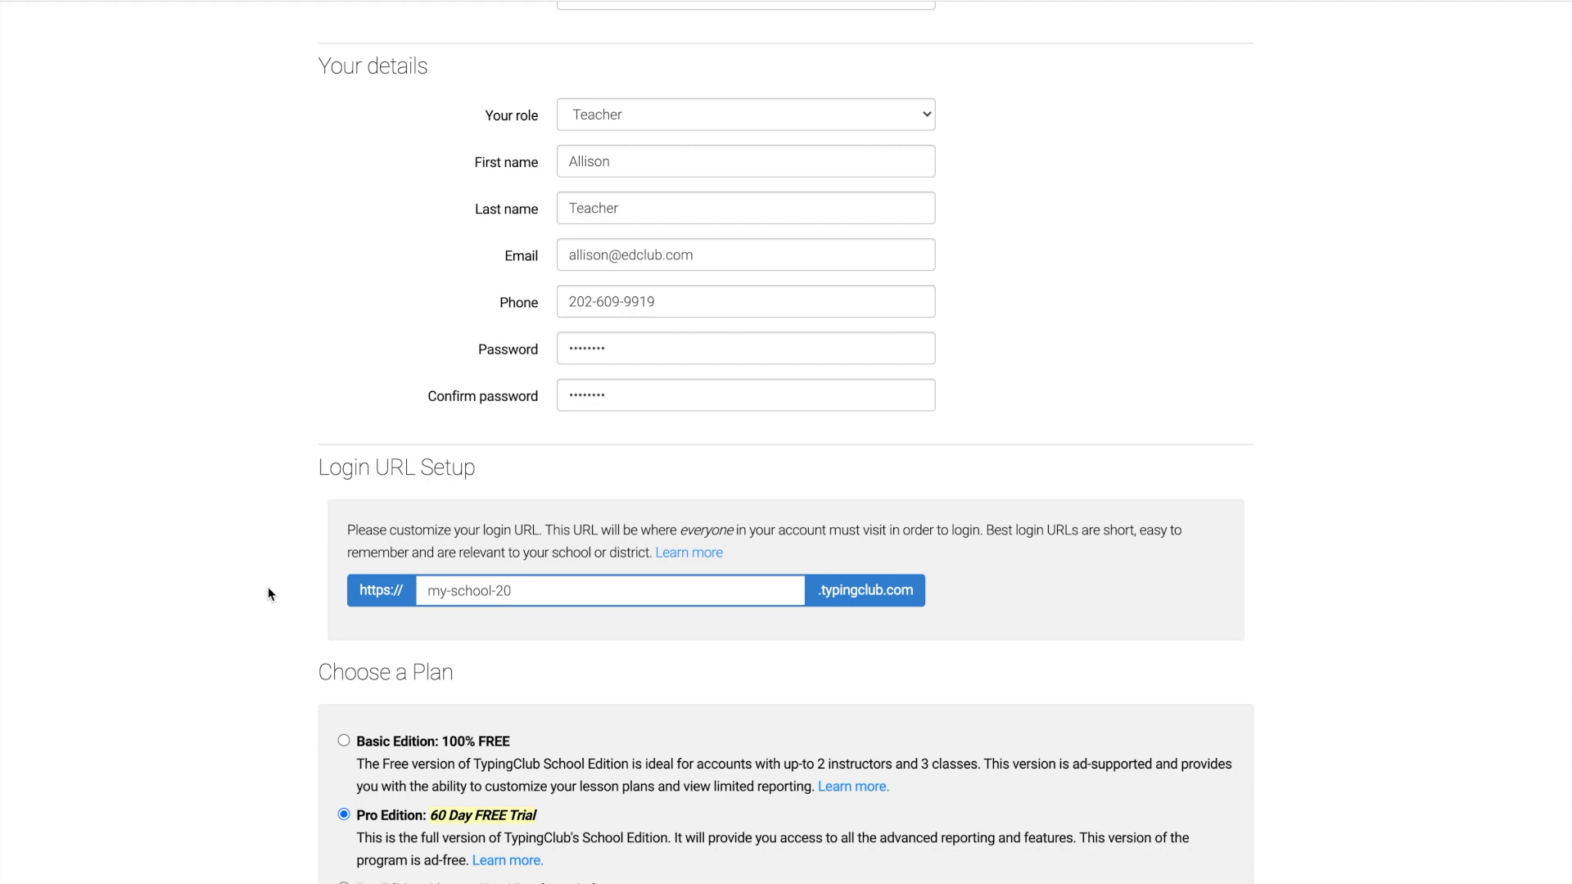
Set the login URL subdomain to my-school-20
click(609, 591)
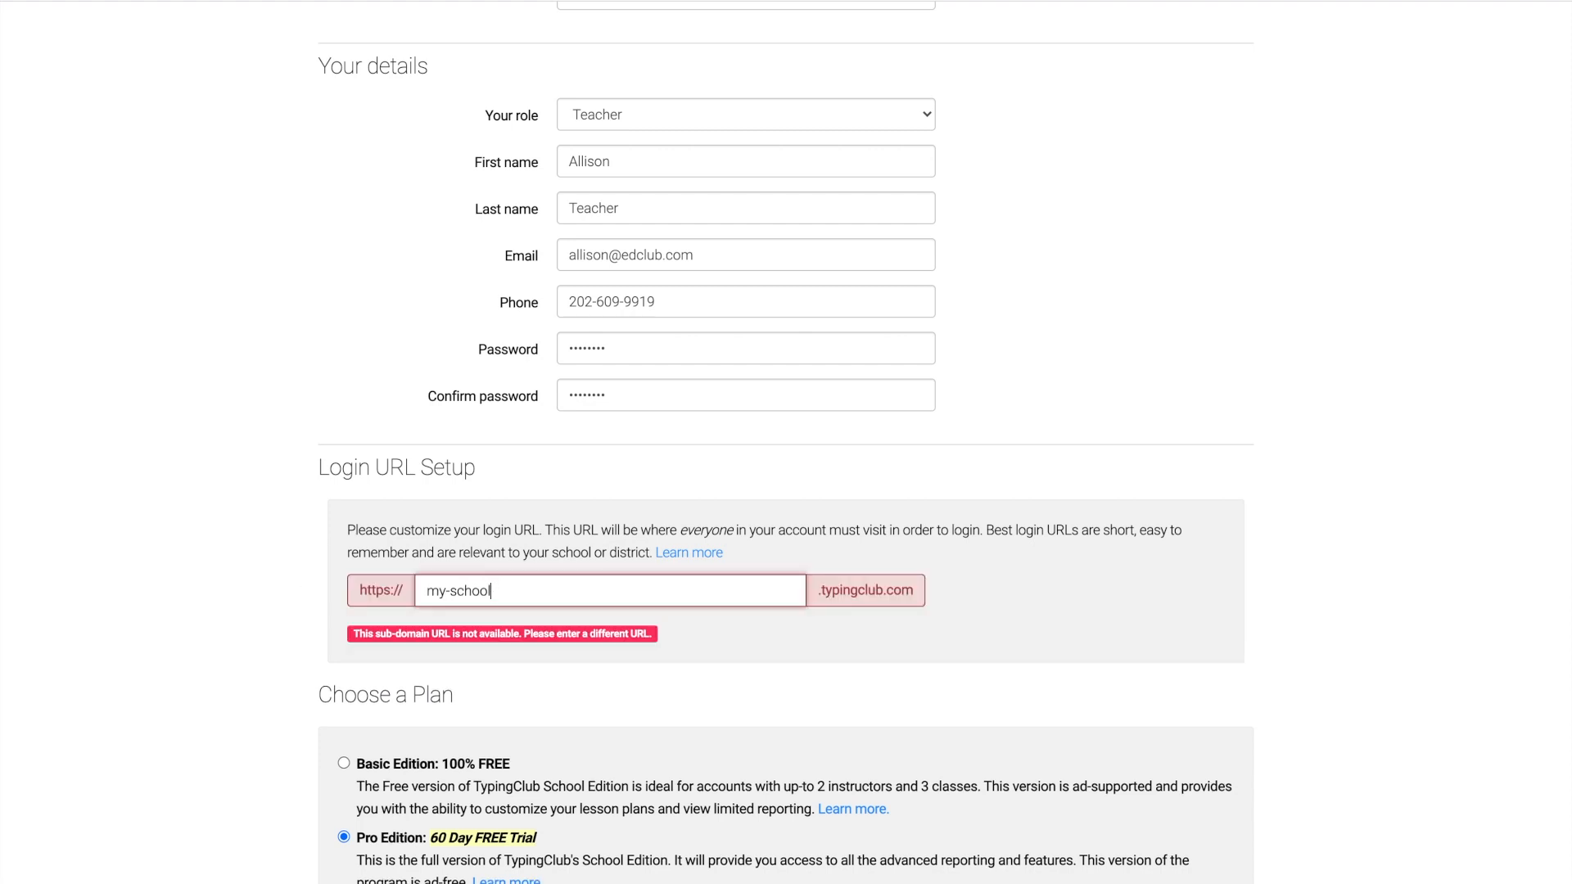
text(-20)
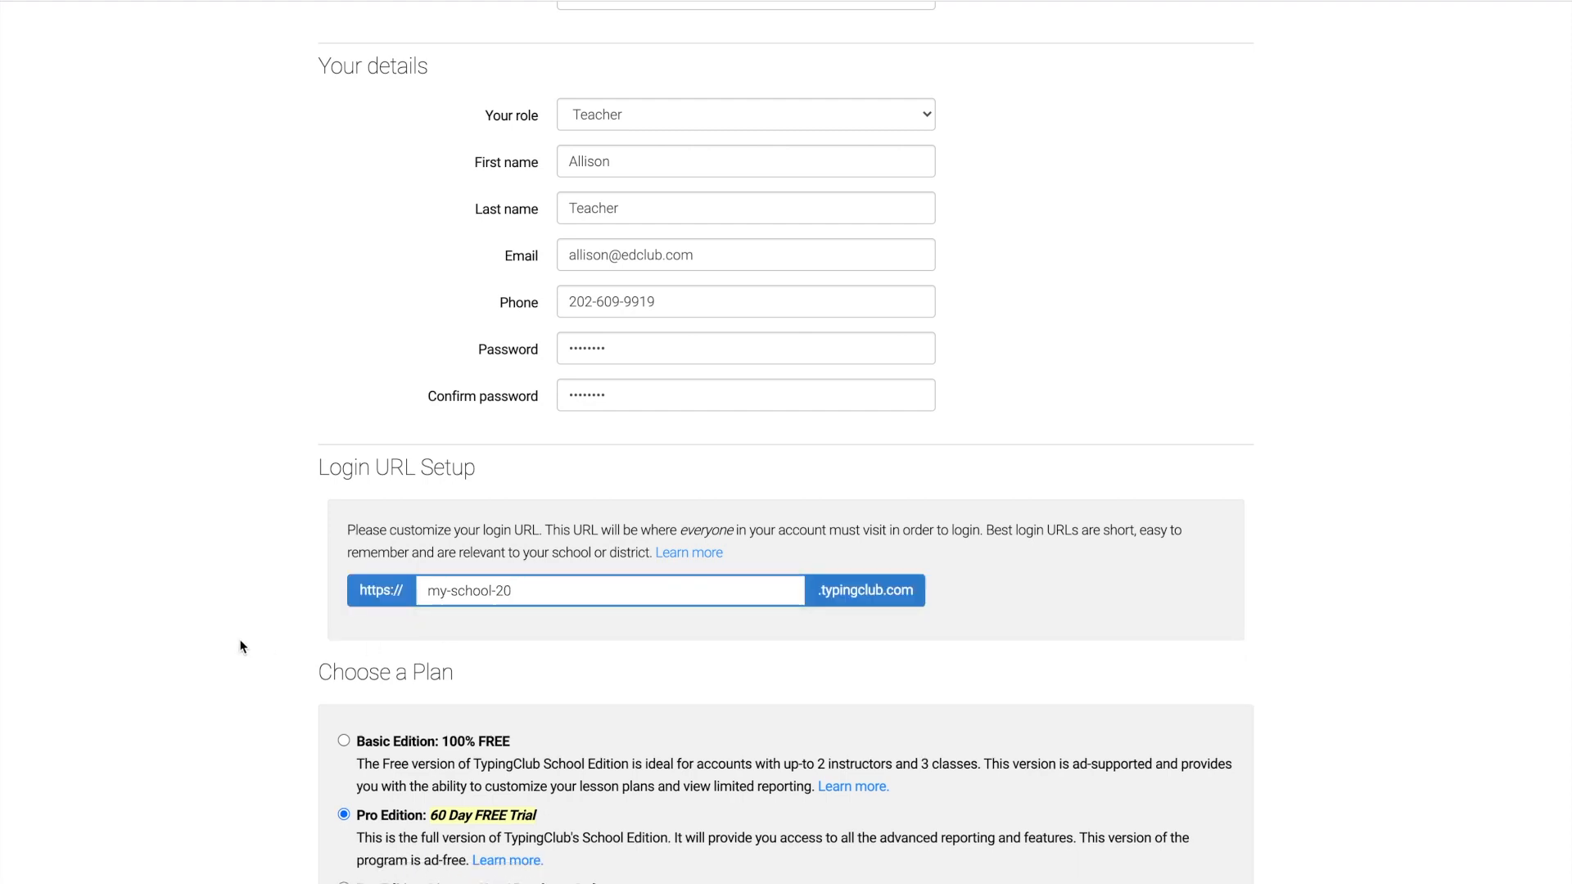
Choose 100-500 students and Another Teacher referral, accept the terms and create the account
scroll(down, 3)
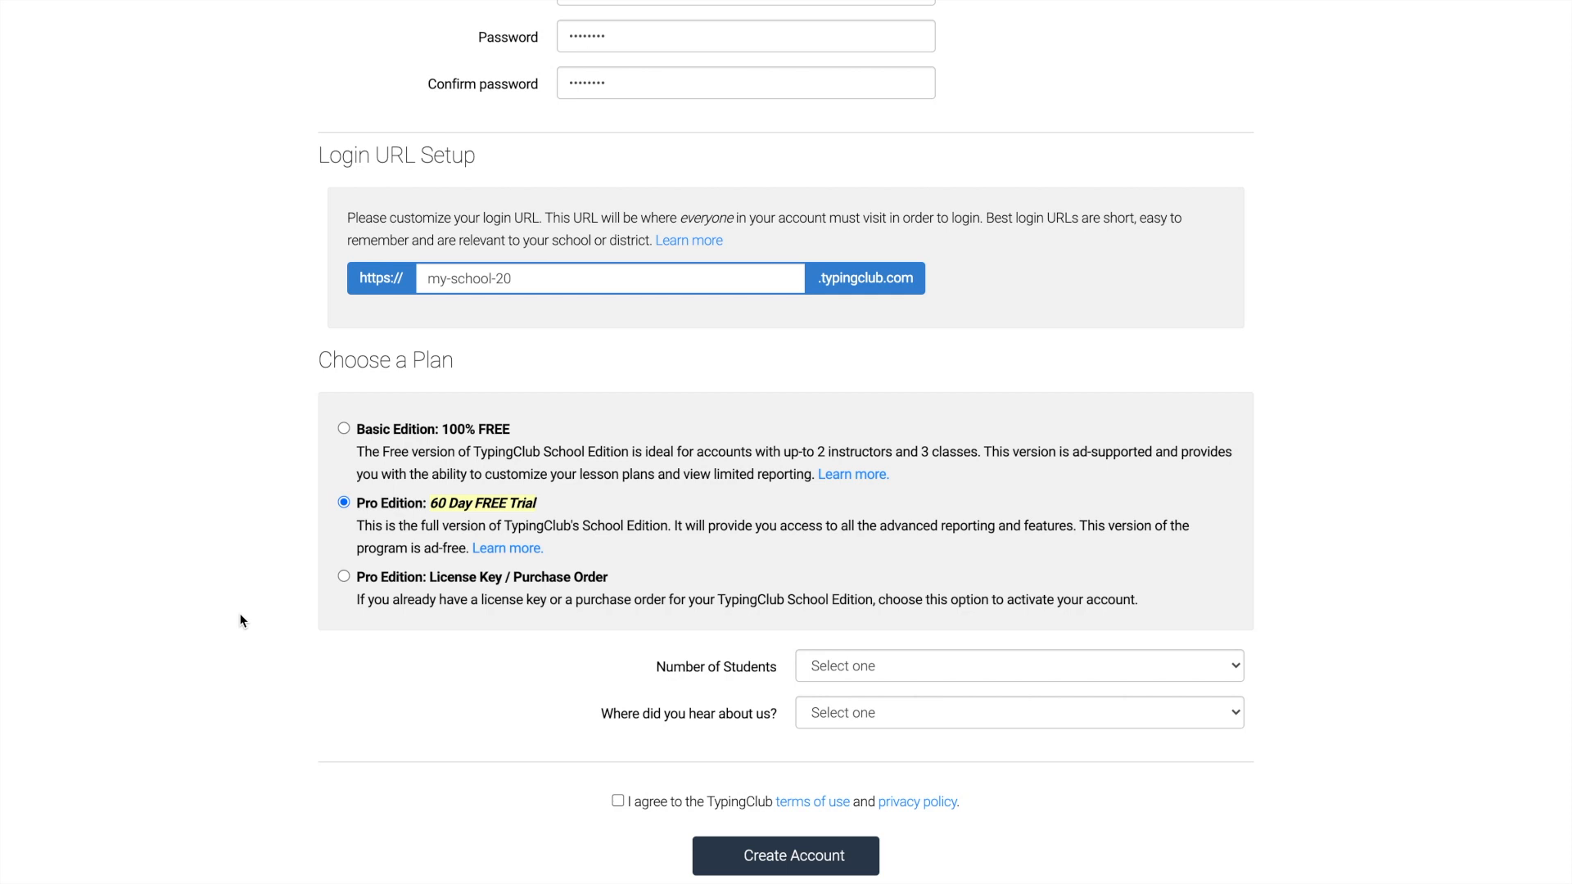
mouse_move(828, 619)
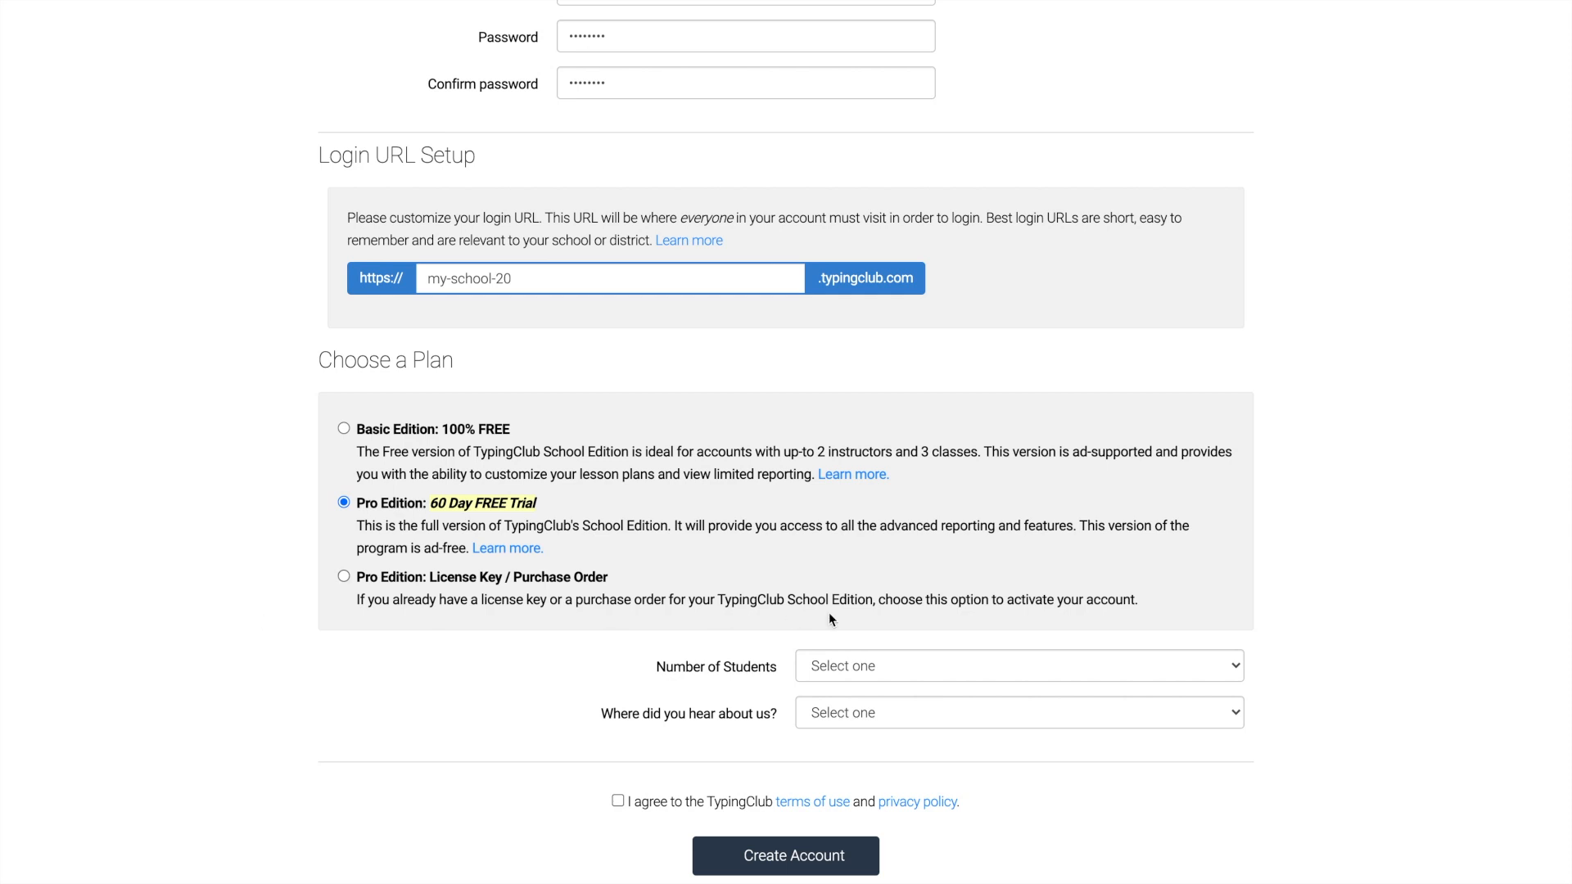
click(1017, 666)
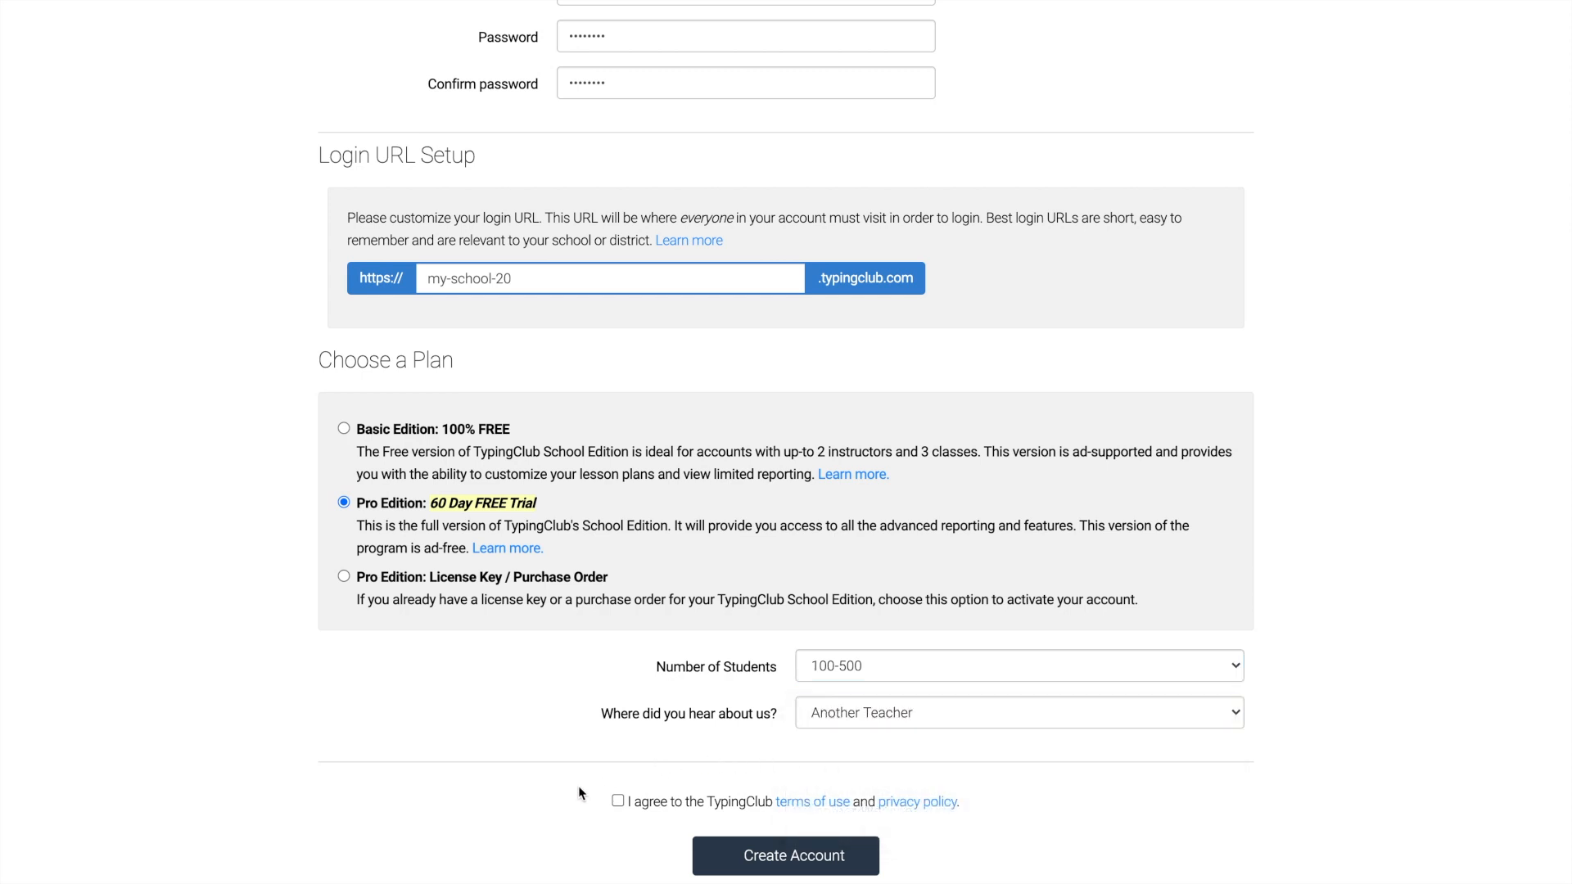
click(617, 800)
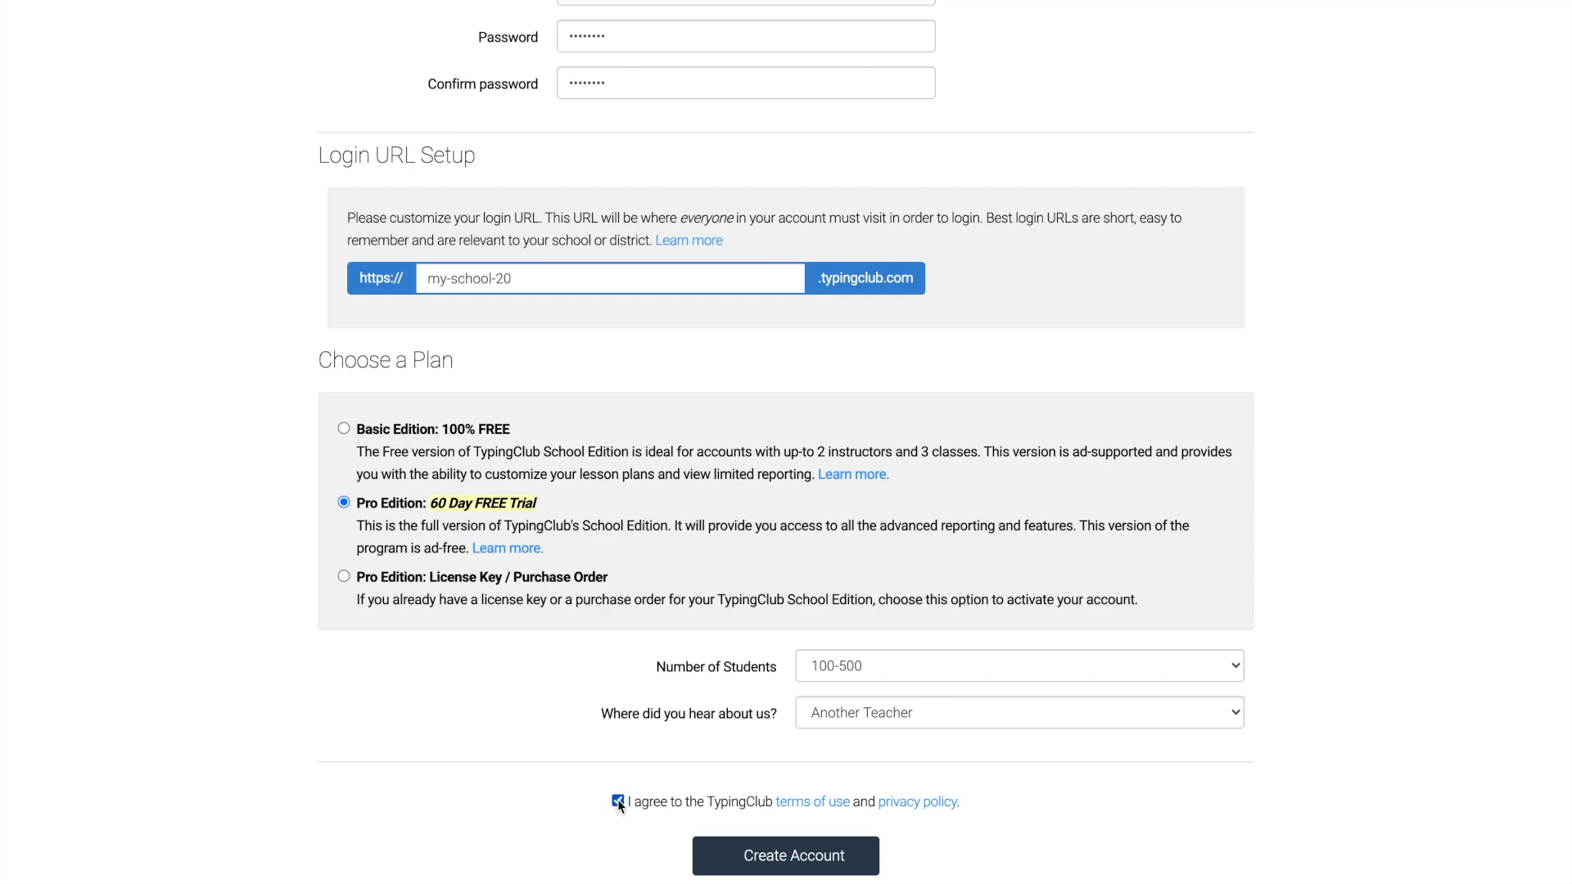
click(784, 854)
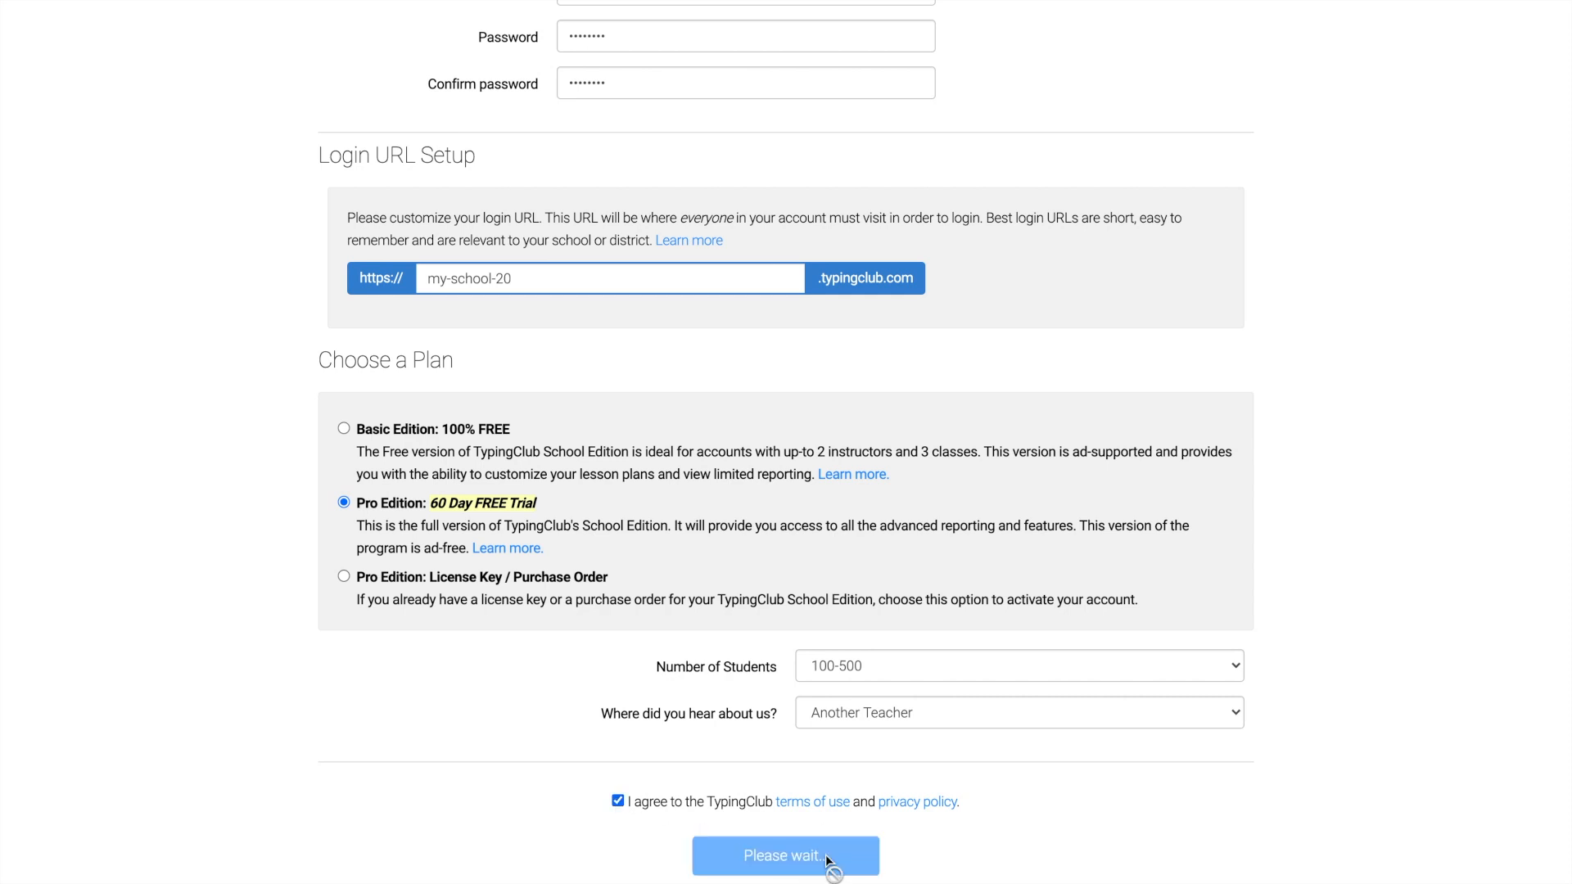
click(784, 854)
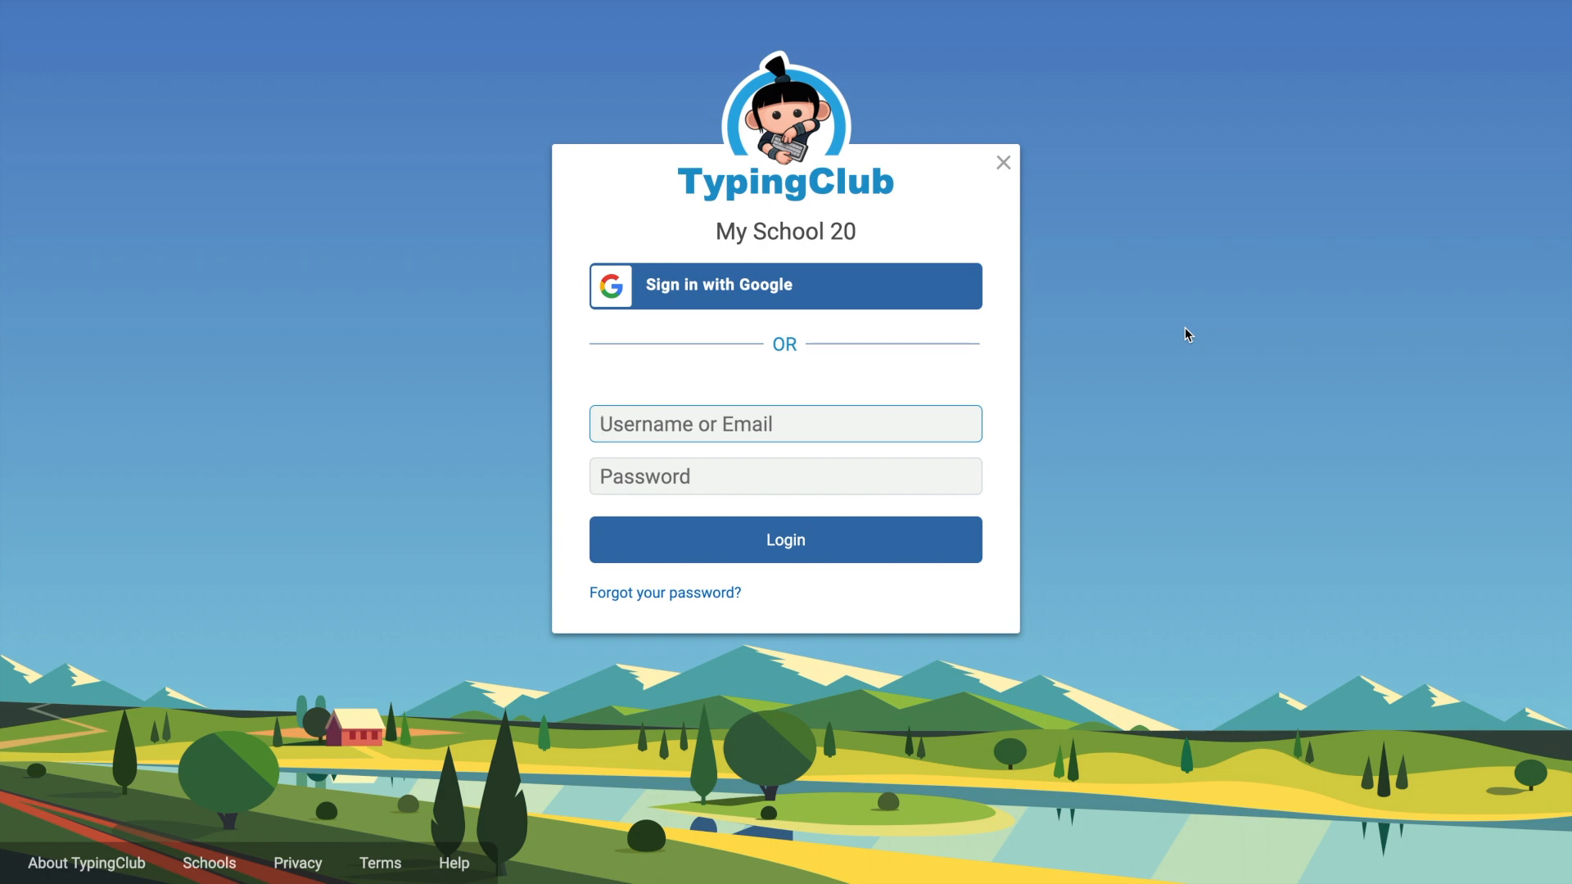
Log in as allison and start the guided setup from the welcome message
text(allison)
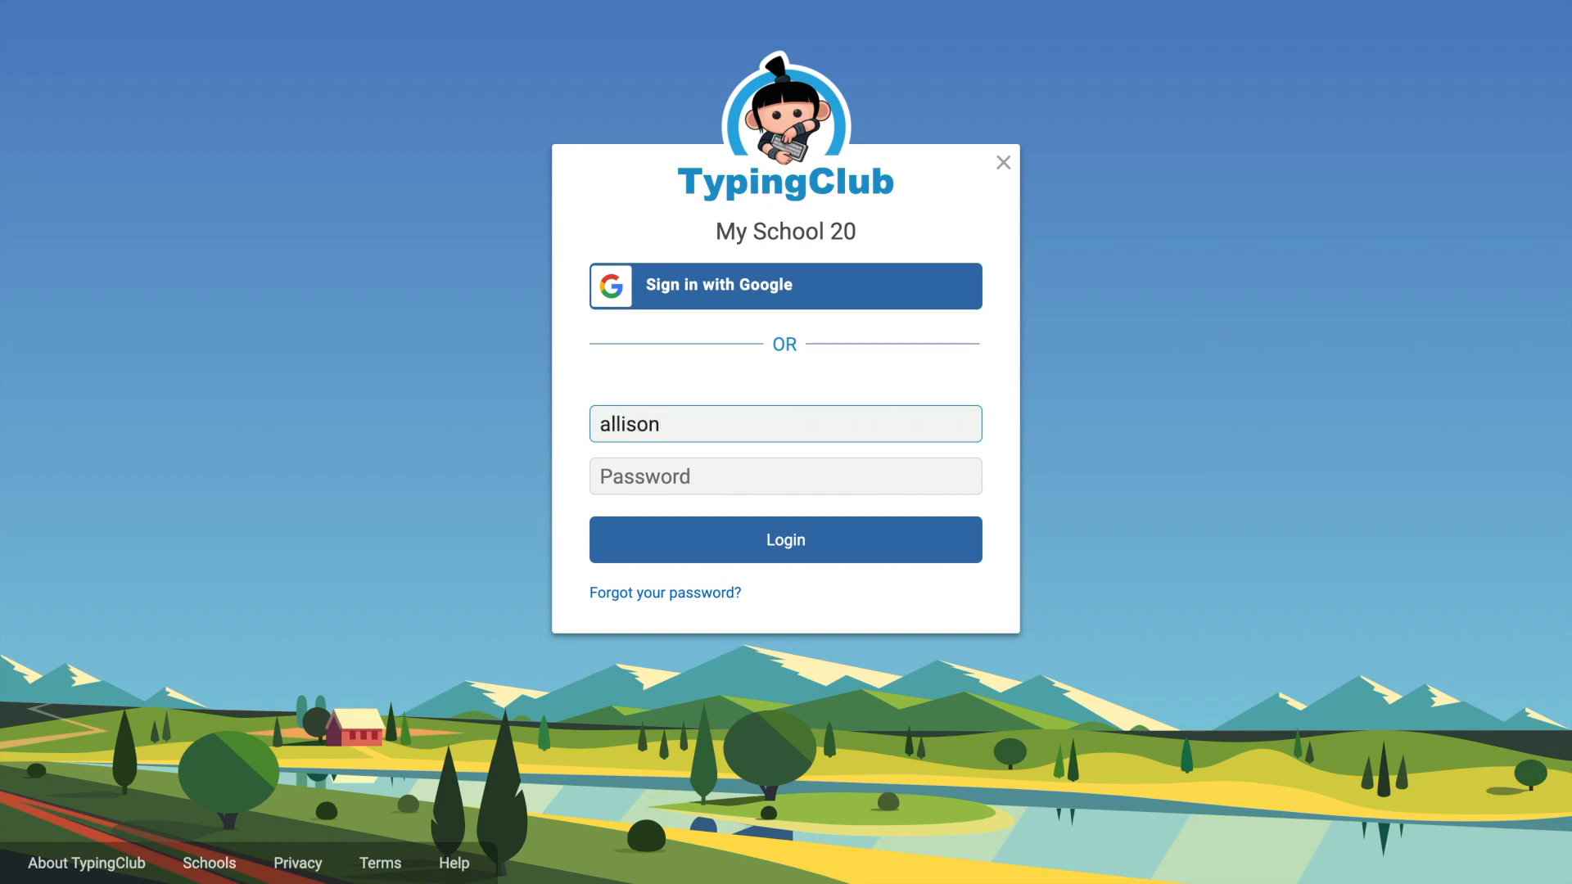
click(784, 539)
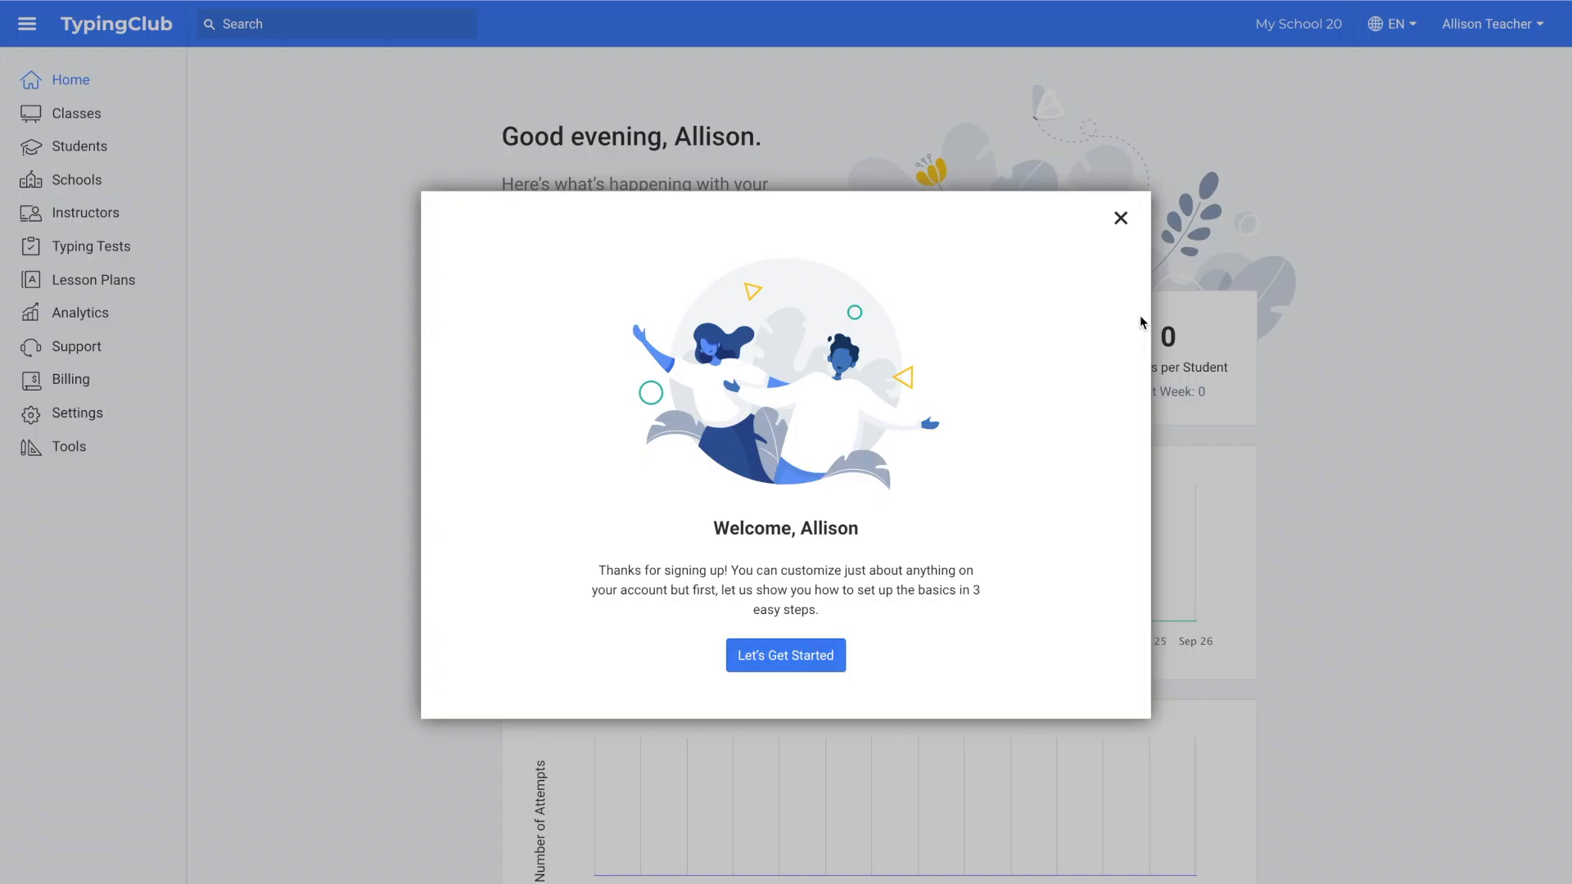
mouse_move(1066, 360)
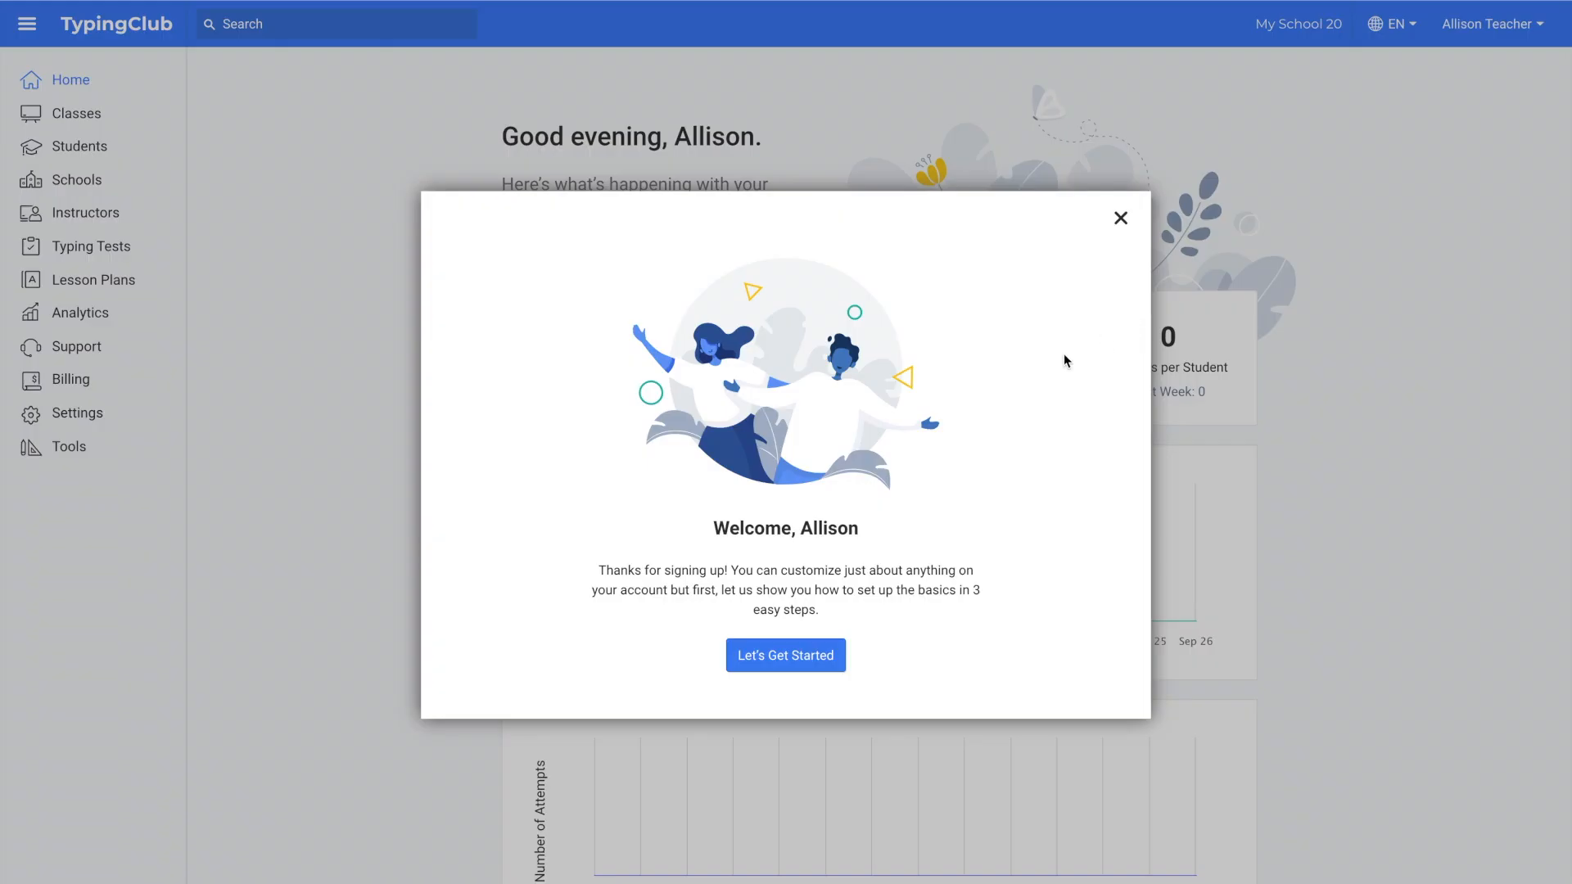
click(784, 655)
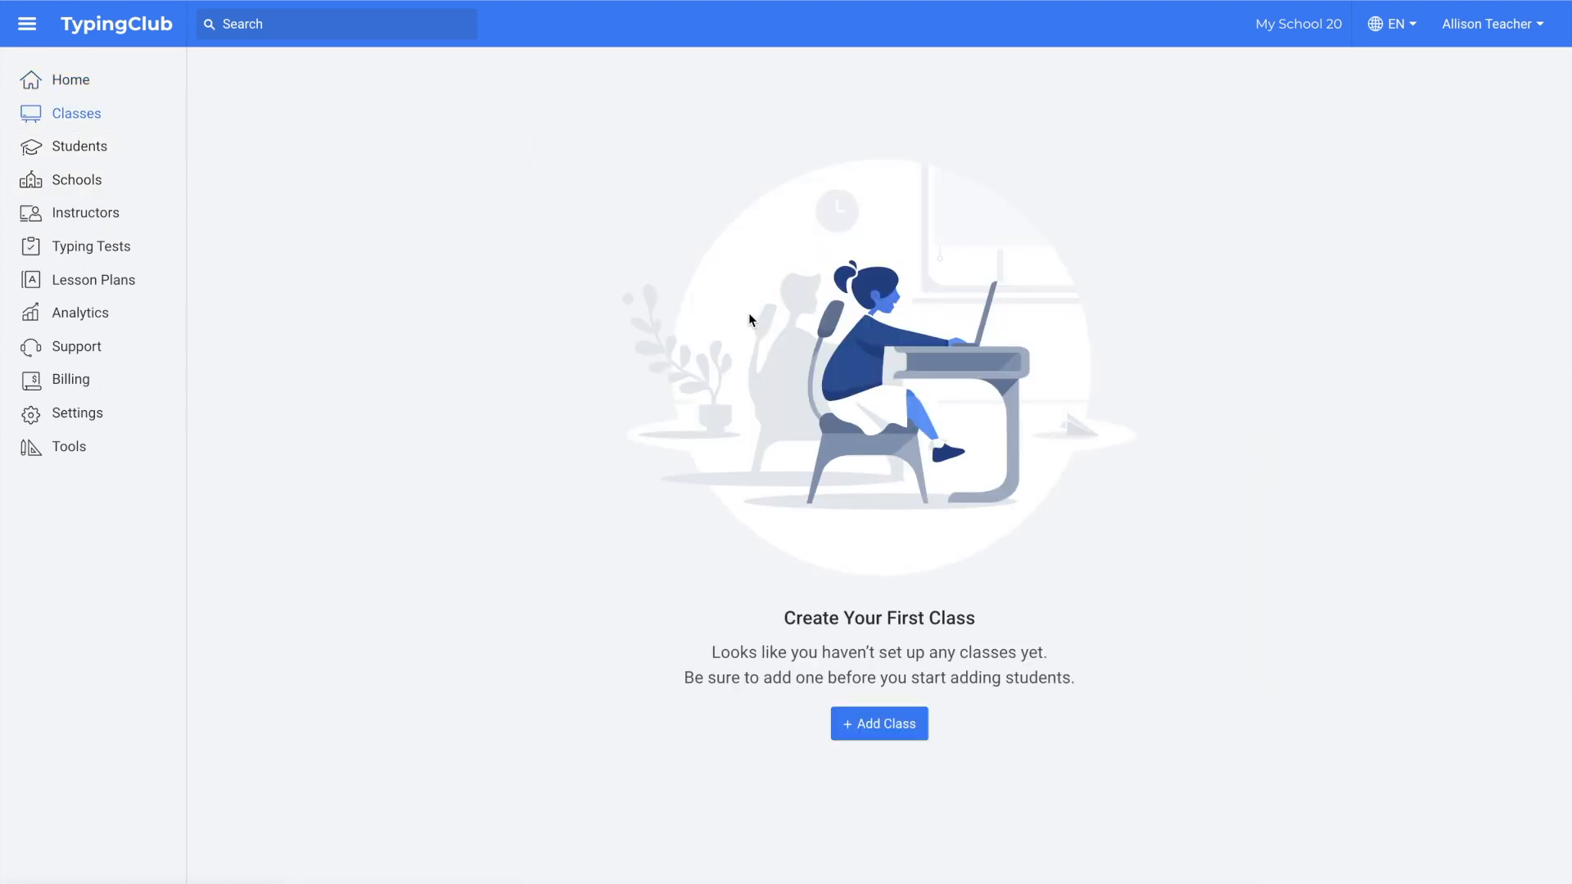
Add a new 1st-grade class named Class 1
click(877, 722)
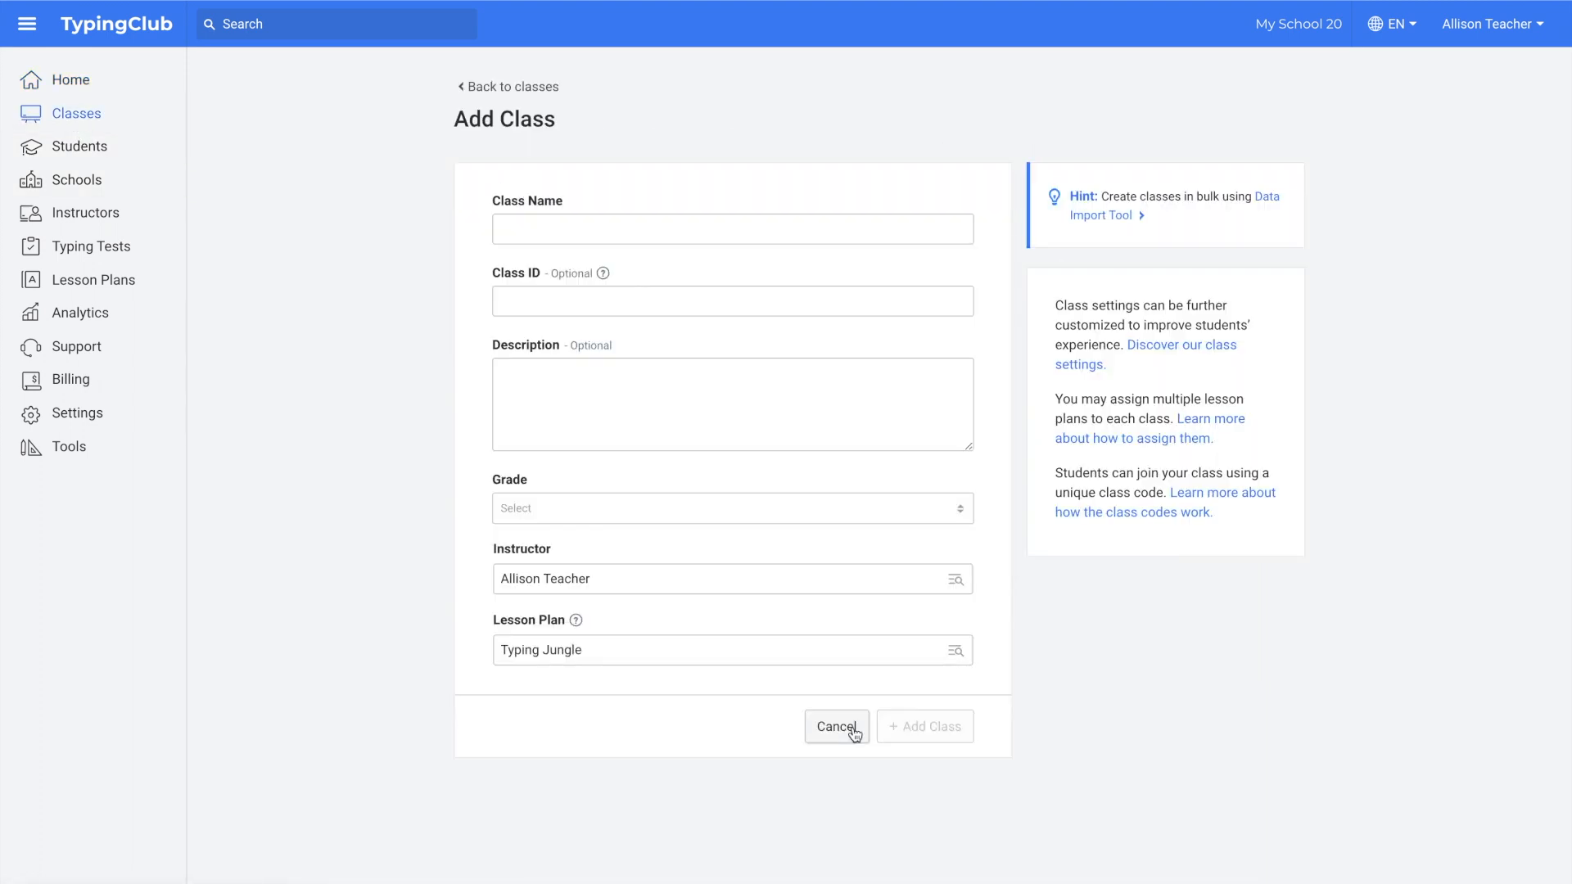
text(Class 1)
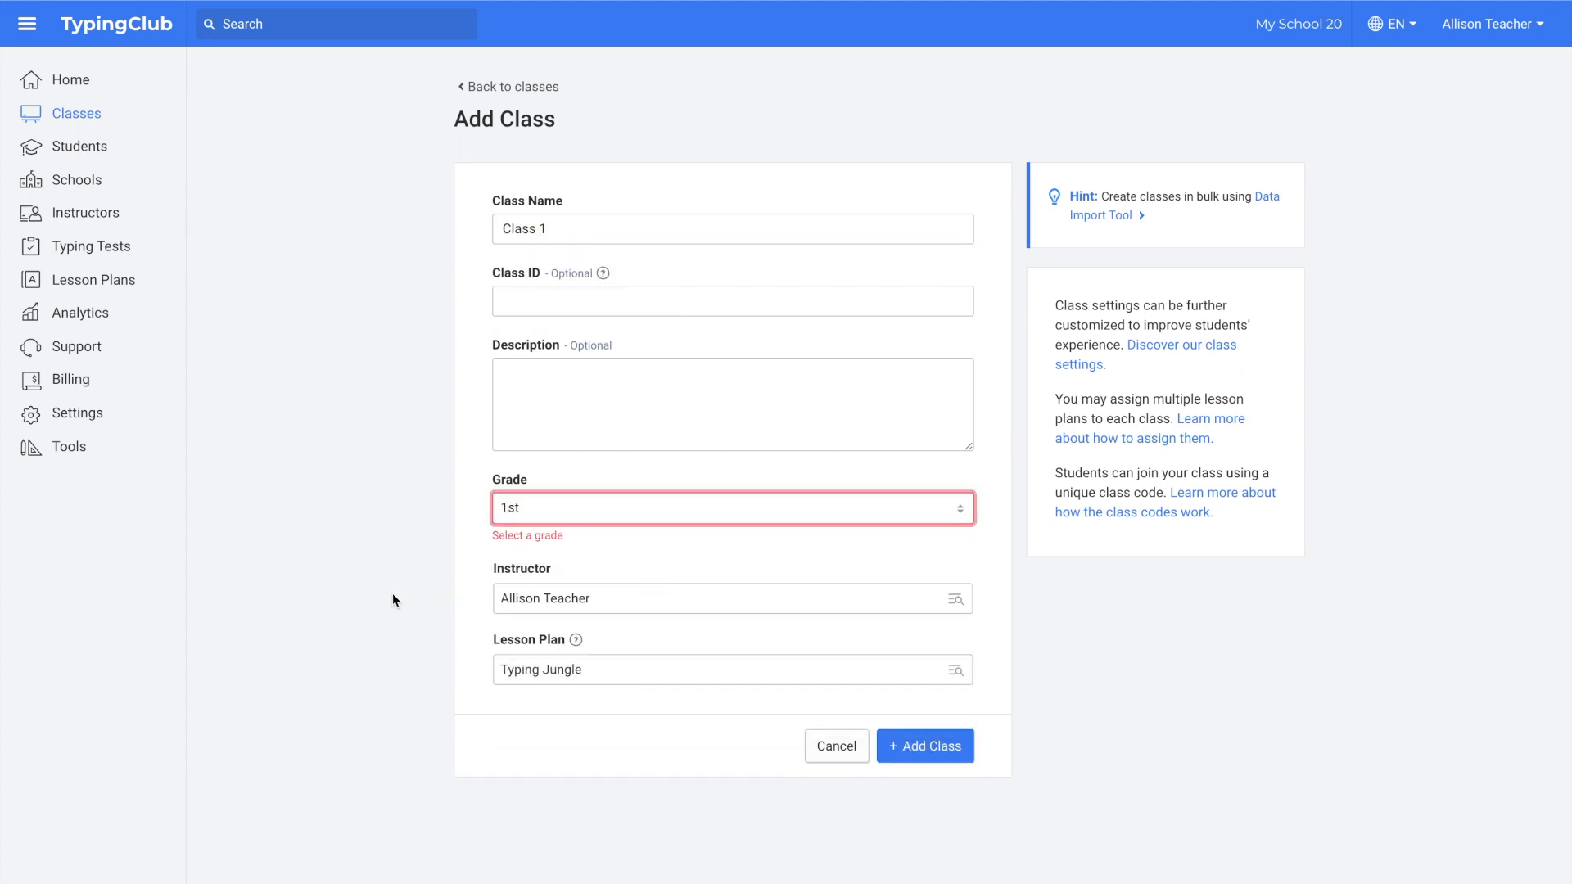
click(731, 669)
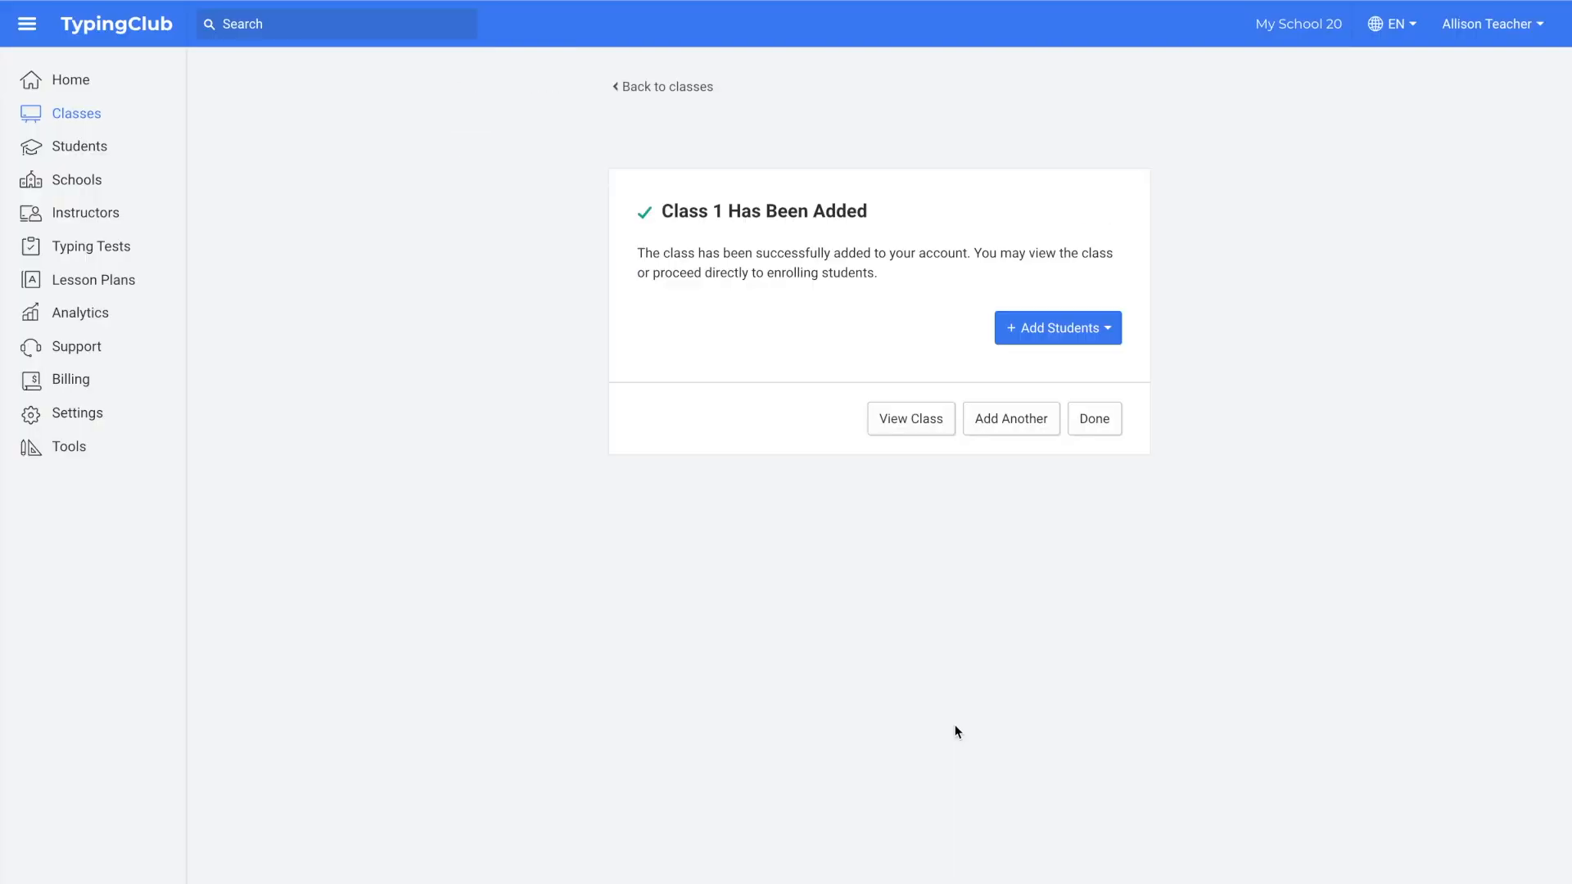
mouse_move(994, 453)
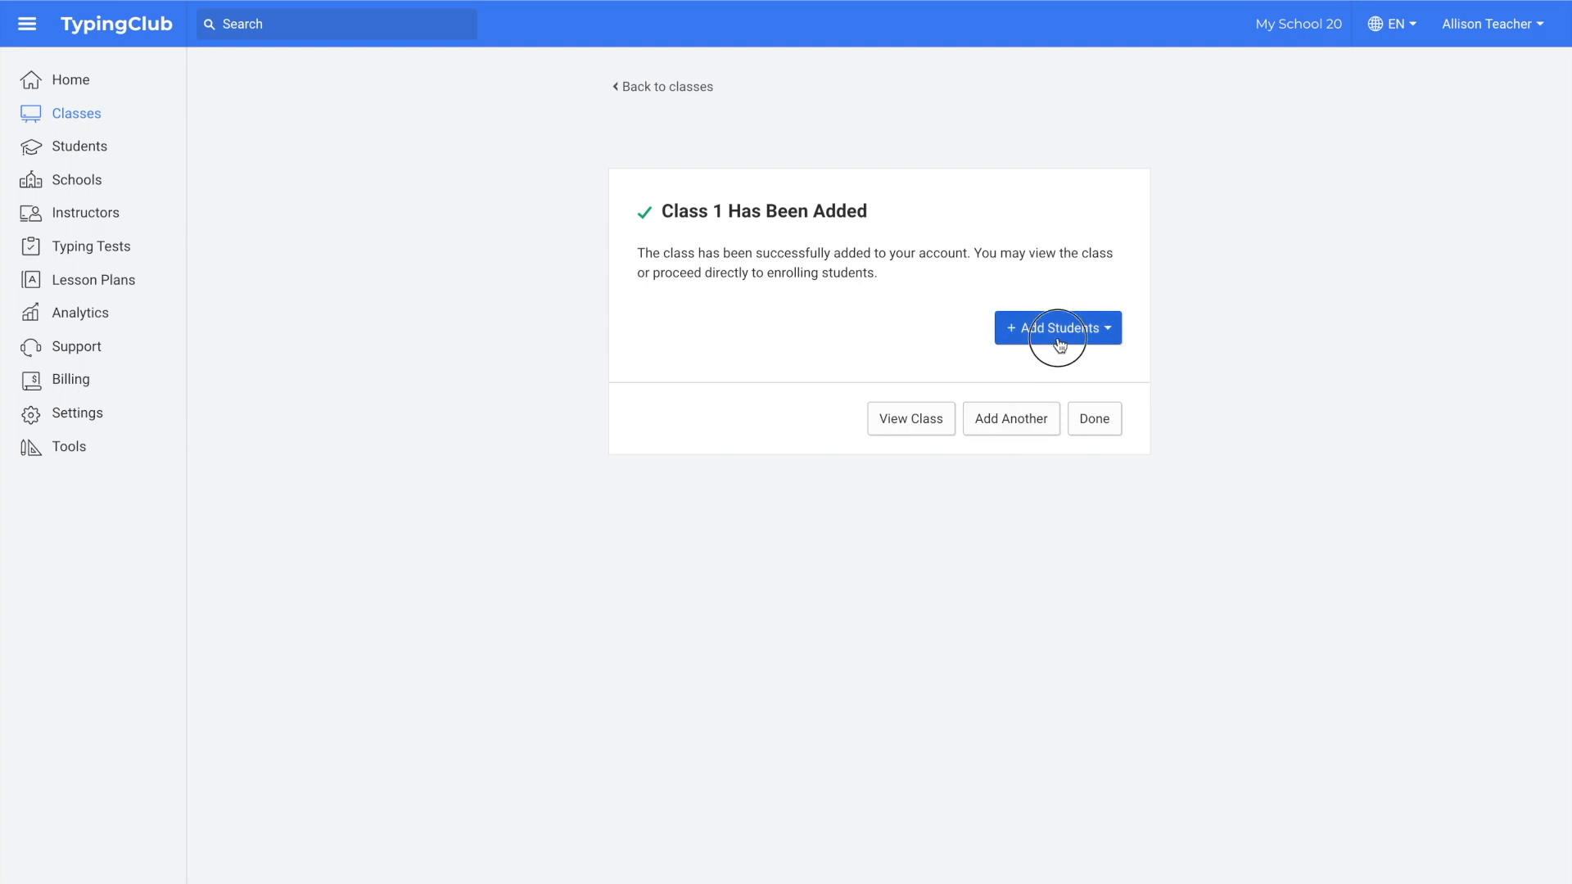
Add a single student named Sally with username sally to Class 1
click(1055, 327)
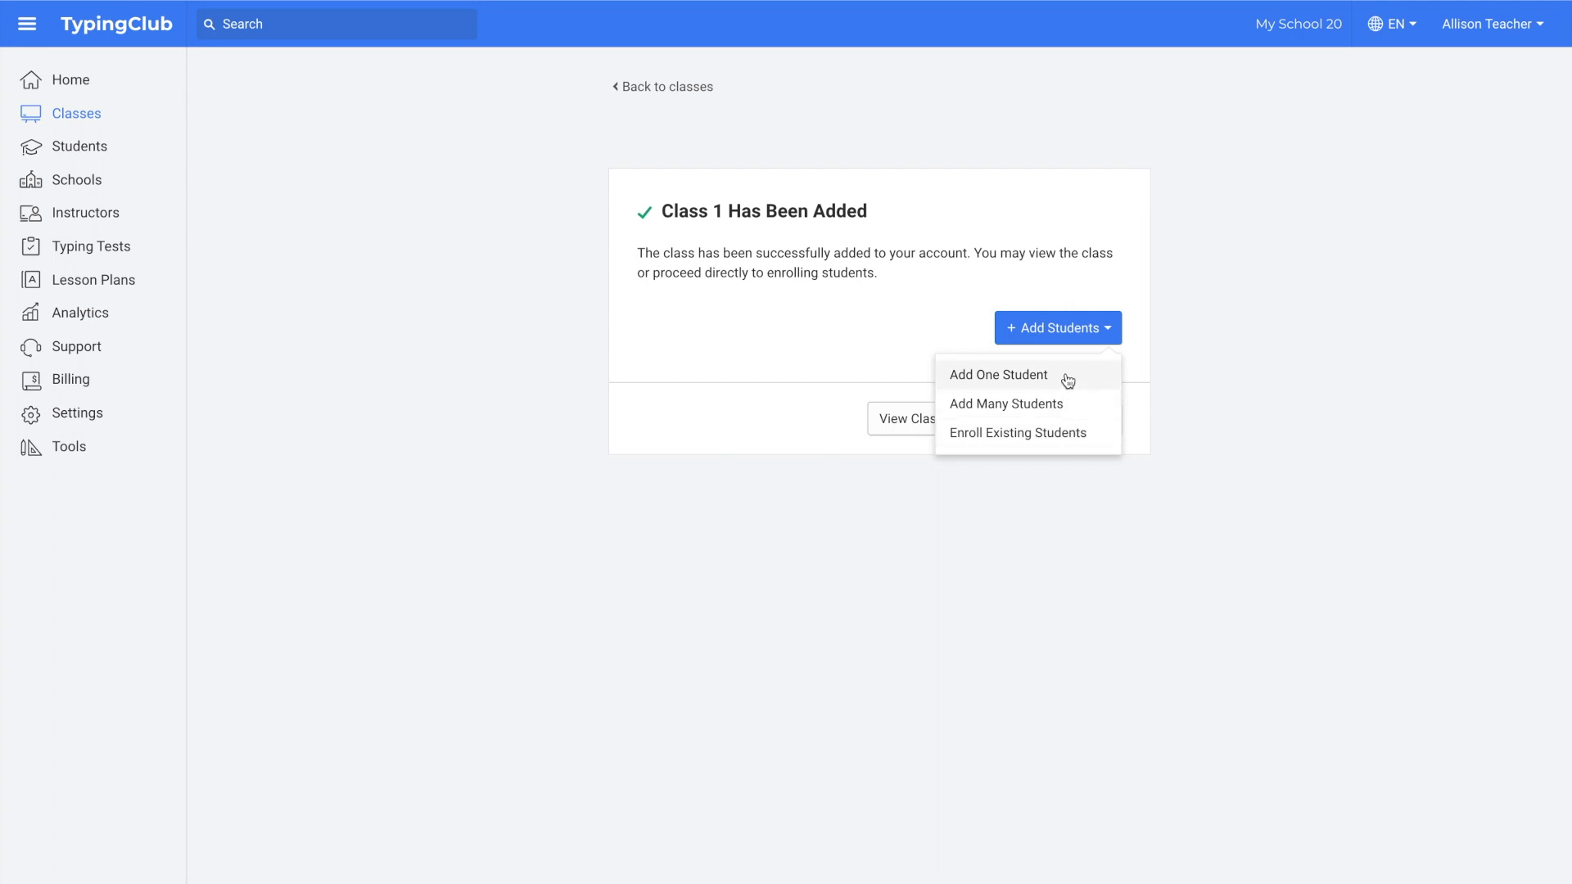
click(997, 373)
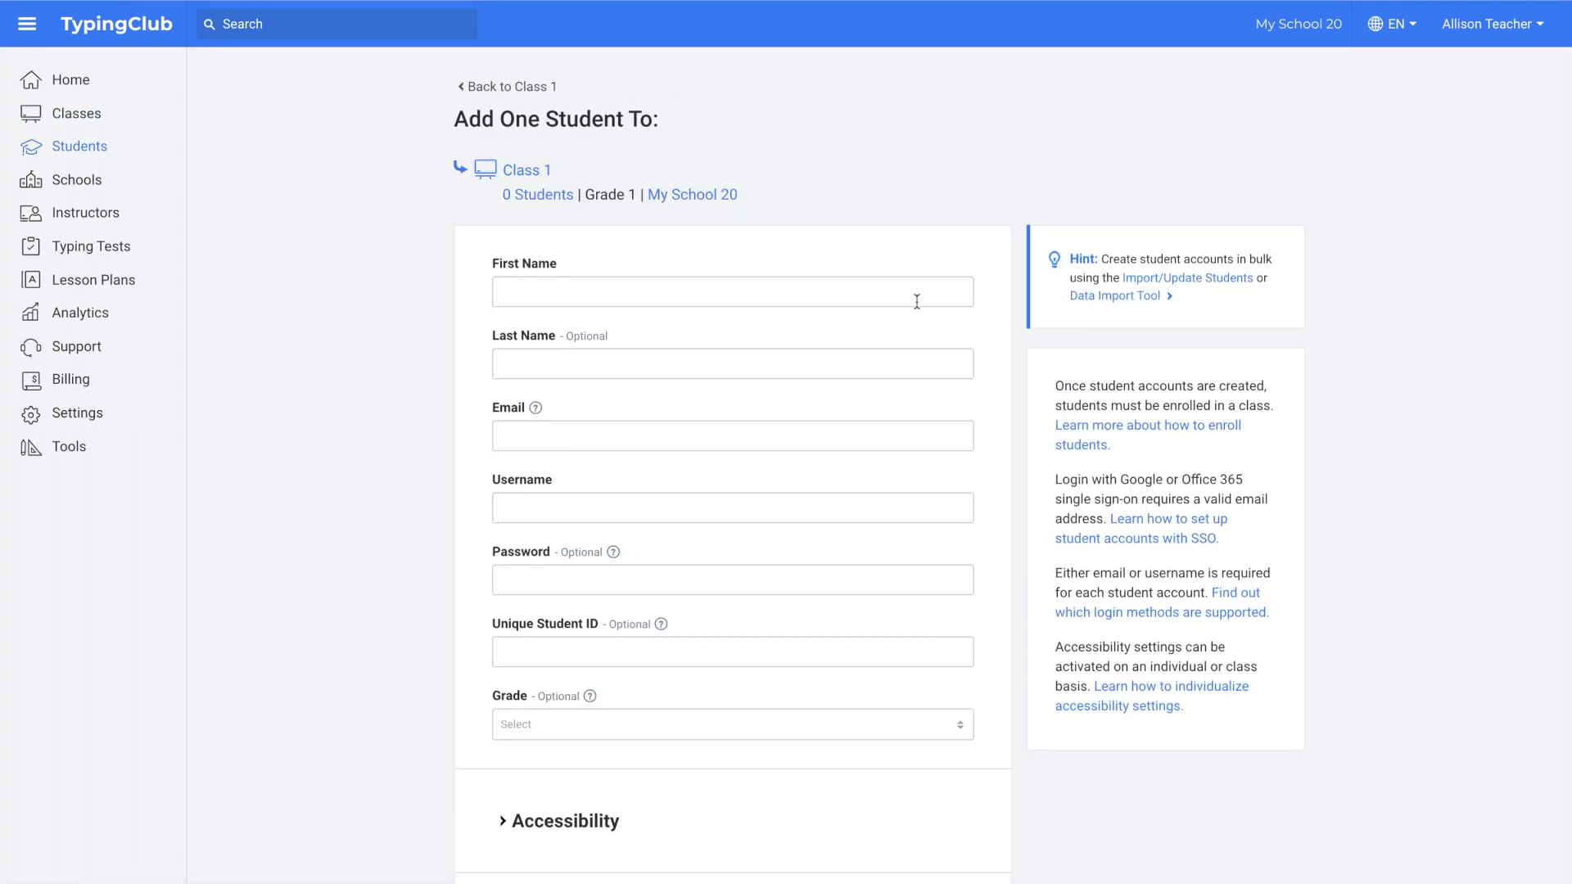
text(Sally)
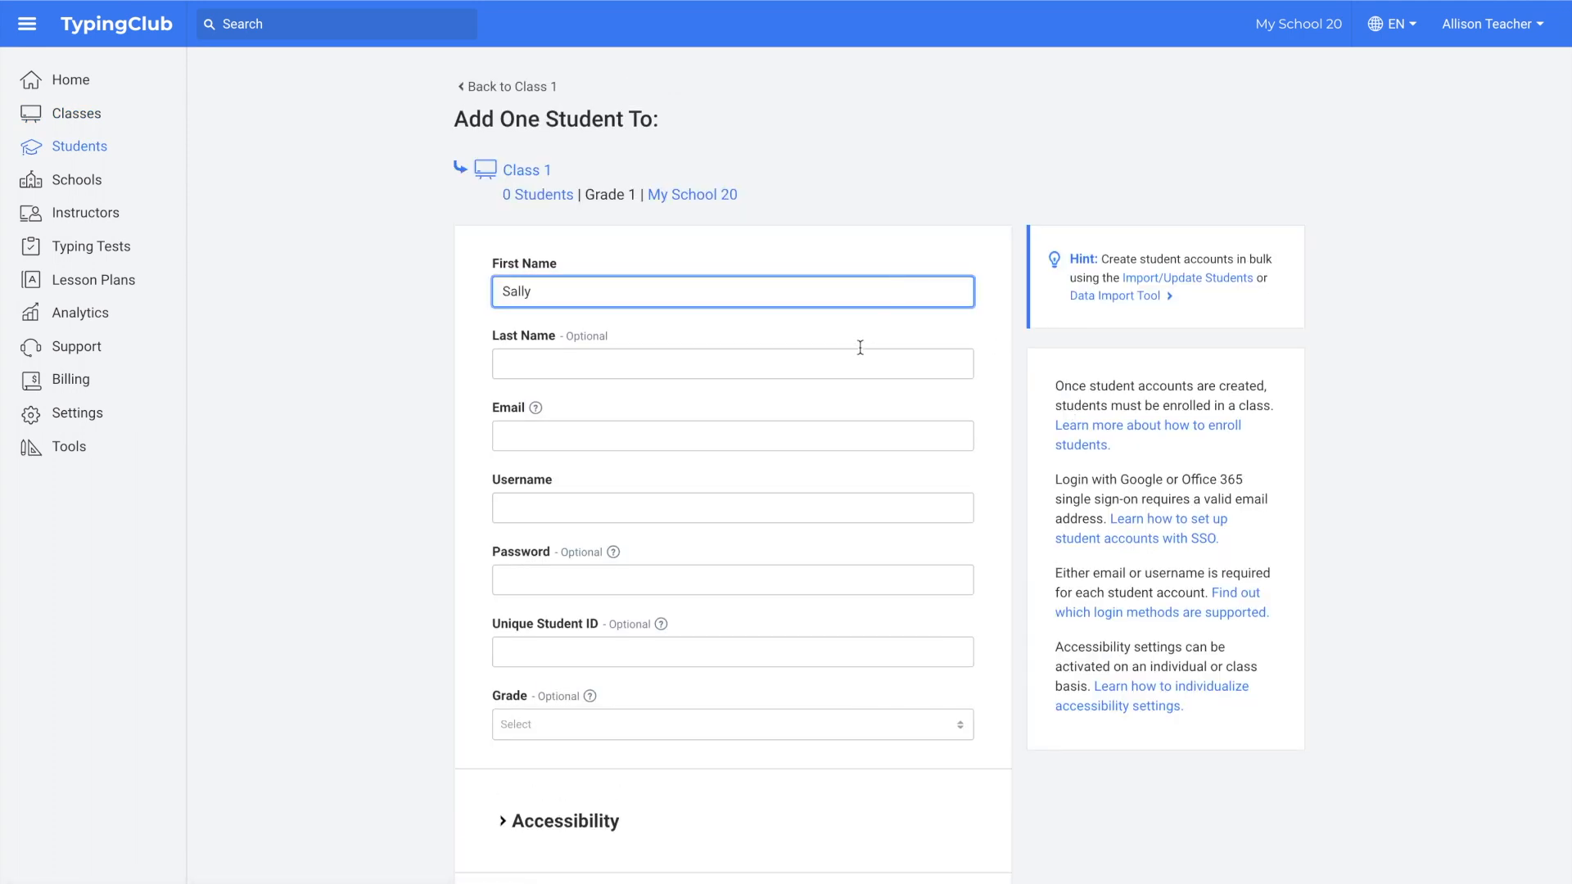
text(sally)
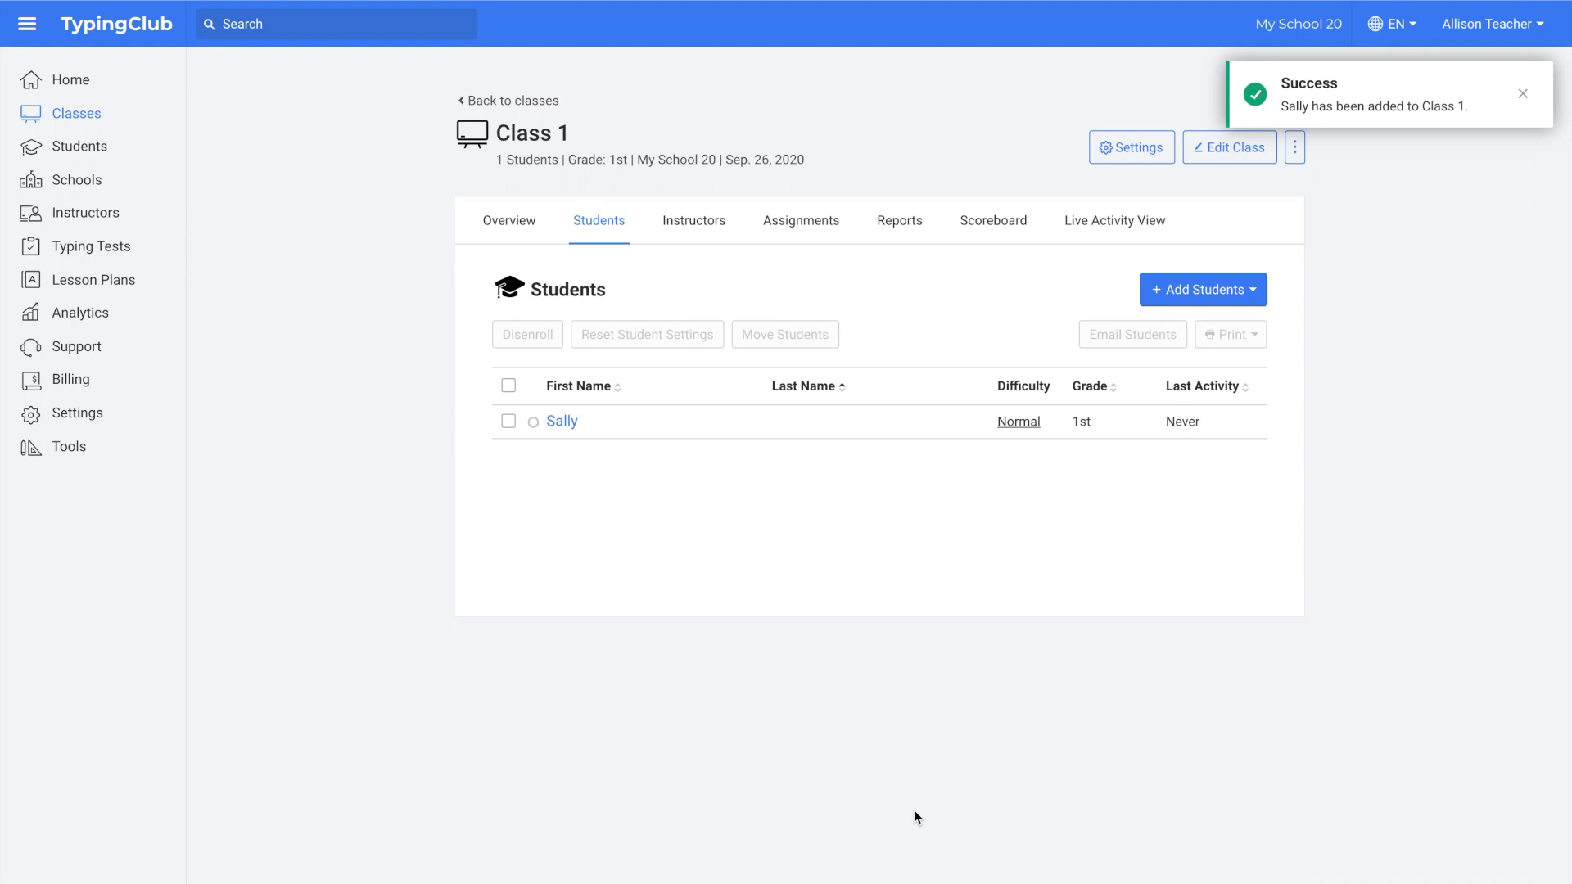
click(1201, 290)
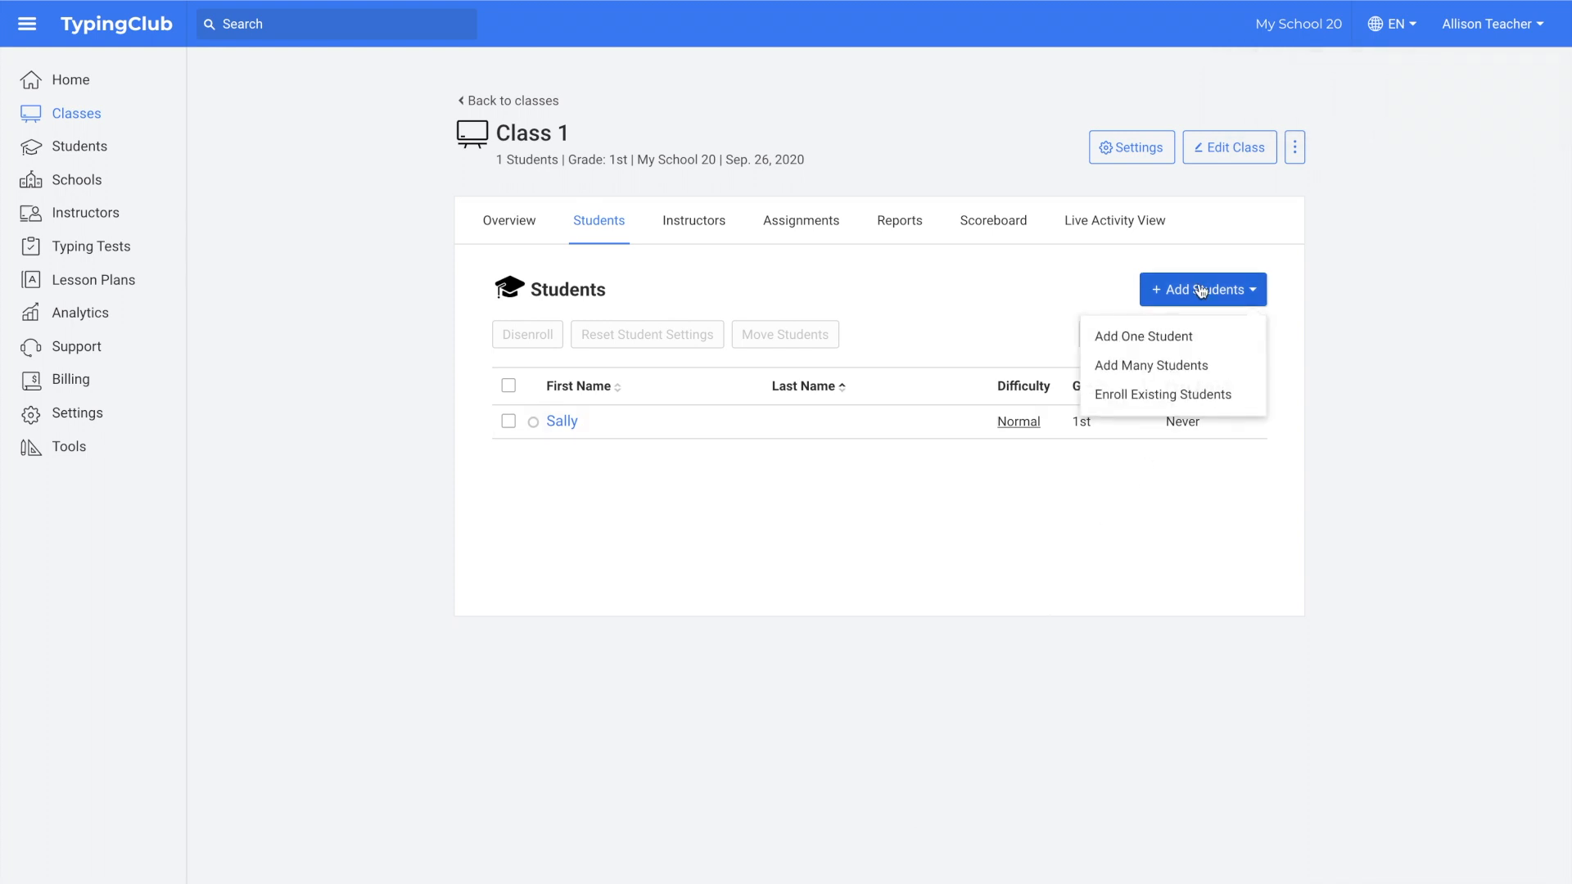
mouse_move(1142, 336)
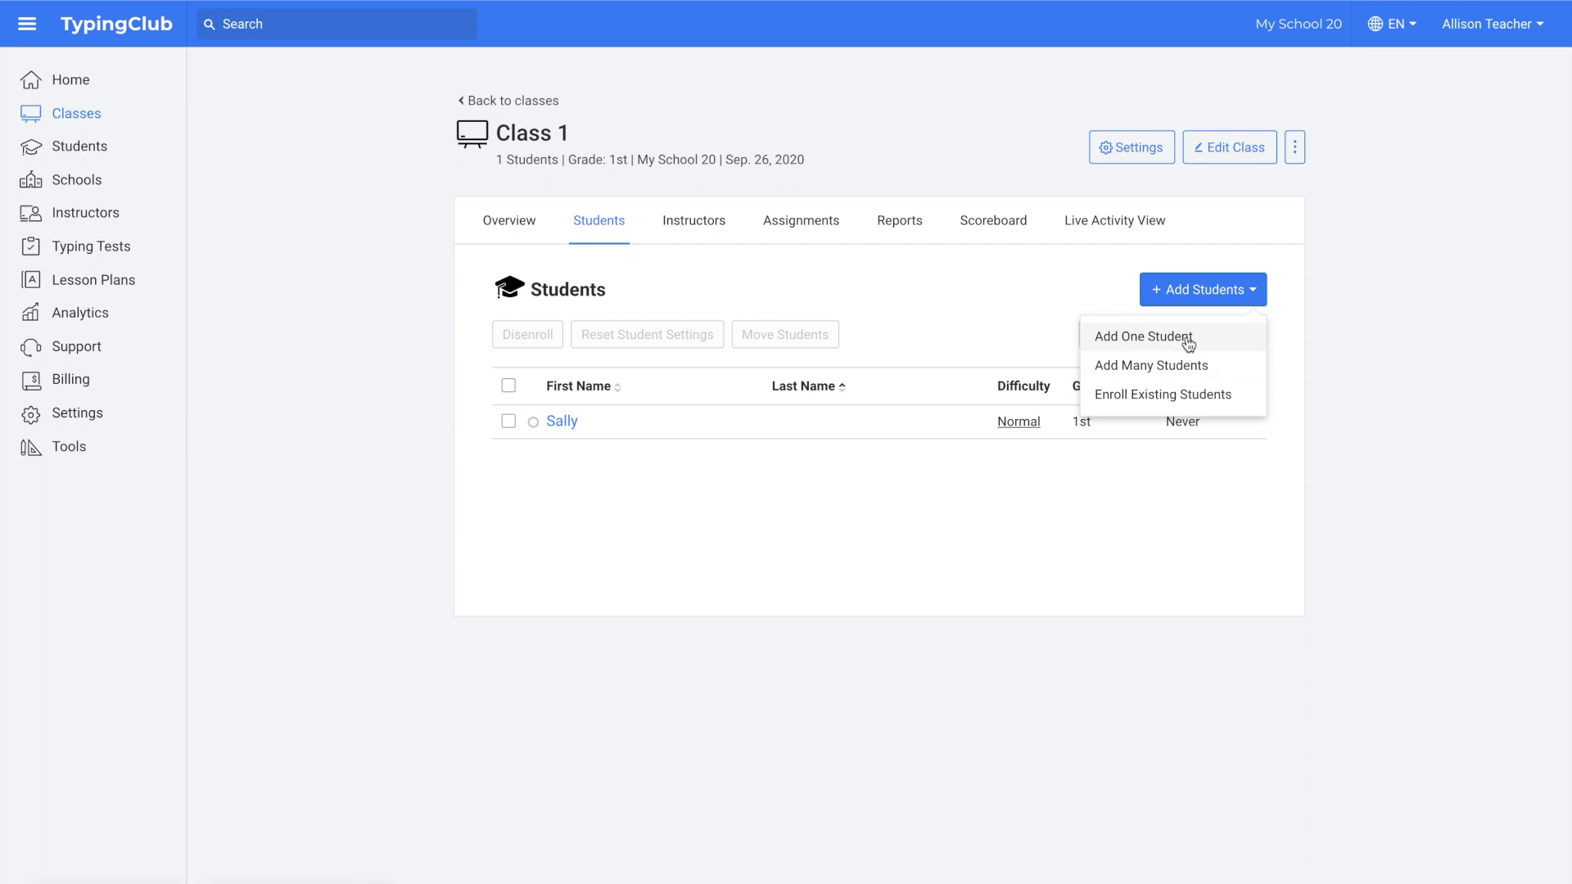
Choose Add Many Students and the single-class roster Import/Update Tool
click(1150, 366)
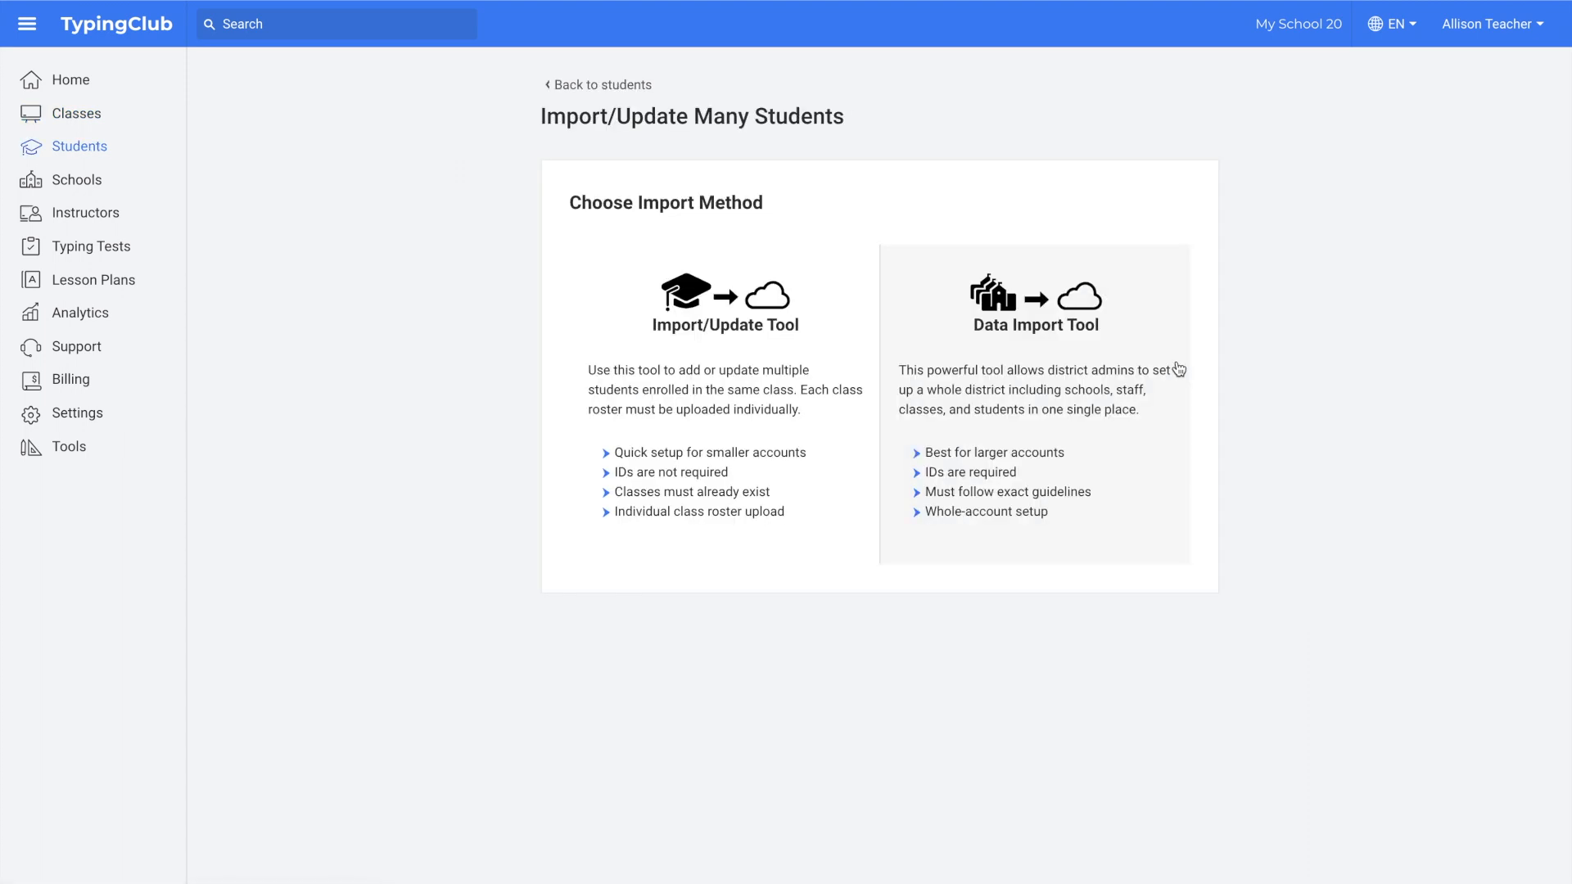
mouse_move(722, 357)
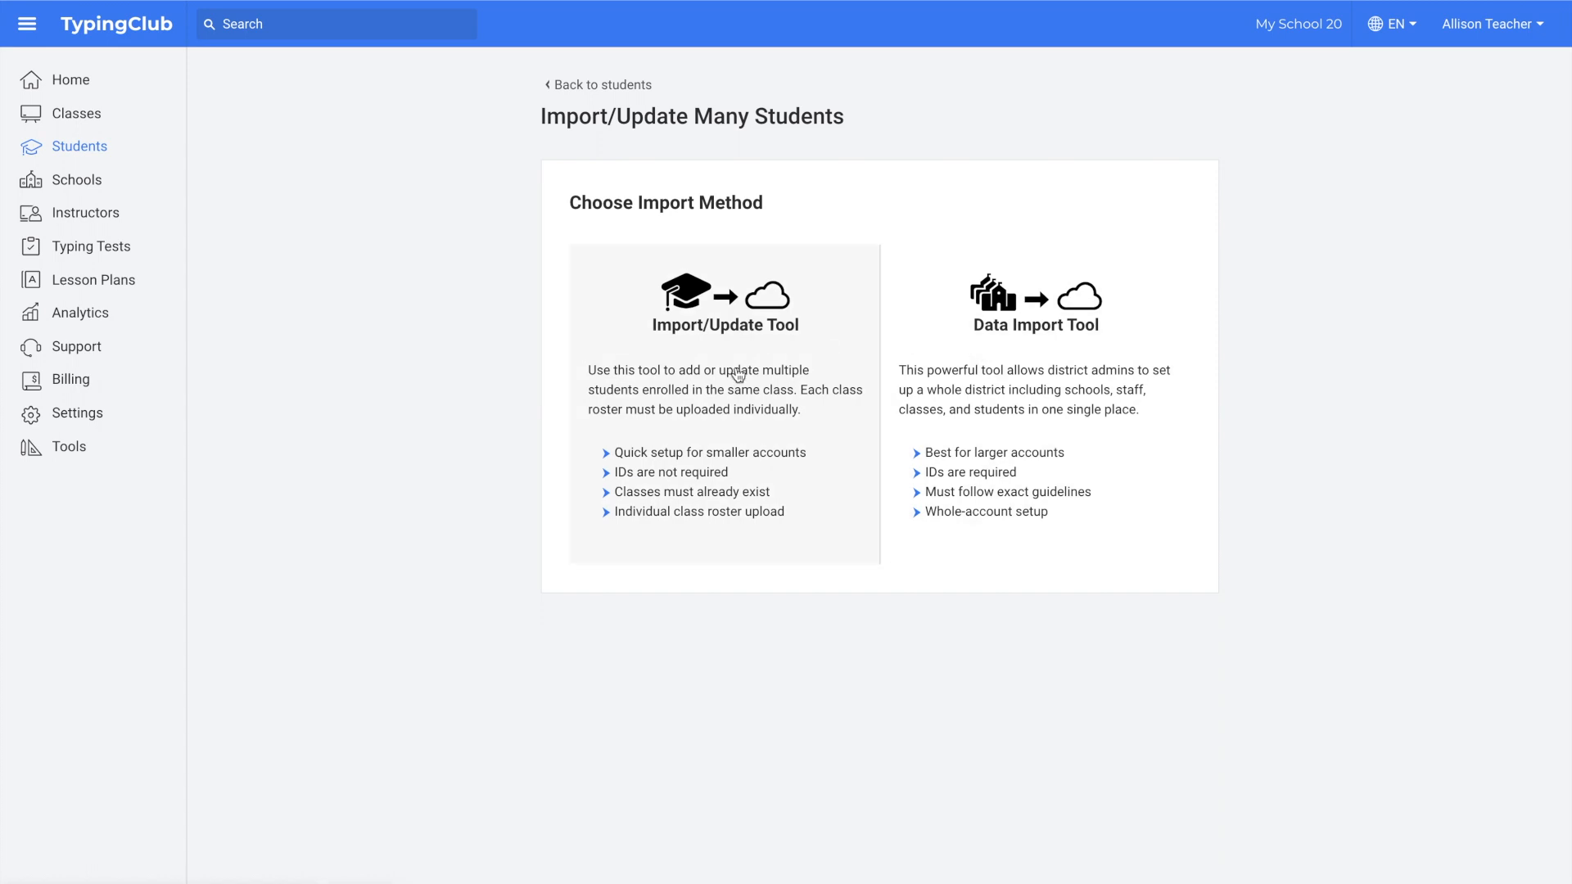
click(724, 301)
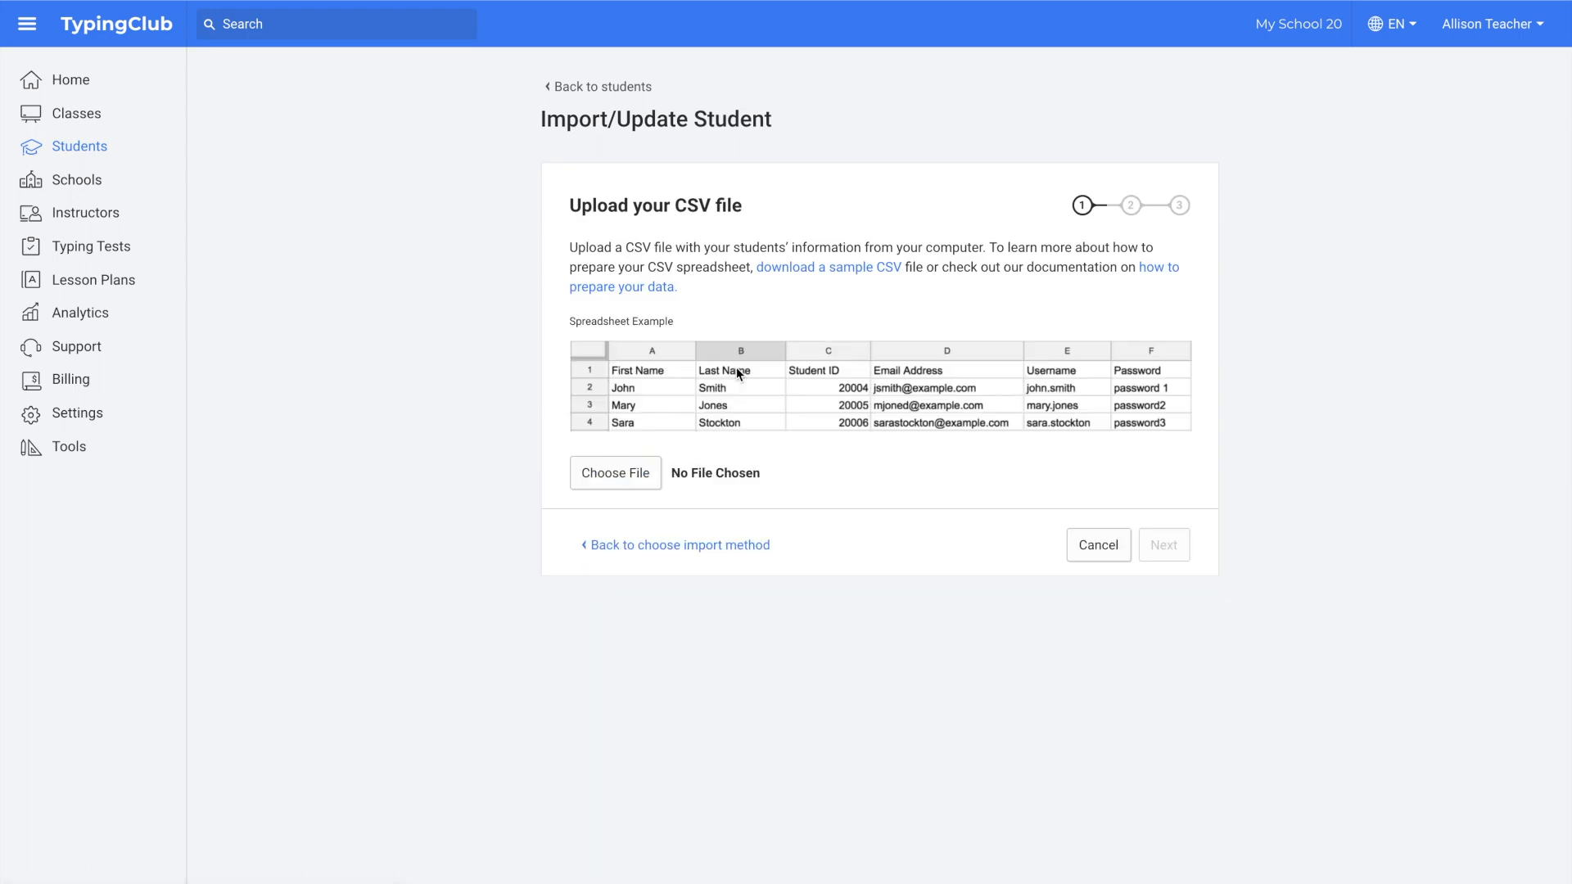
click(28, 23)
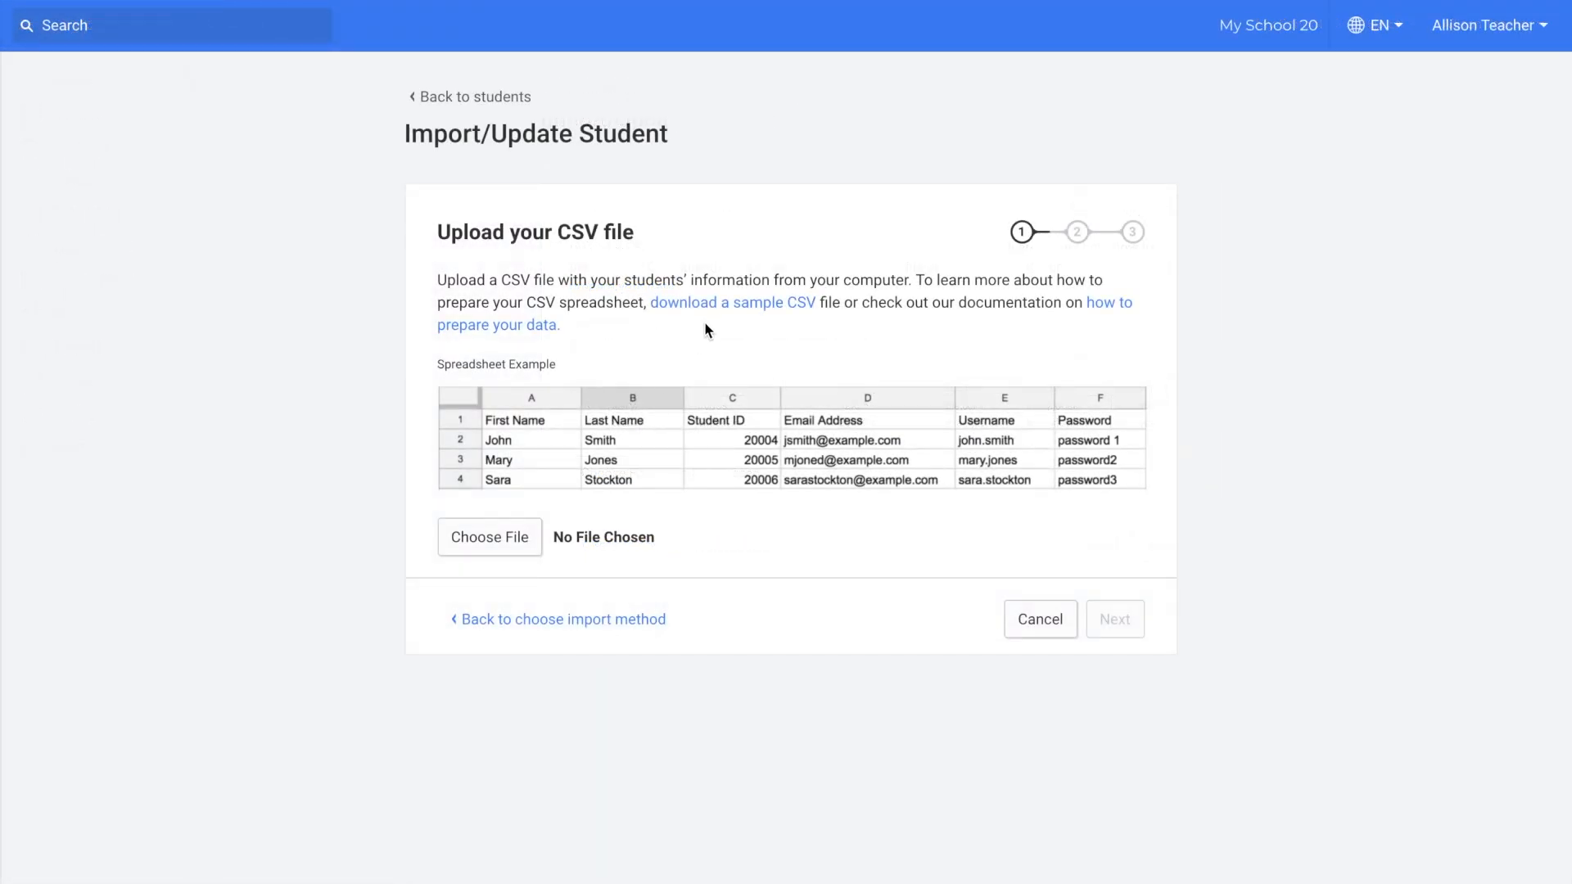
mouse_move(732, 301)
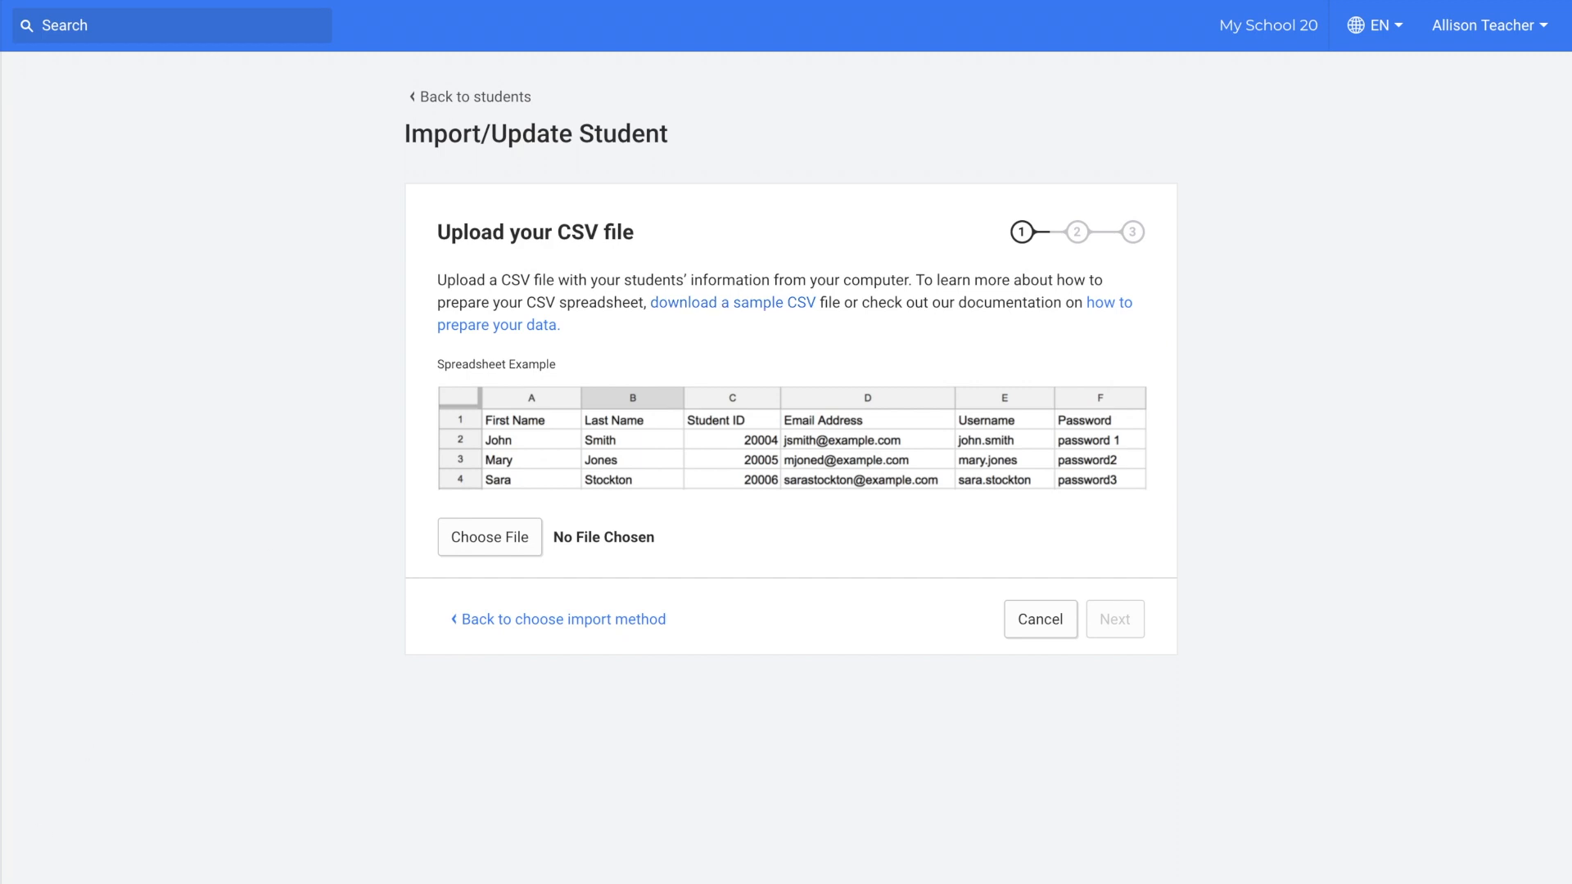
Upload the student CSV and confirm the First Name and Student ID column mappings
click(490, 537)
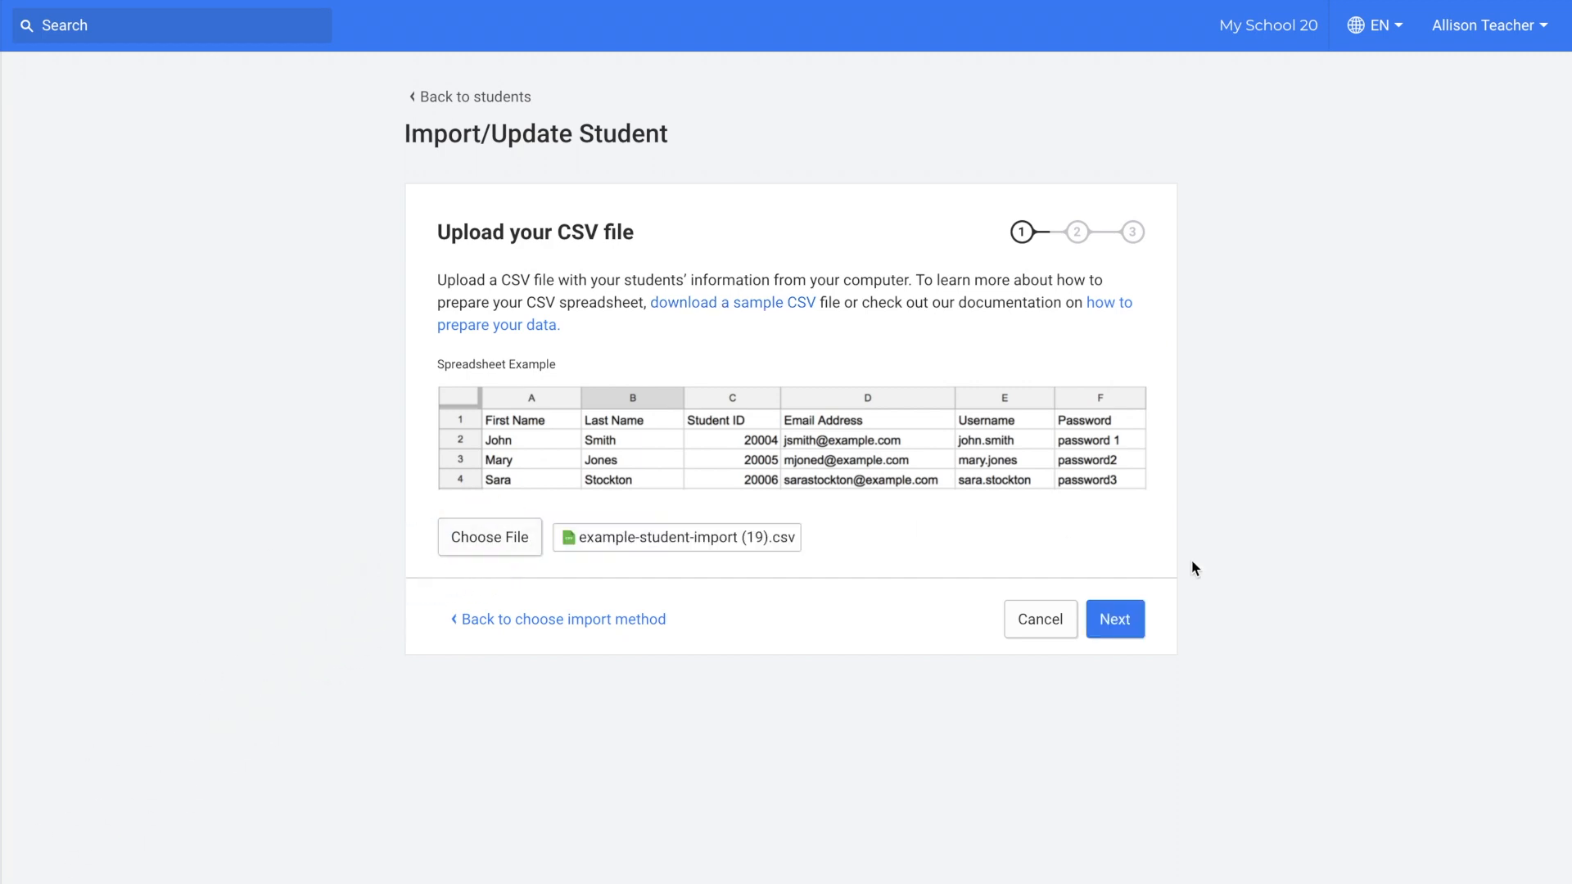
click(1113, 619)
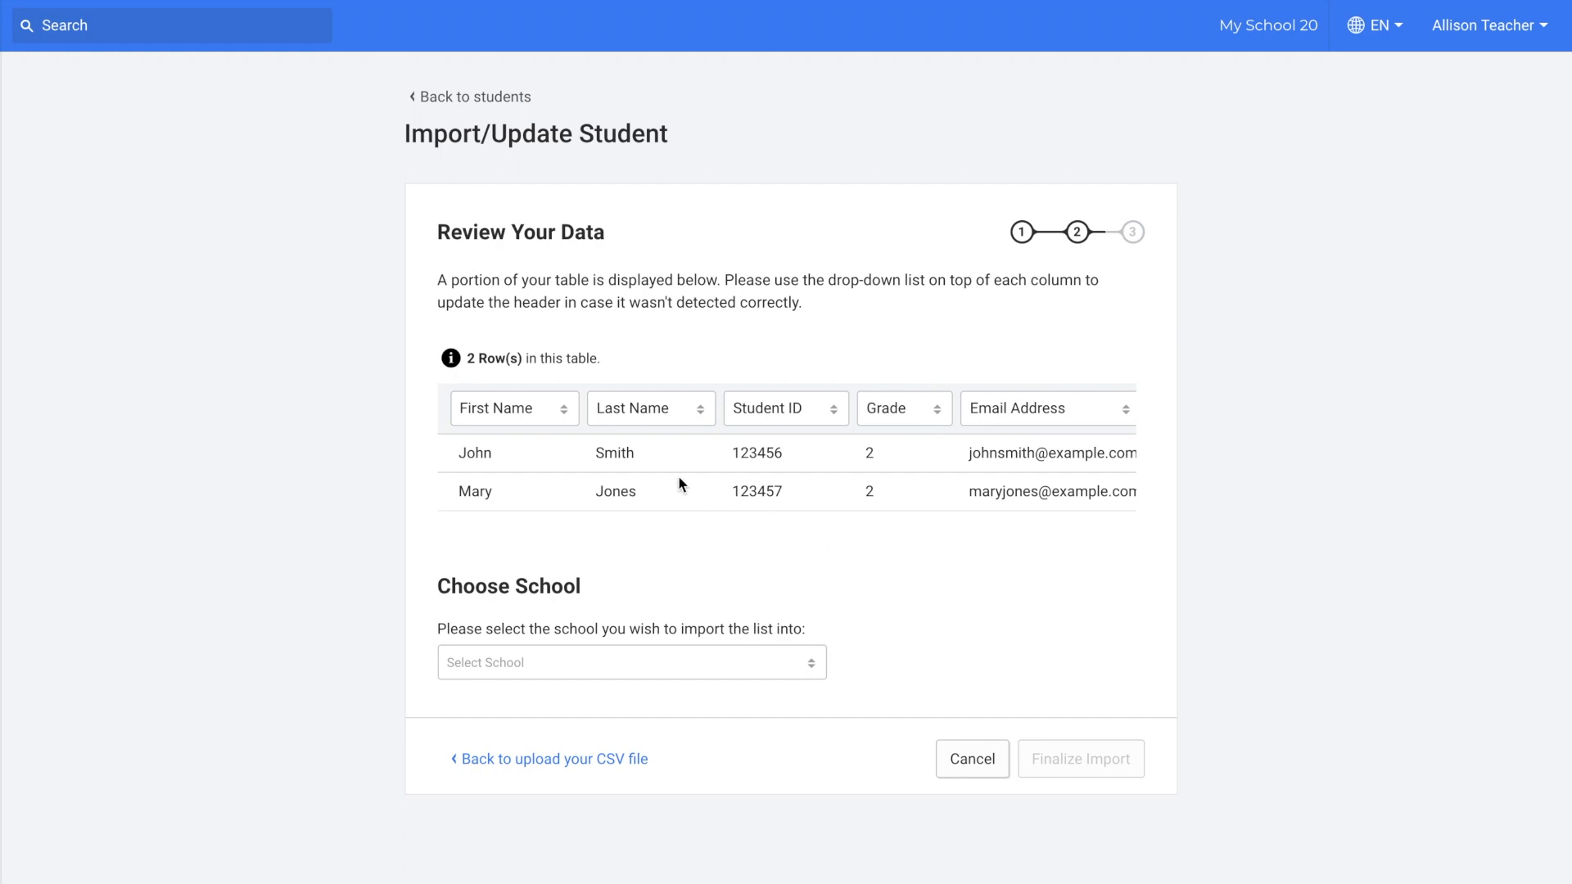
click(513, 408)
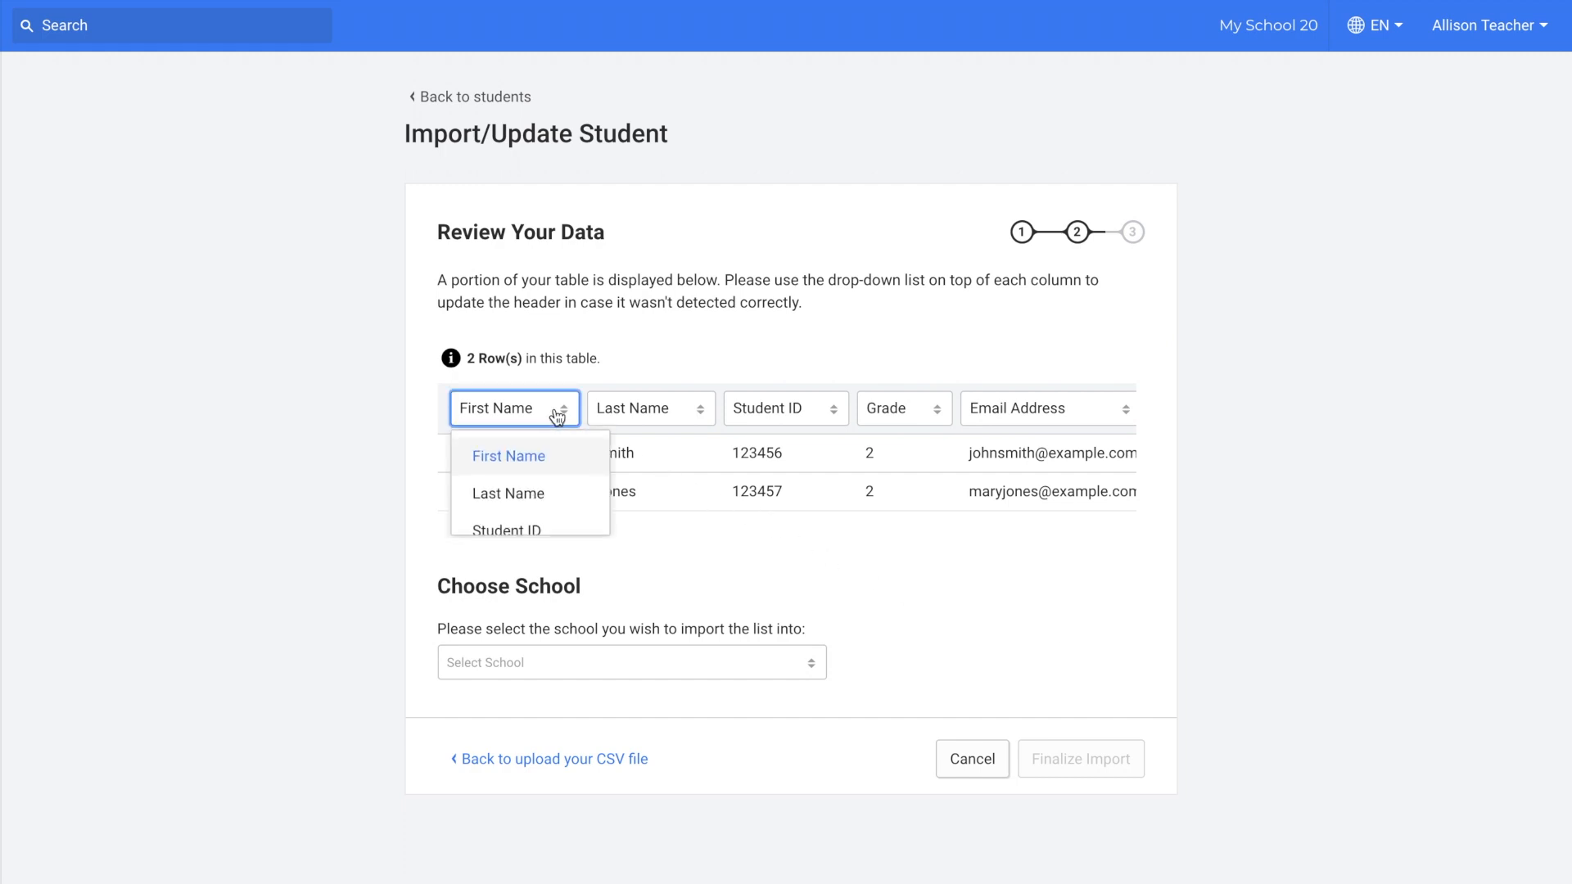
click(508, 456)
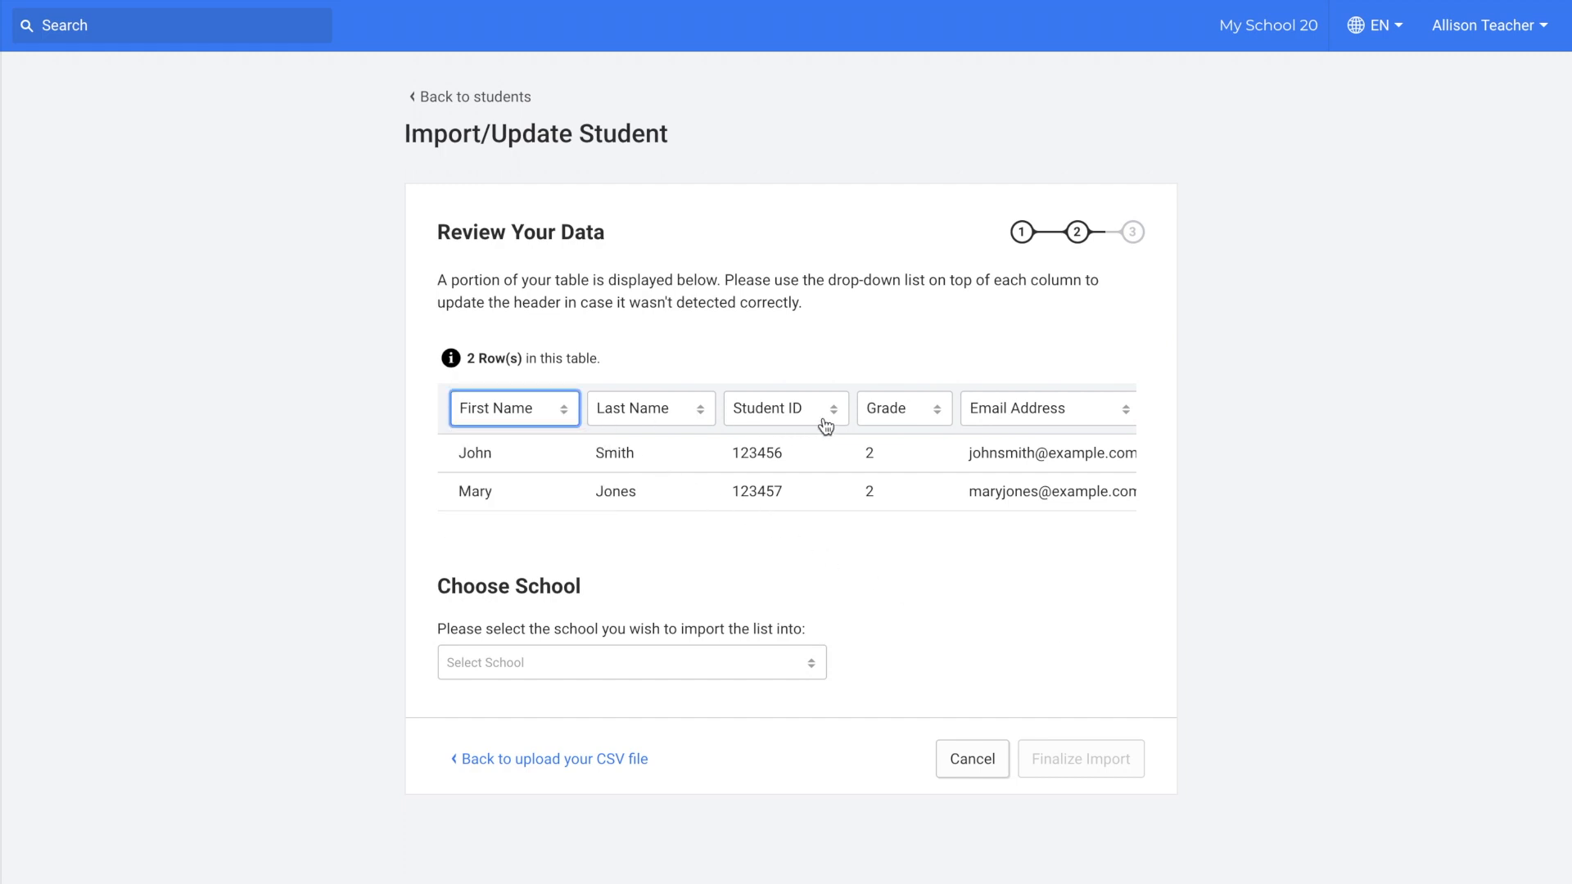
click(784, 407)
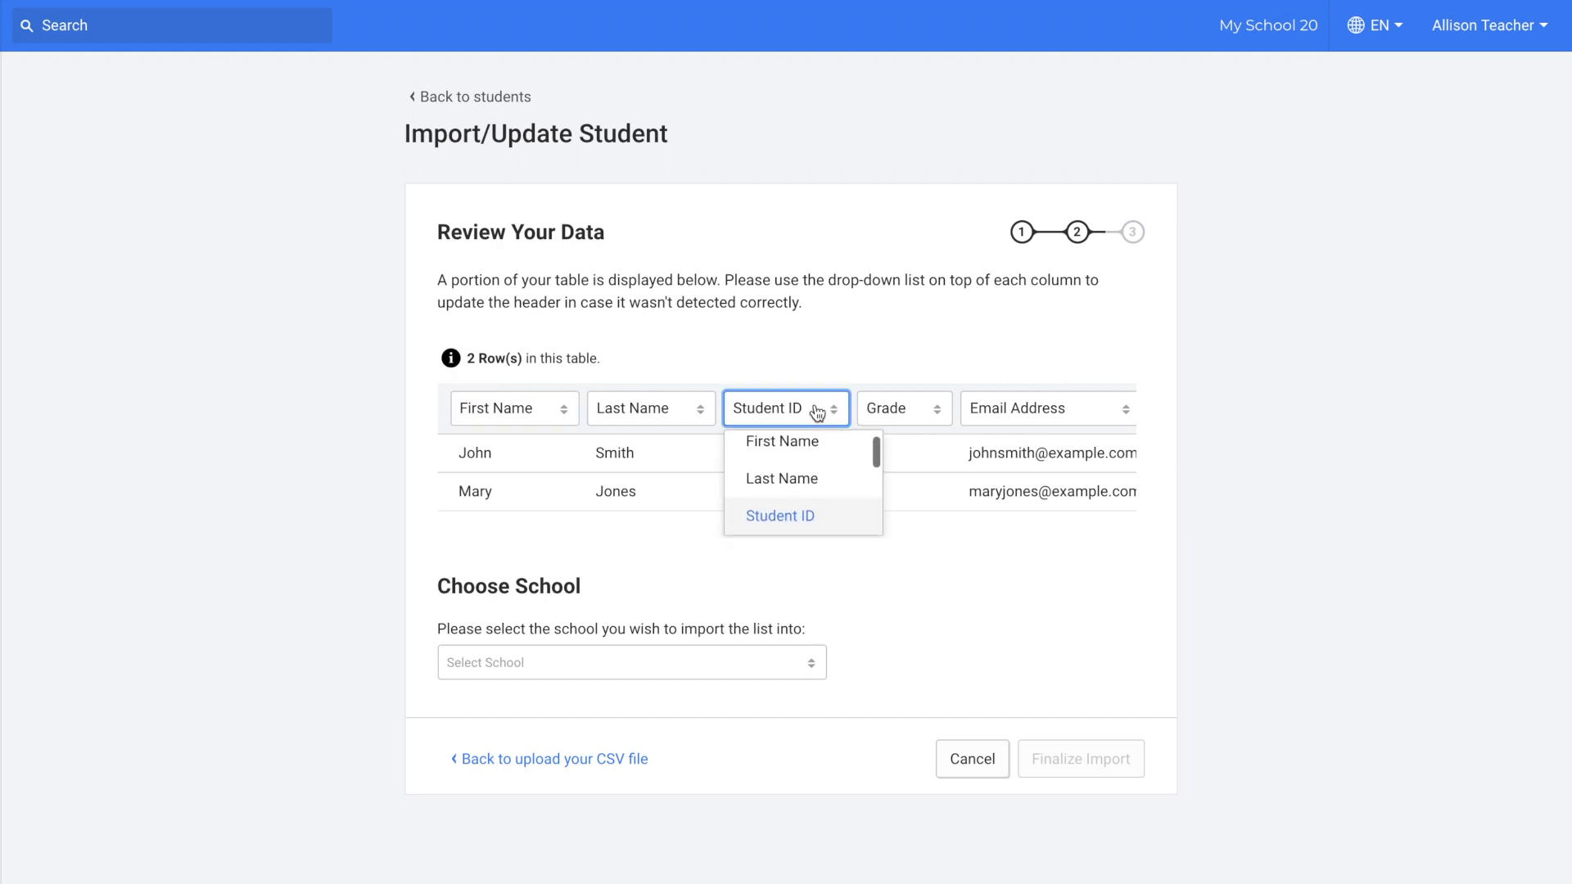
scroll(down, 3)
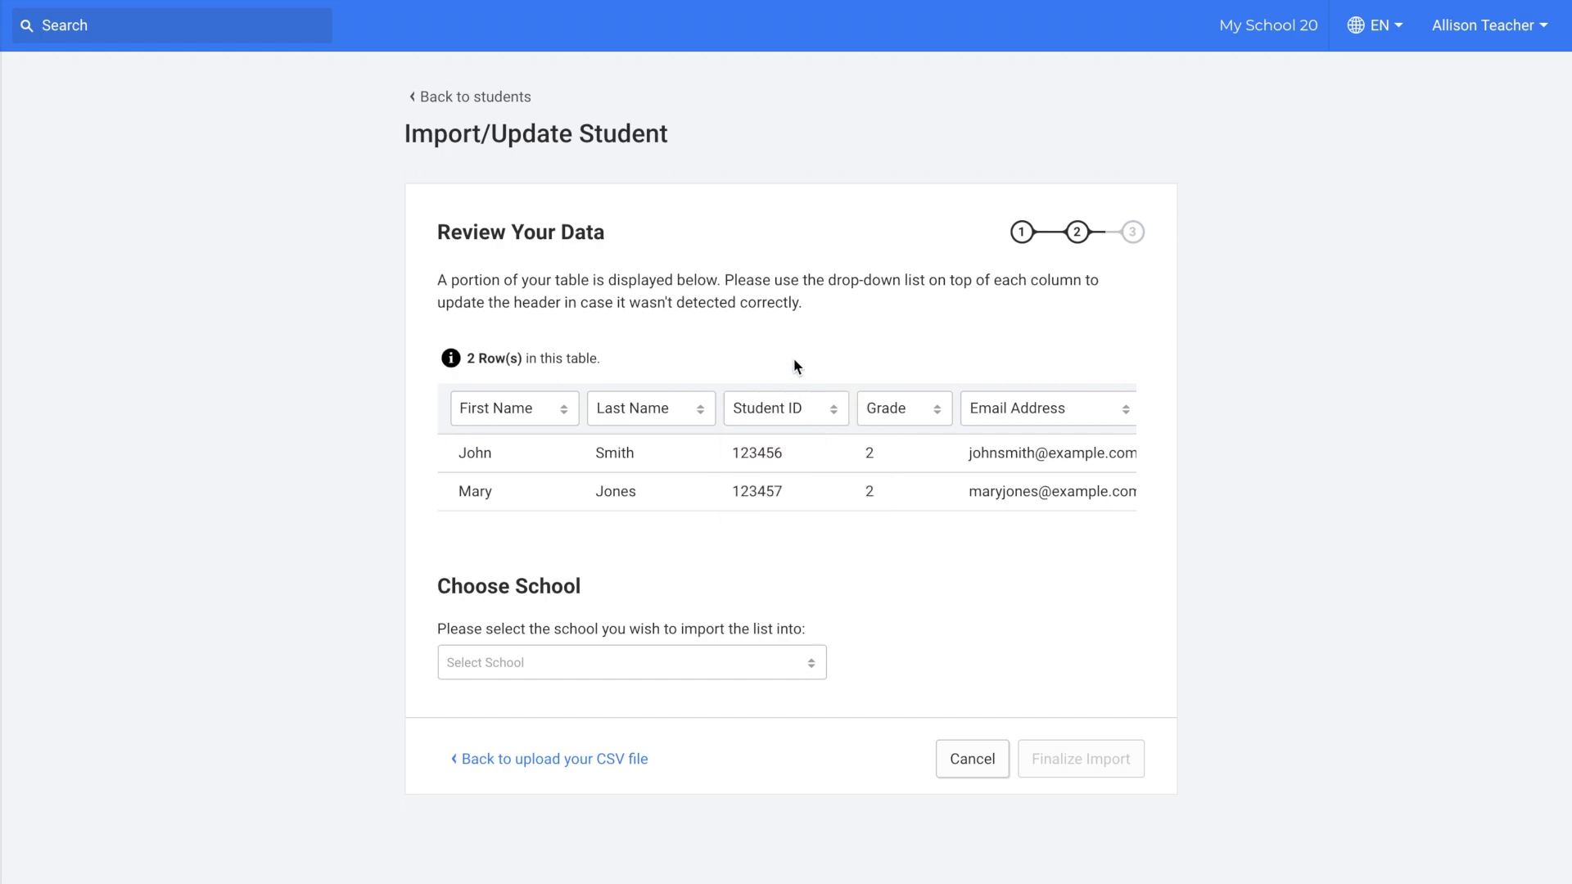
click(630, 663)
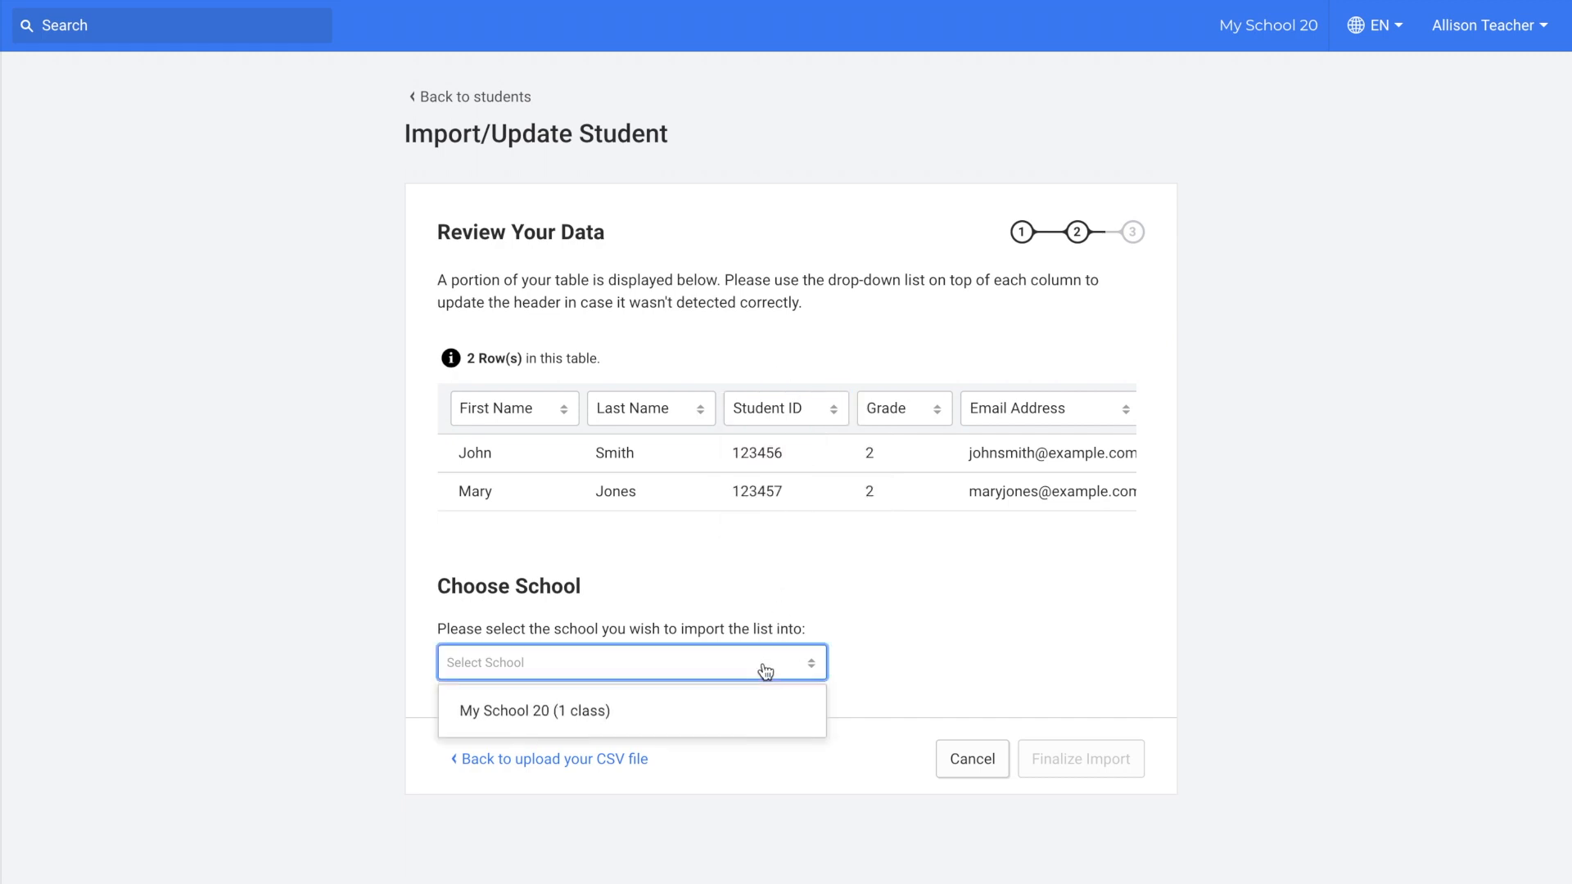
Select My School 20 as the target school and finalize the import
click(534, 711)
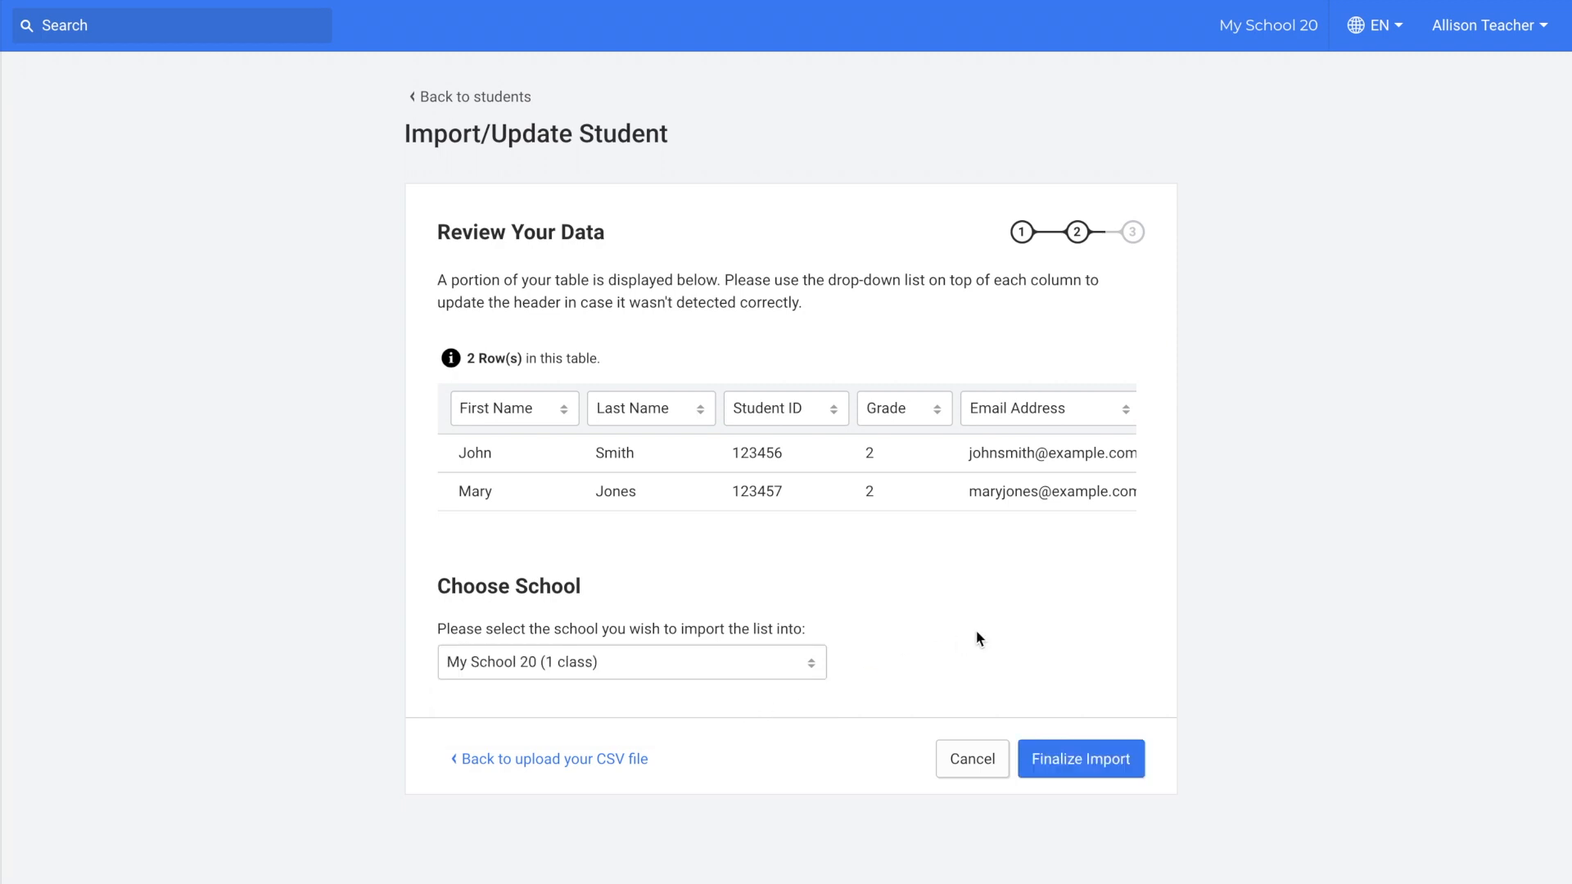
mouse_move(1093, 723)
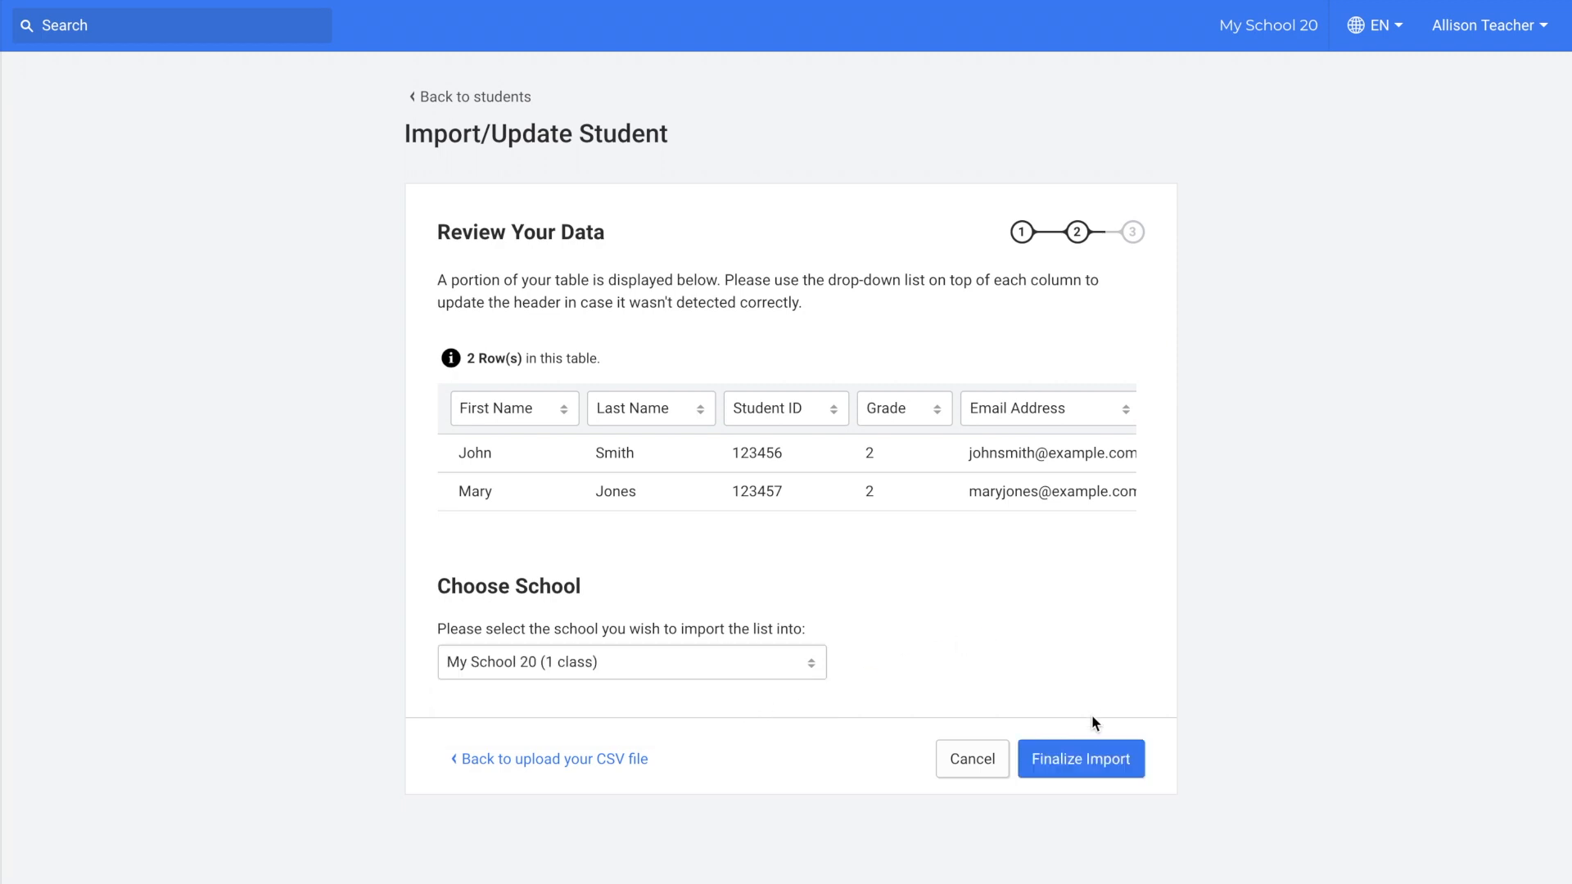
click(1081, 758)
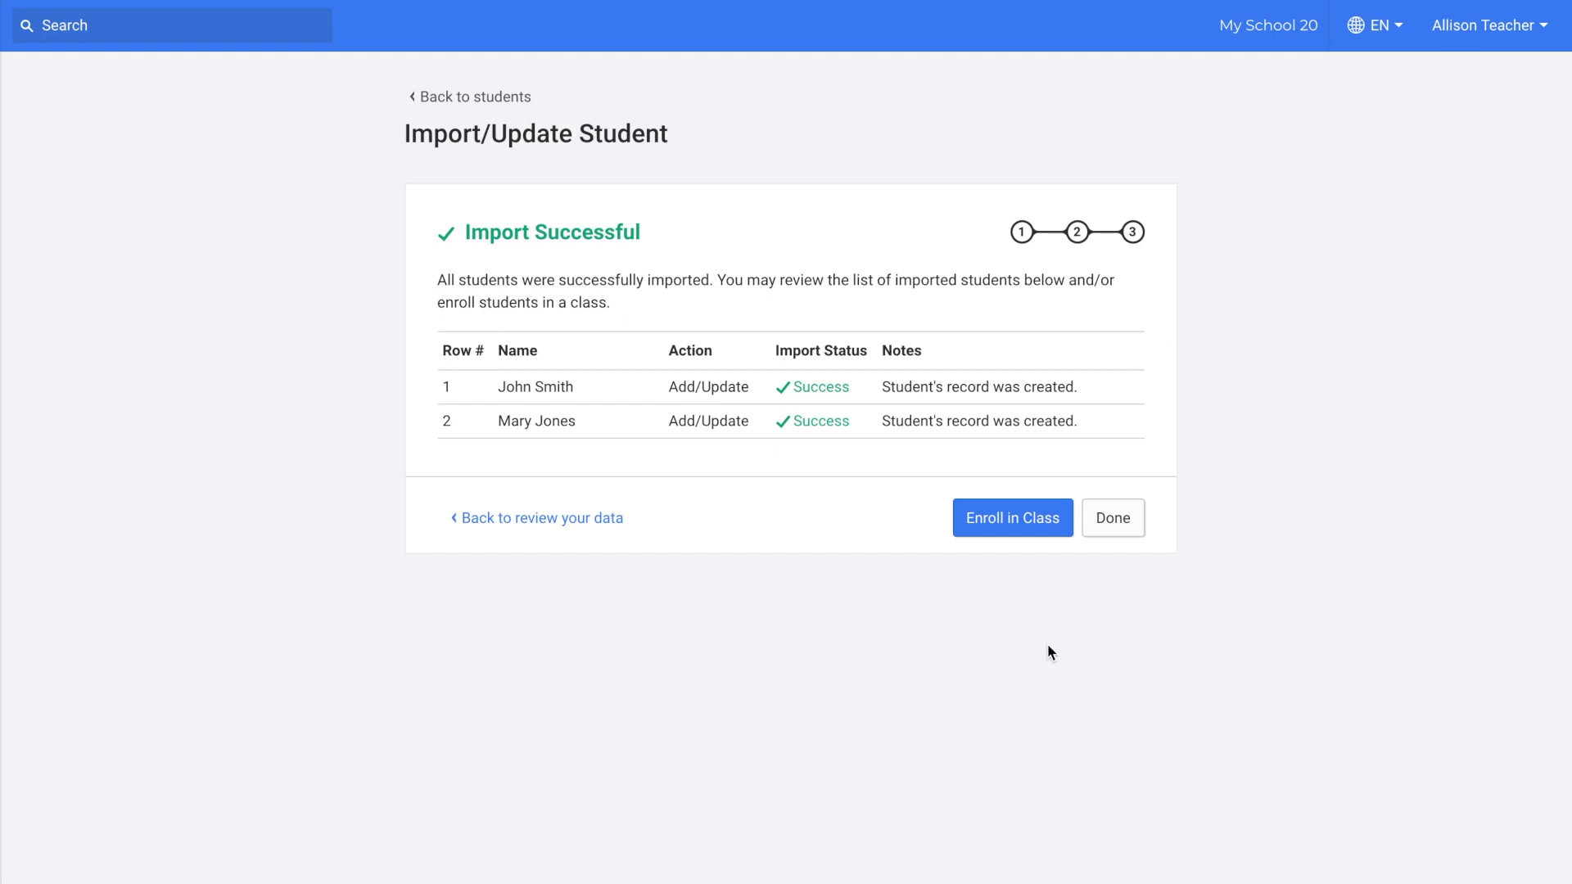
Enroll the two imported students in Class 1
click(1010, 519)
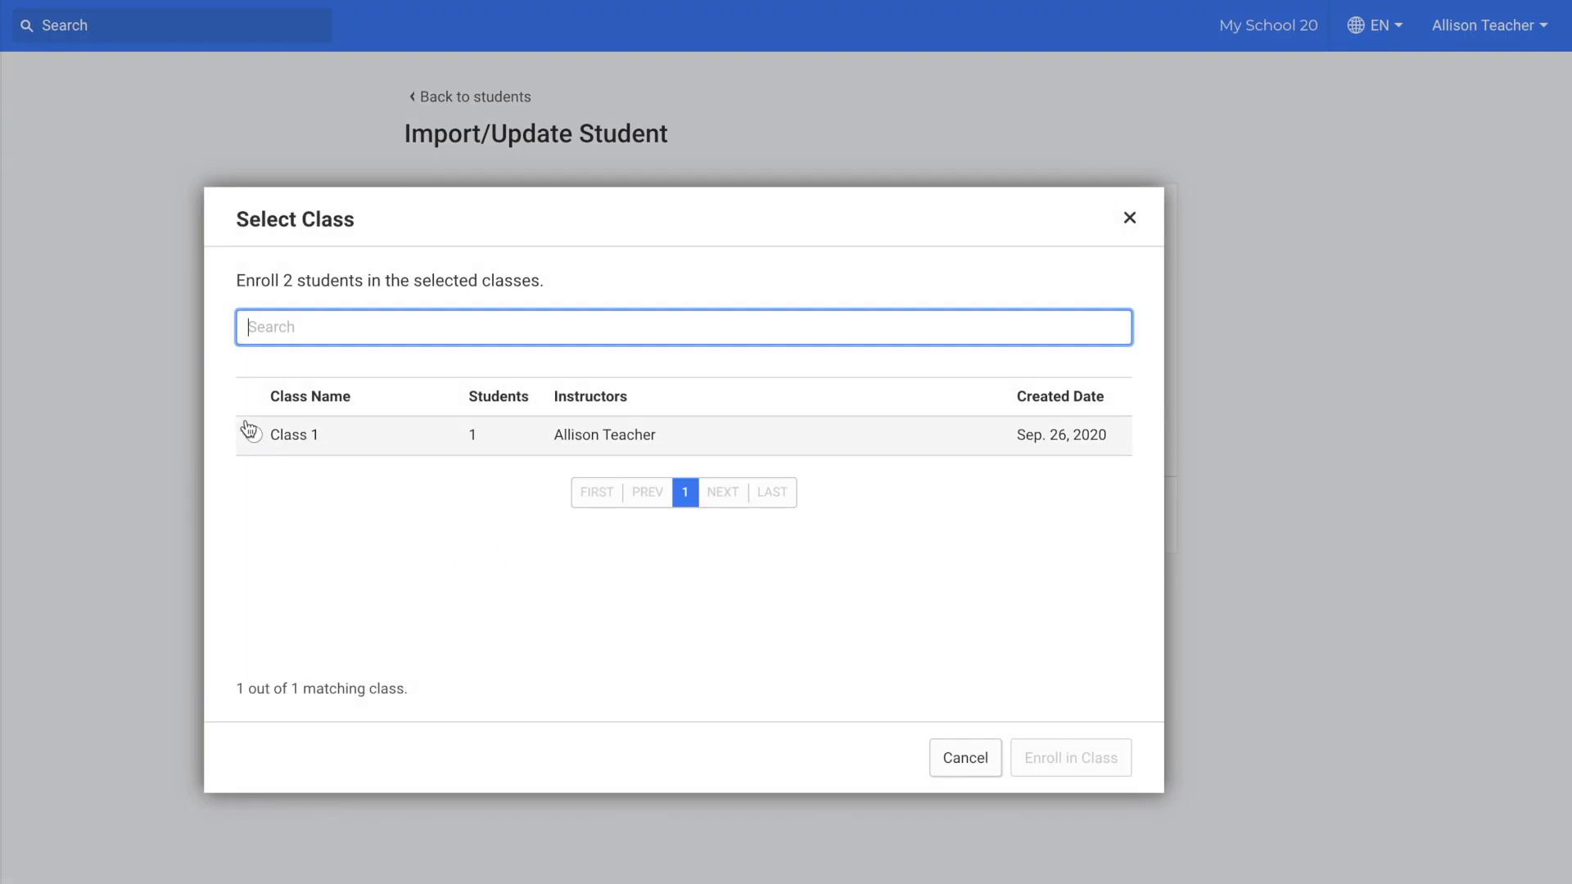
click(255, 436)
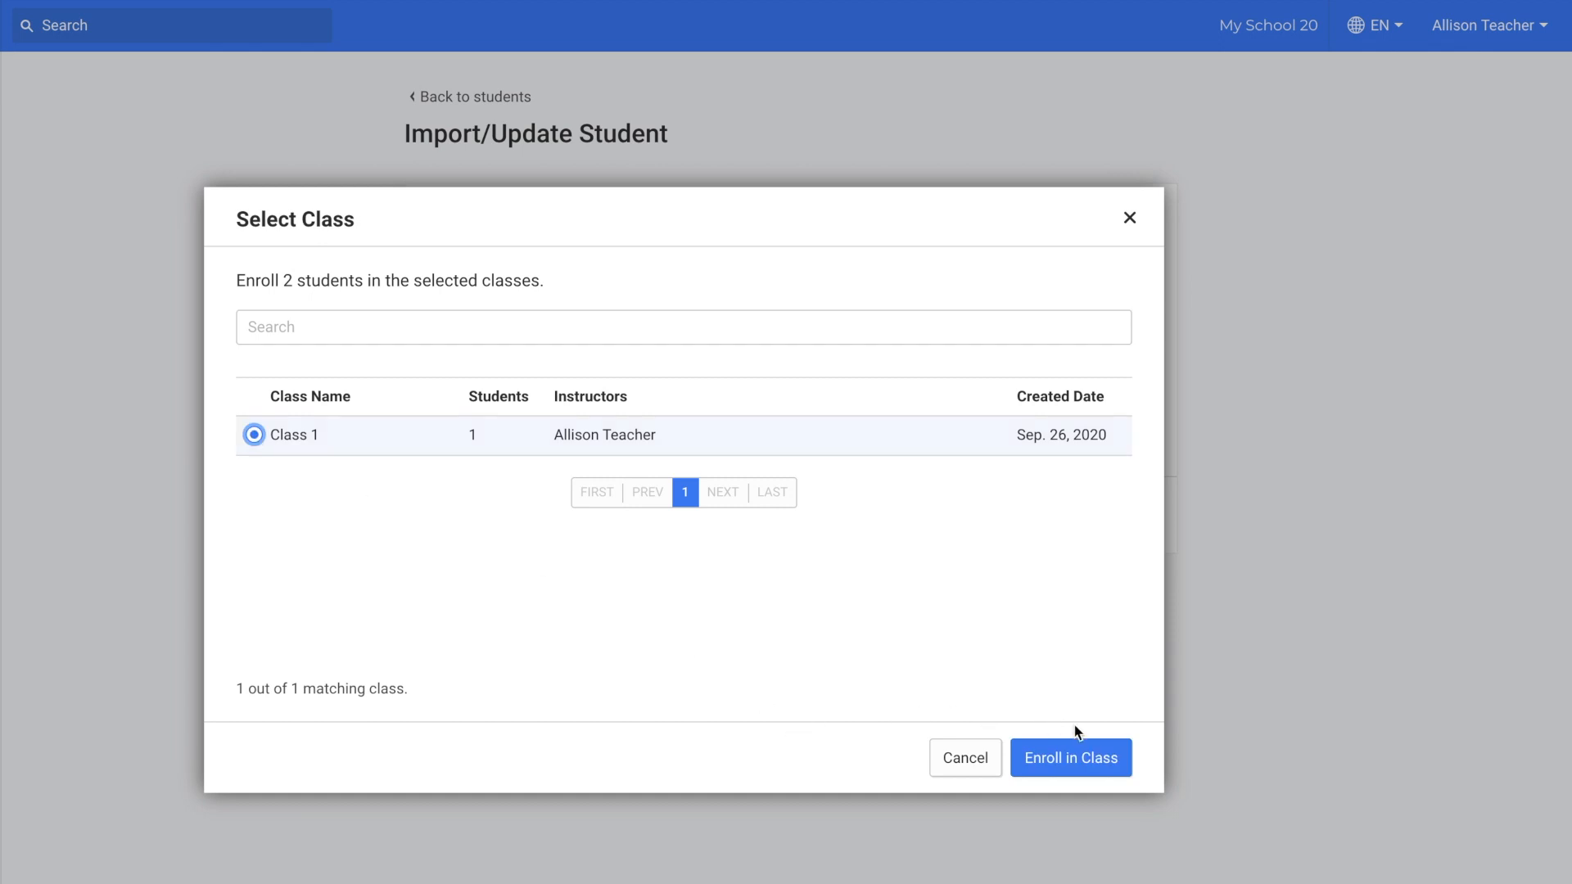
mouse_move(1100, 775)
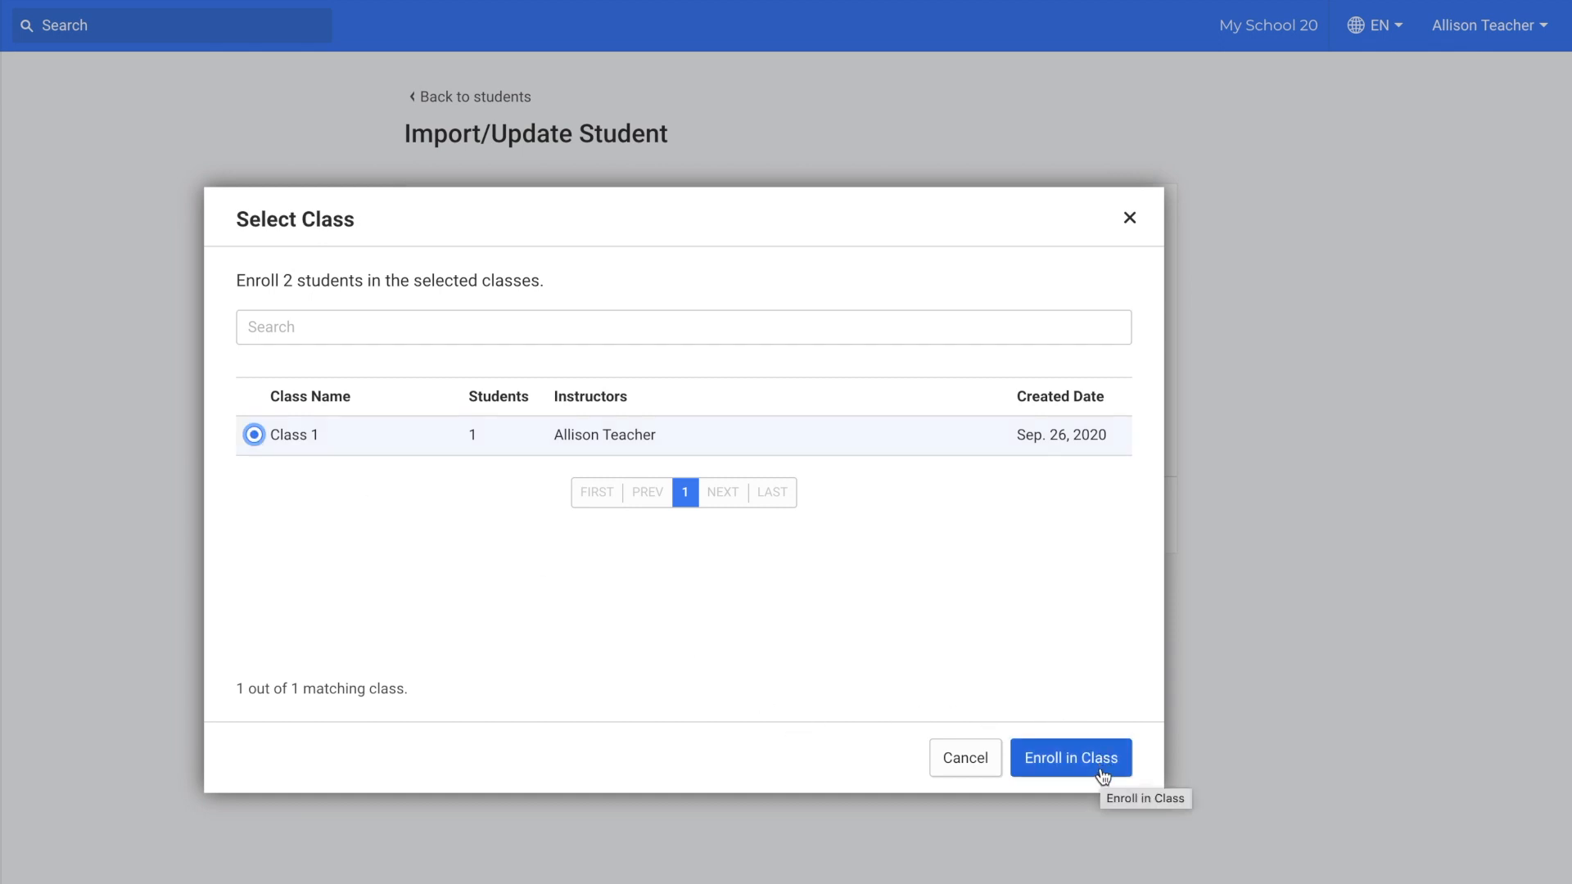
click(1069, 756)
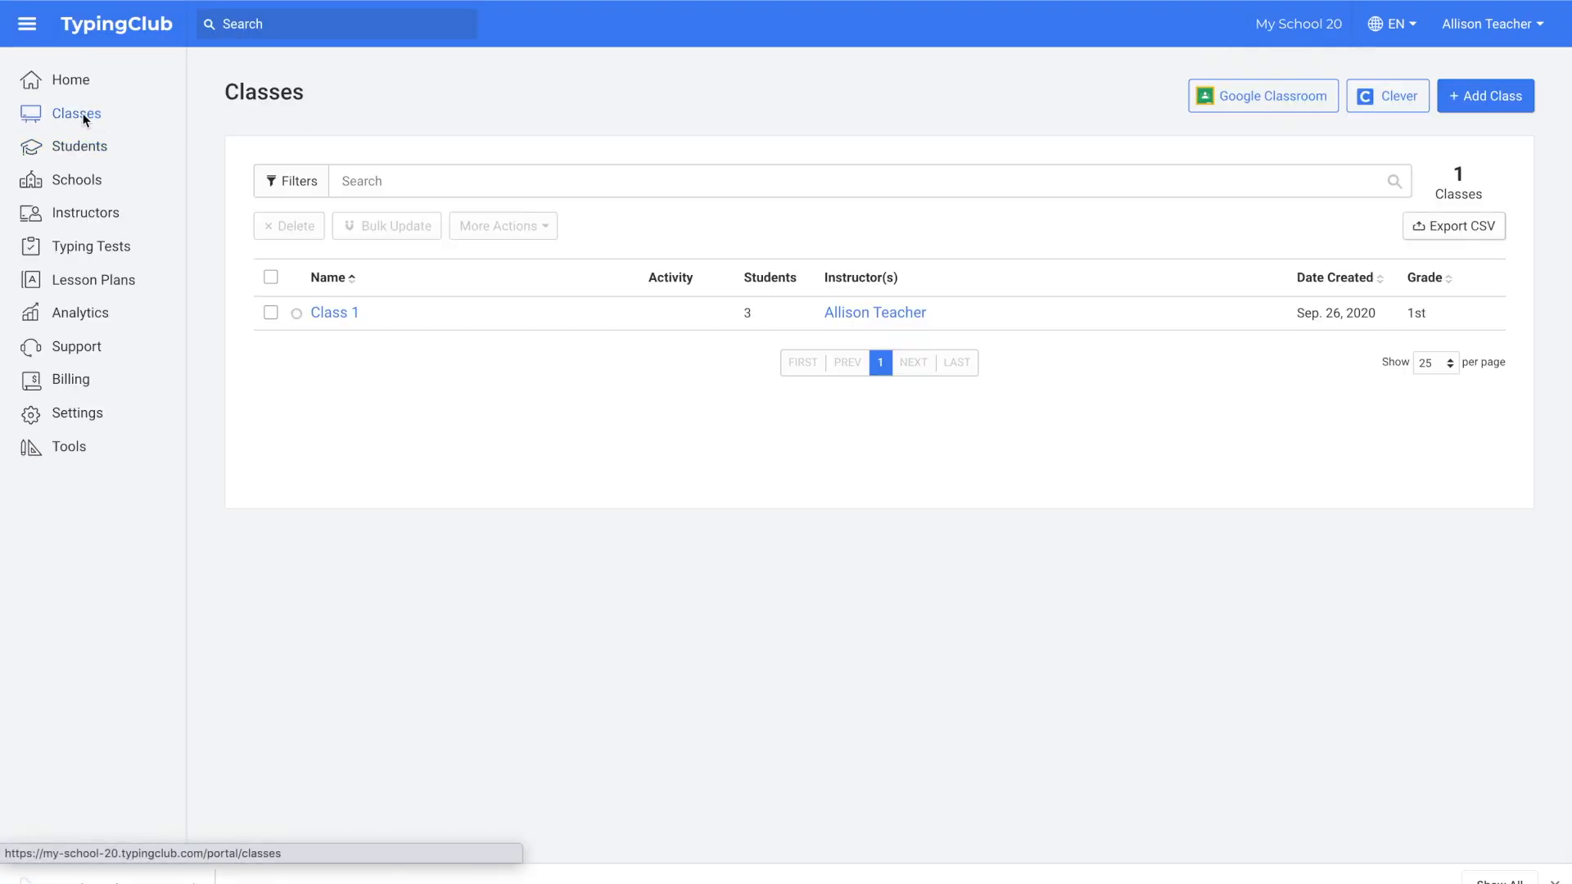
mouse_move(1275, 108)
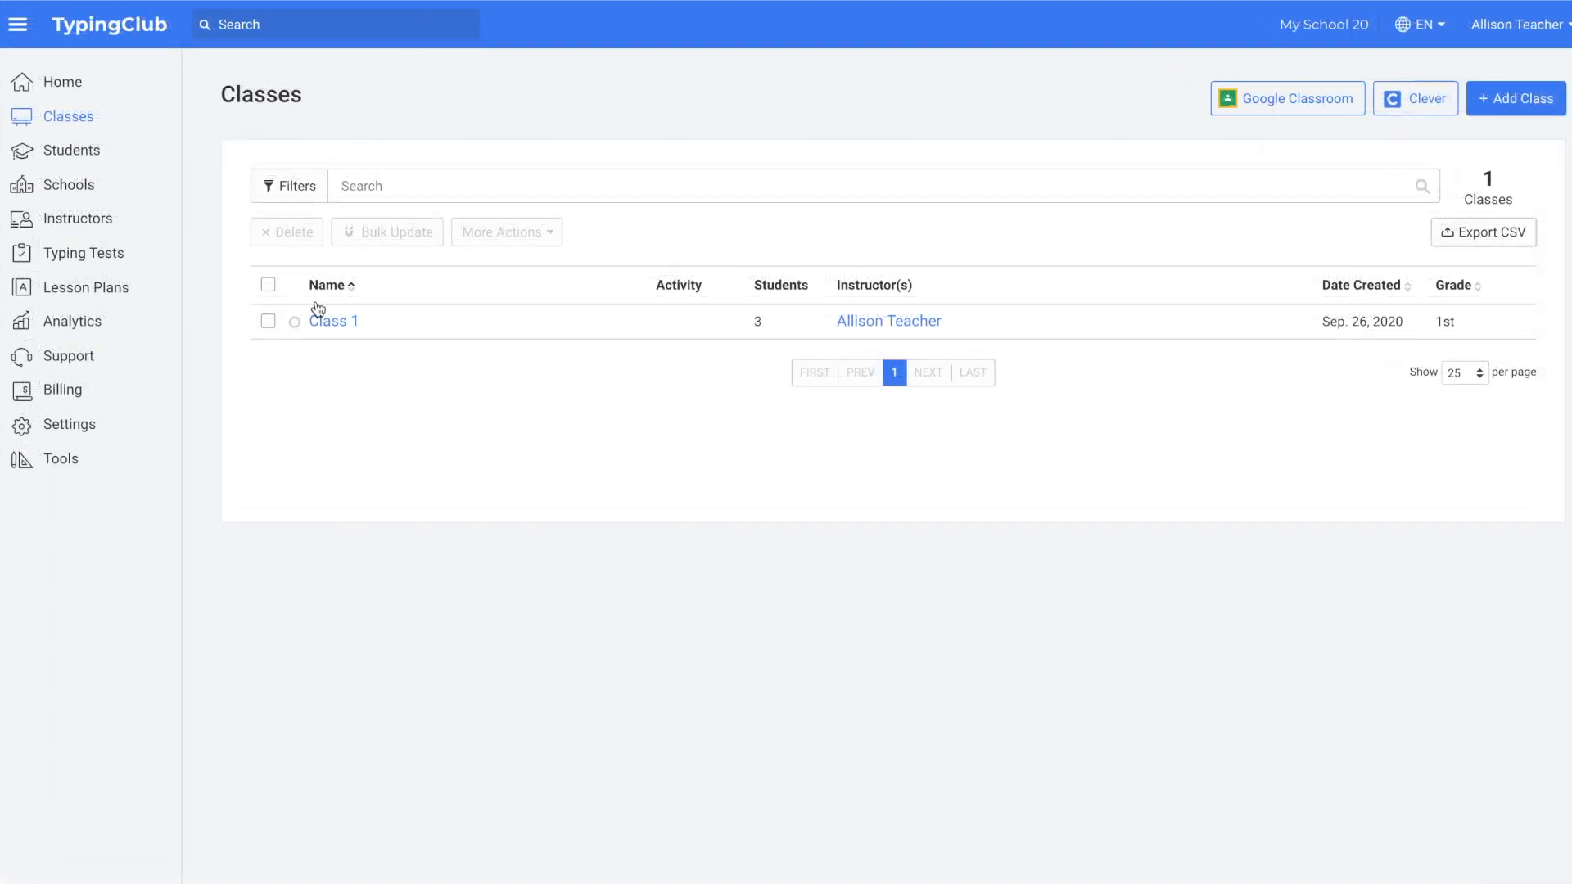
Enable the class code for Class 1 and save the setting
click(333, 321)
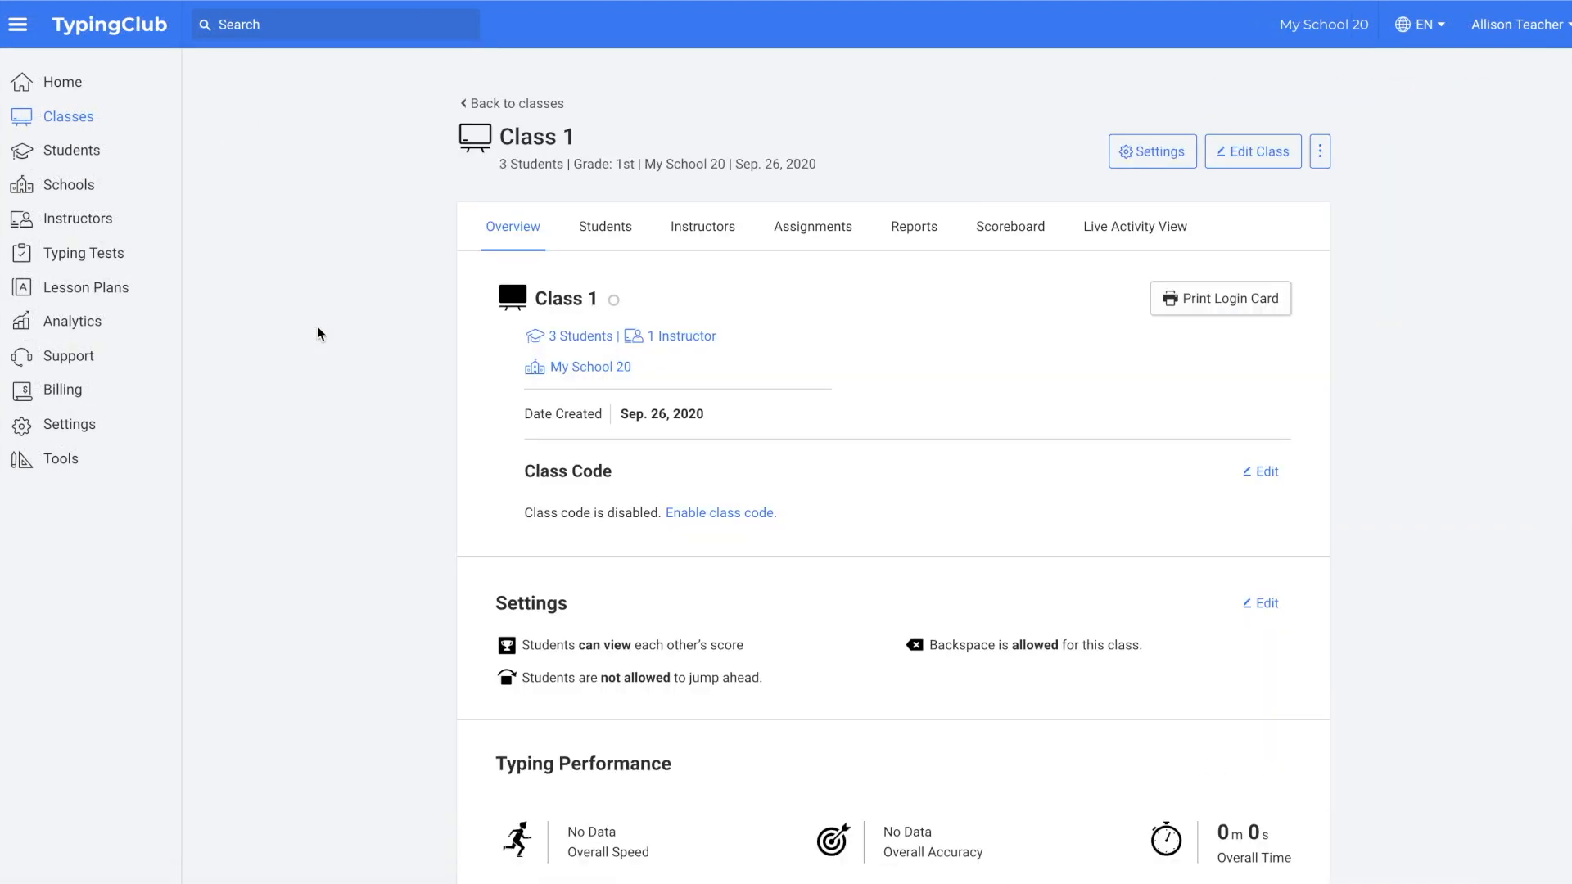
mouse_move(721, 512)
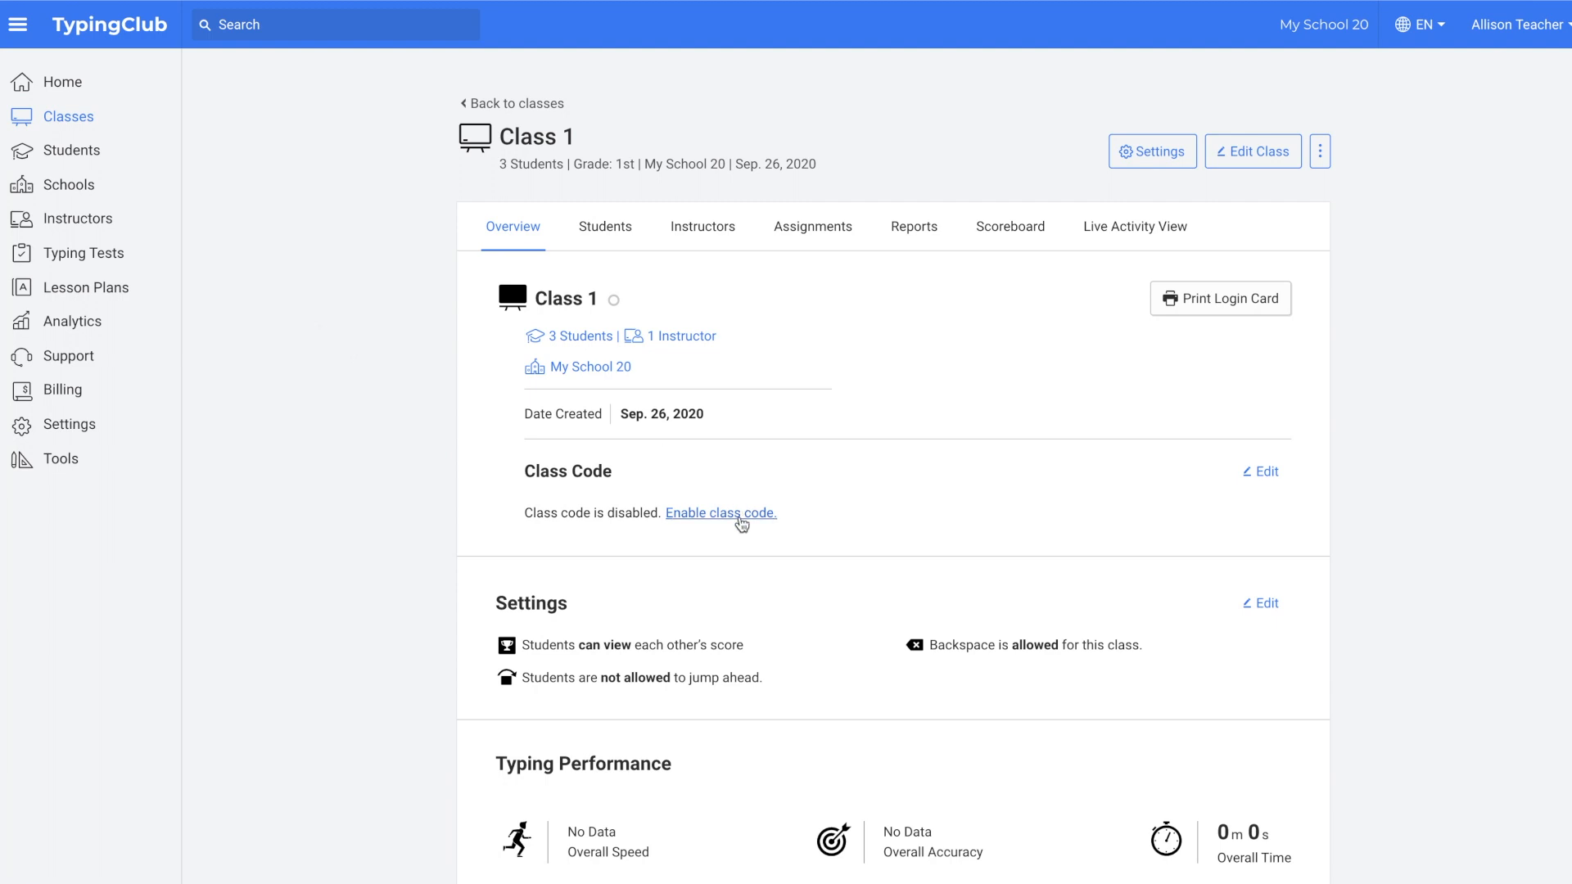
click(720, 512)
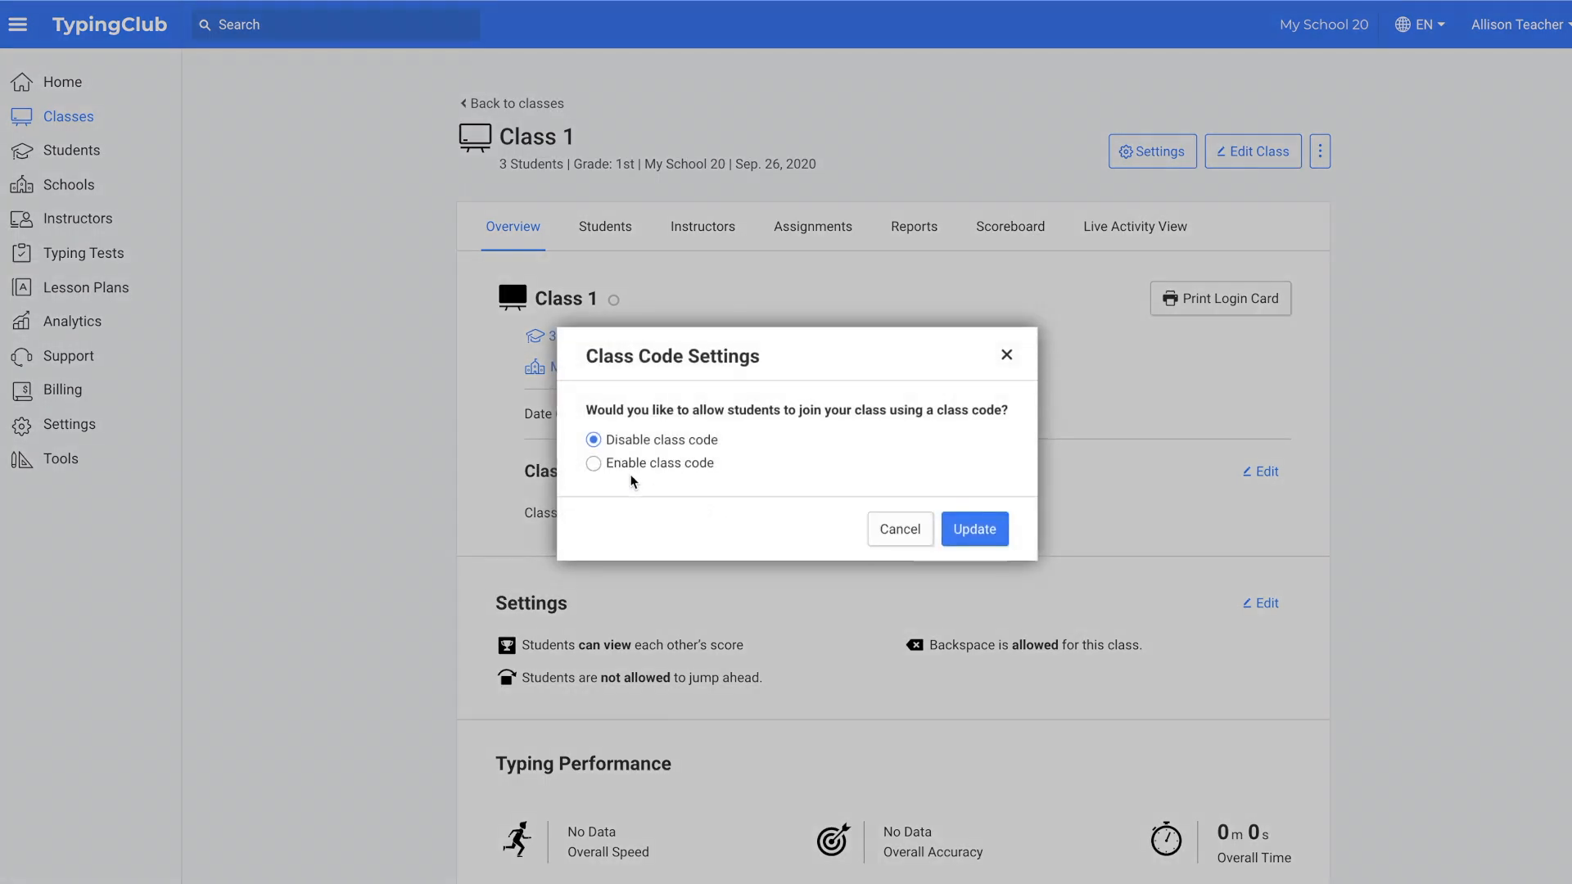
click(594, 462)
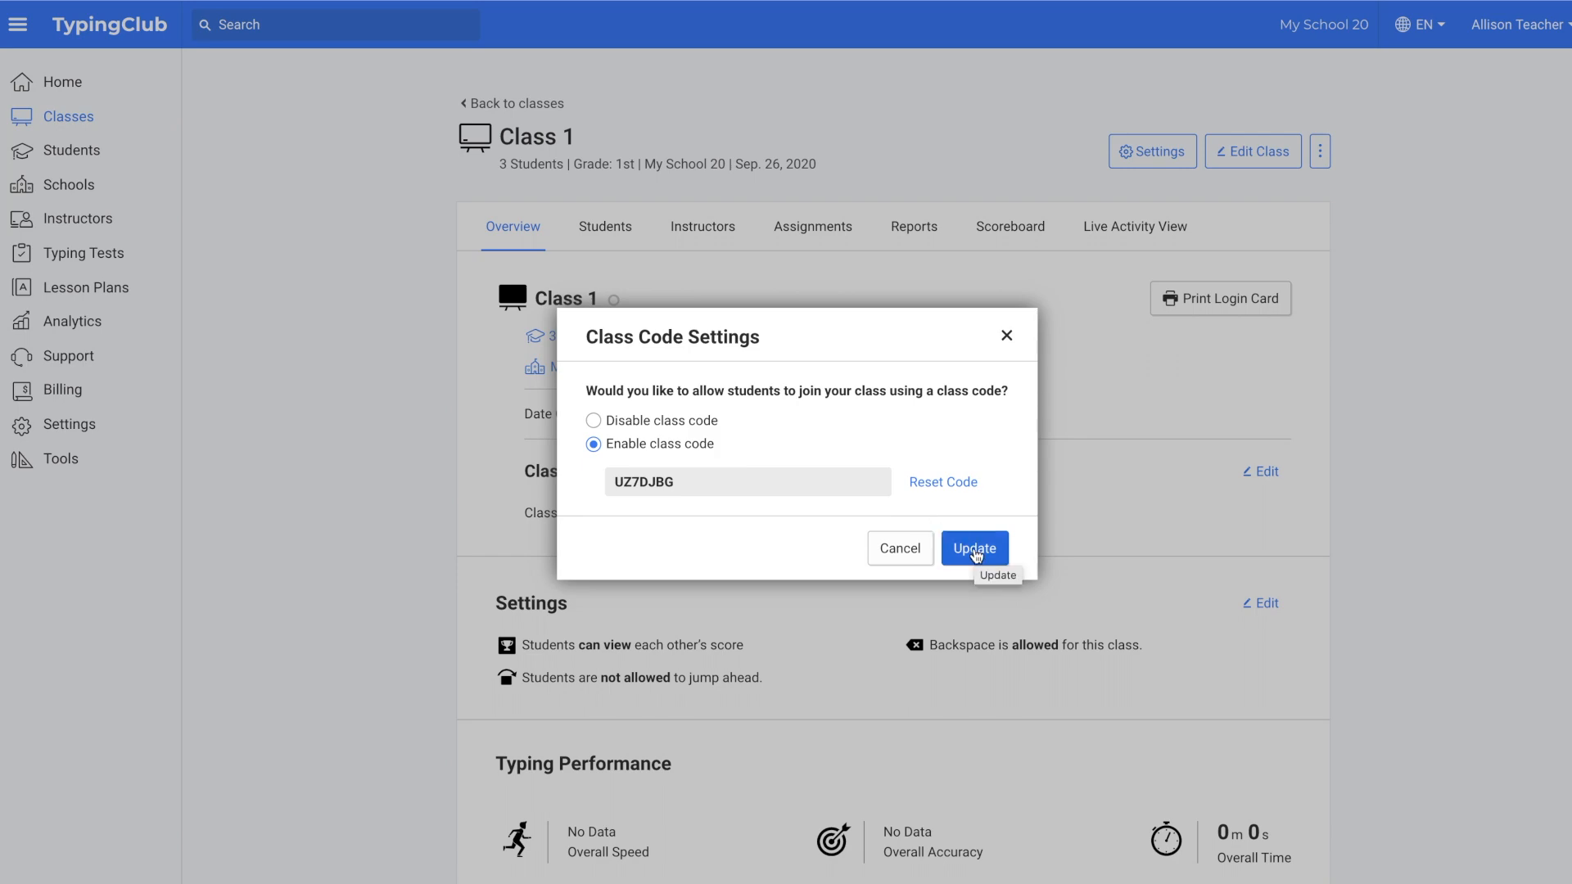
click(972, 548)
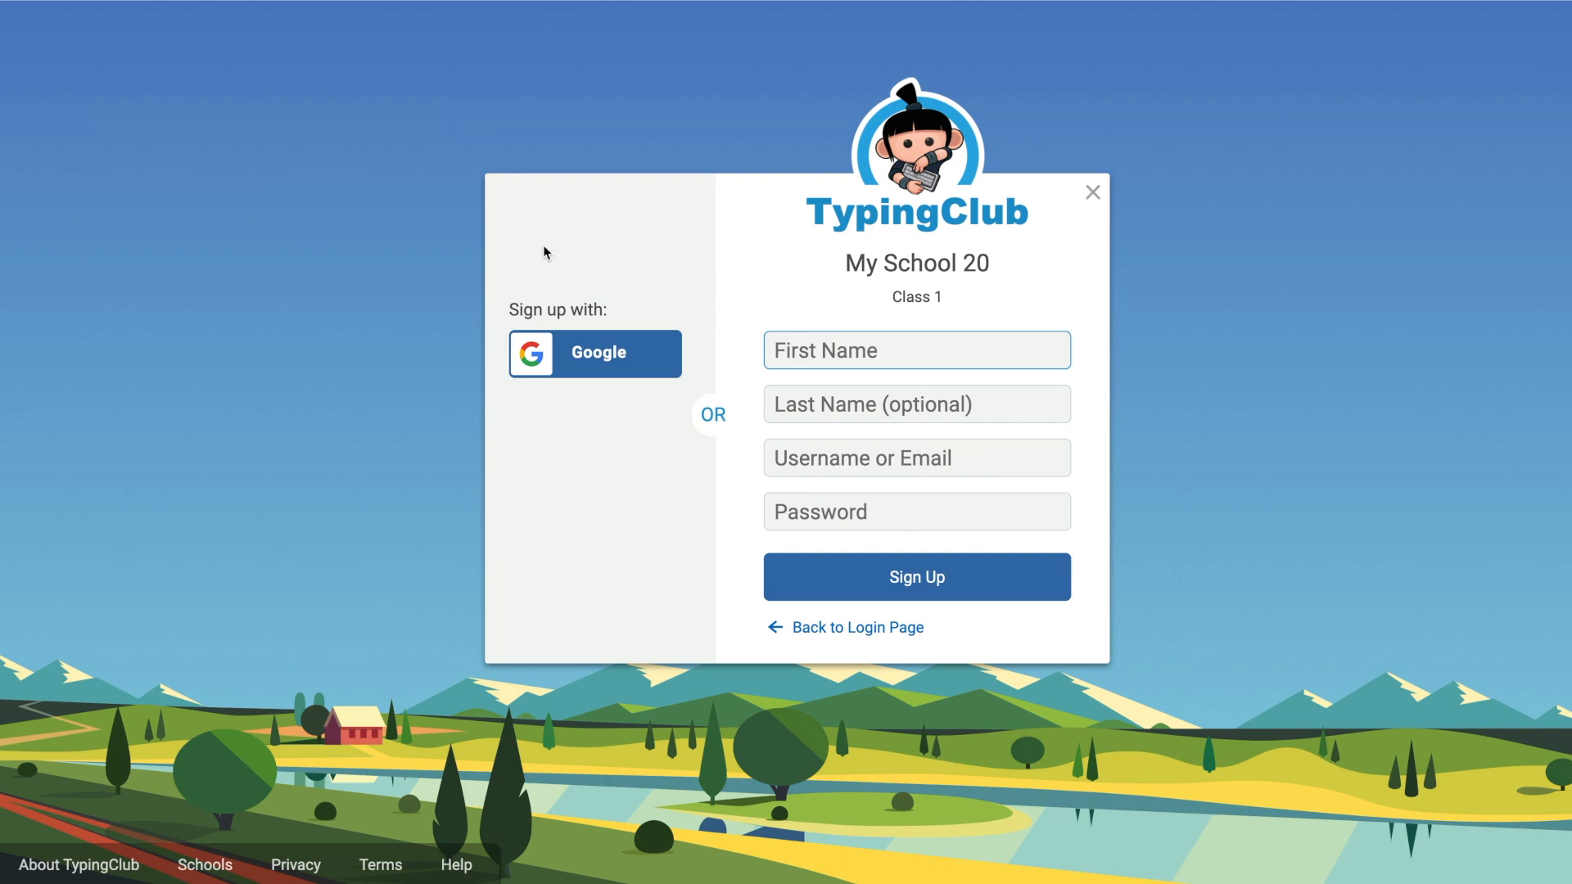
click(914, 350)
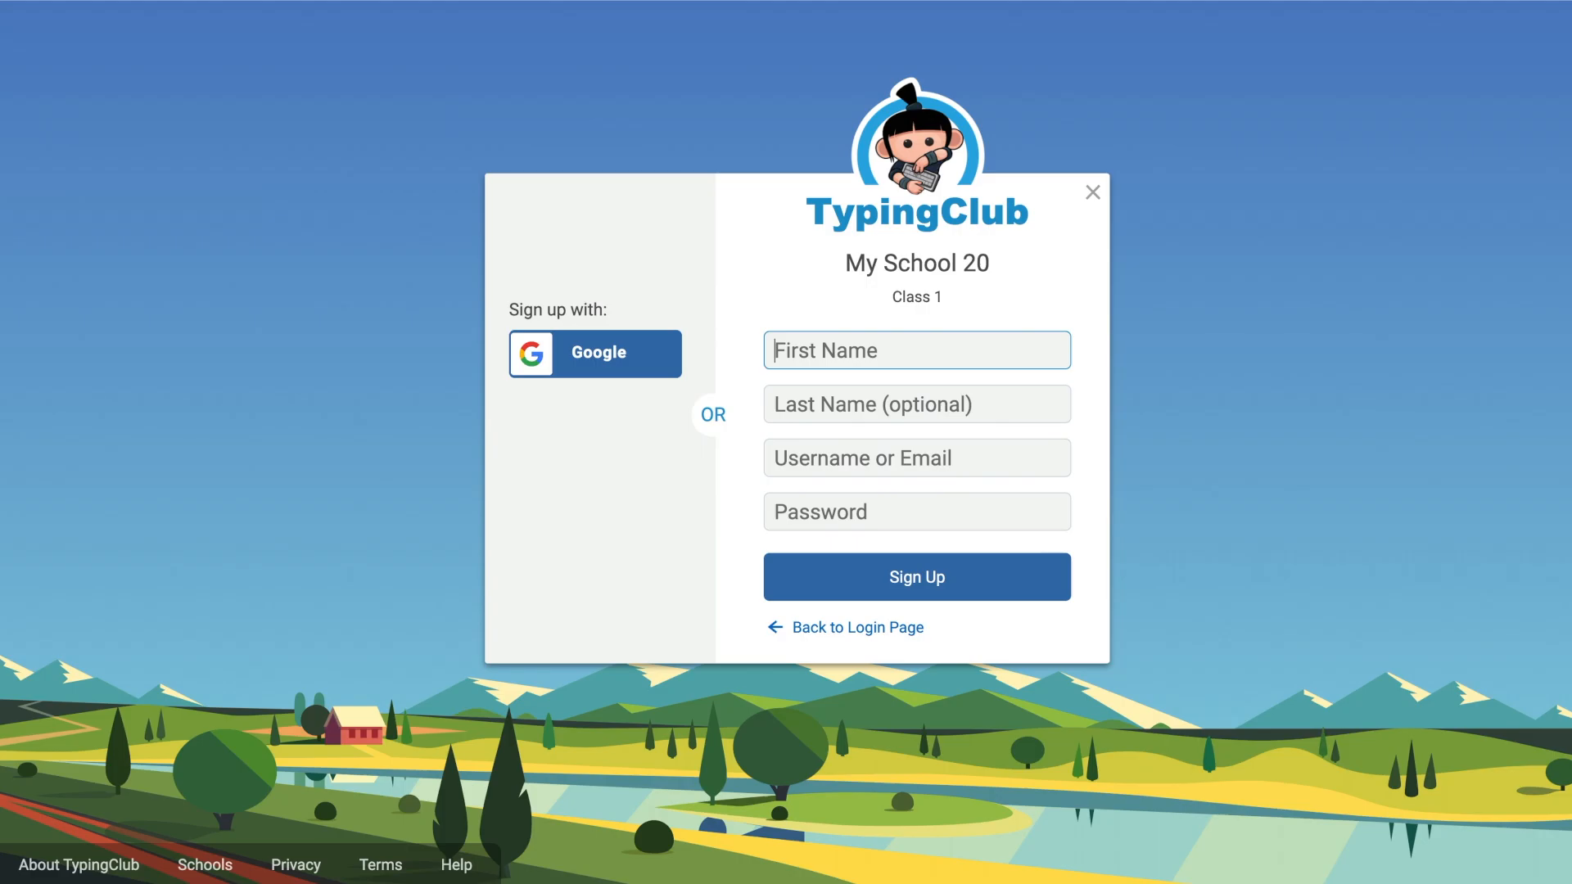
click(1092, 192)
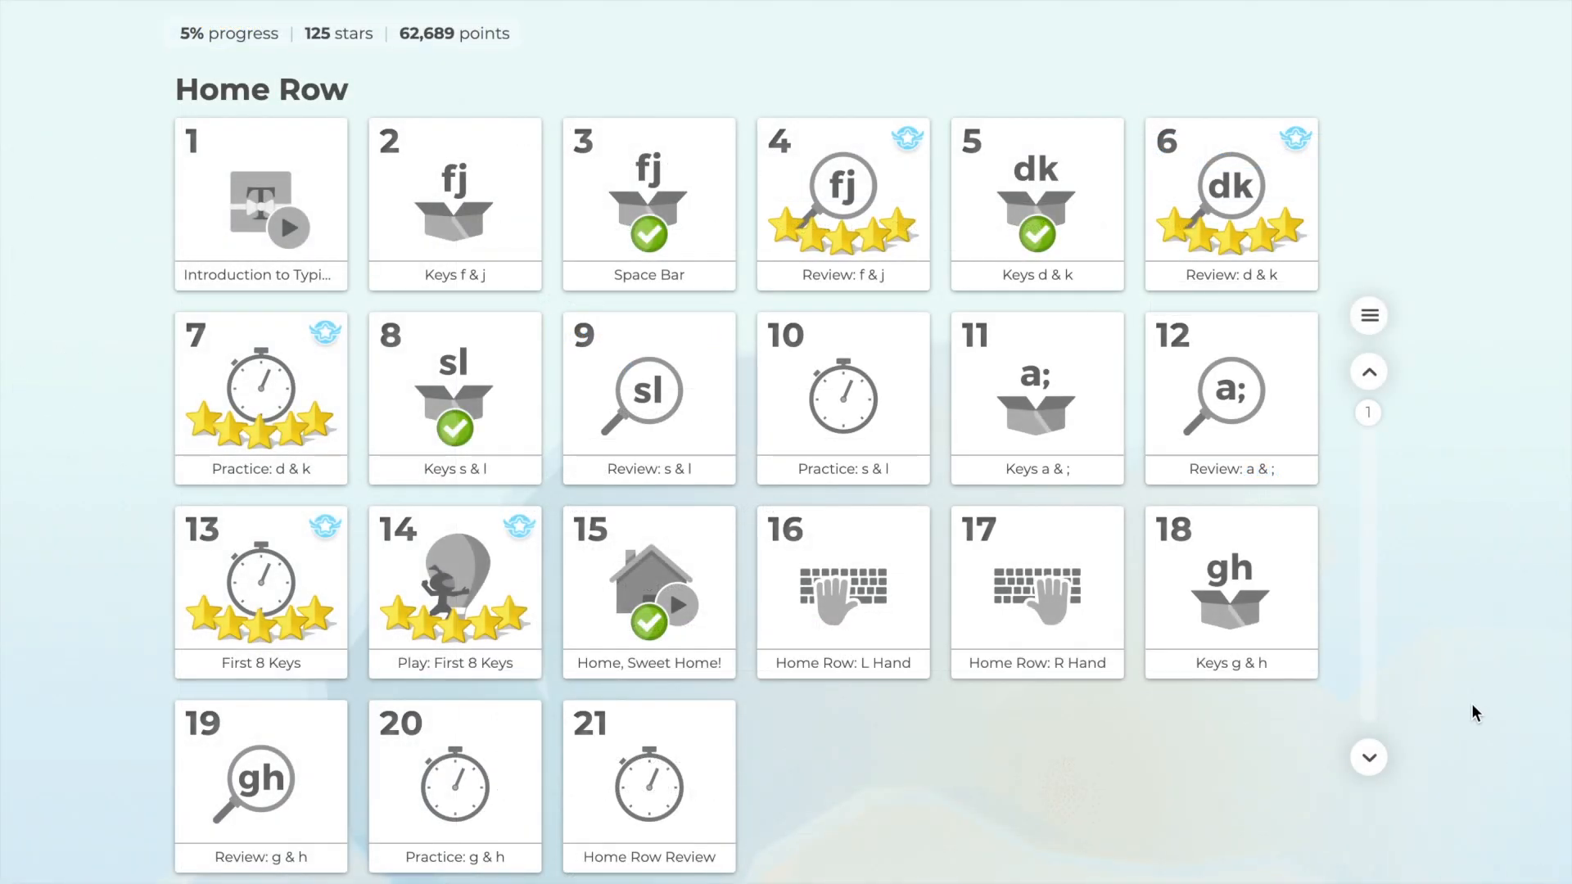
Browse down the Typing Jungle lesson map and view its Overview of lesson sections
scroll(down, 3)
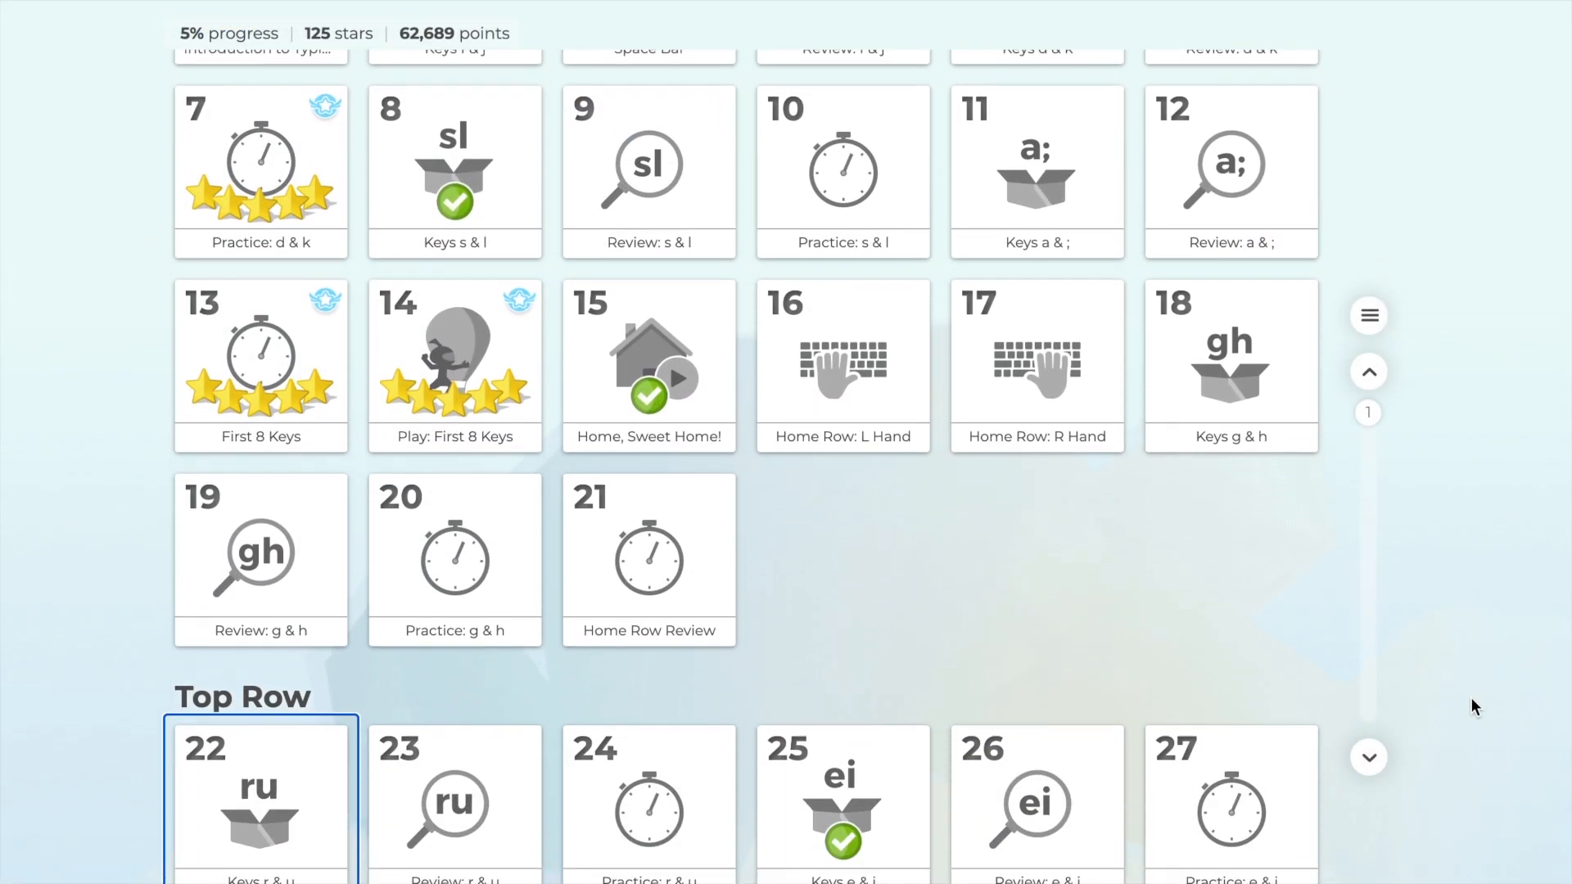
scroll(down, 3)
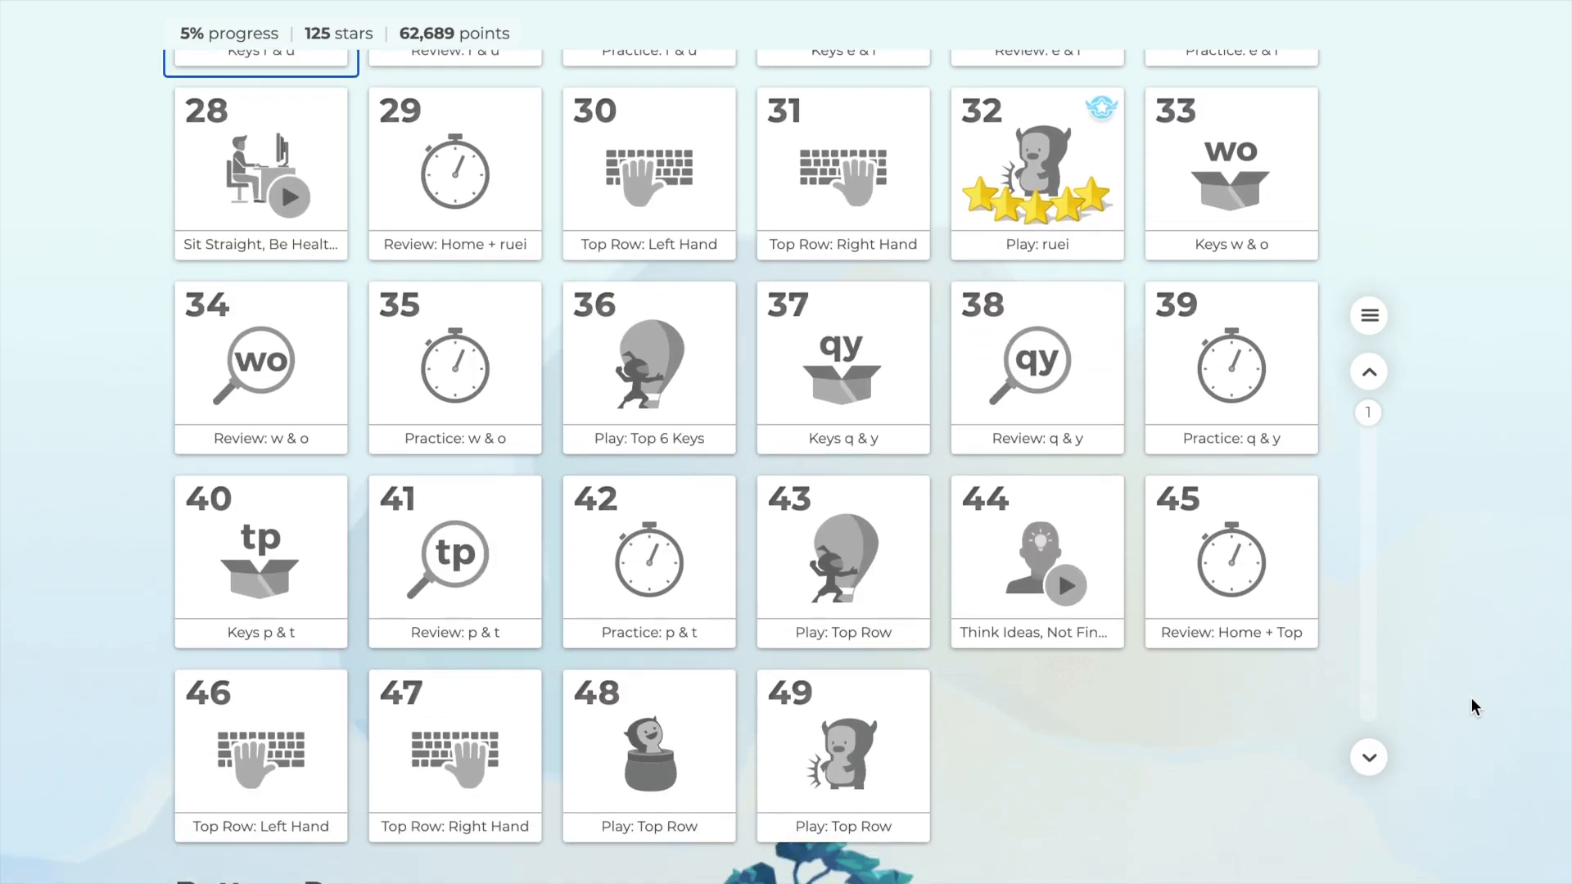
scroll(down, 3)
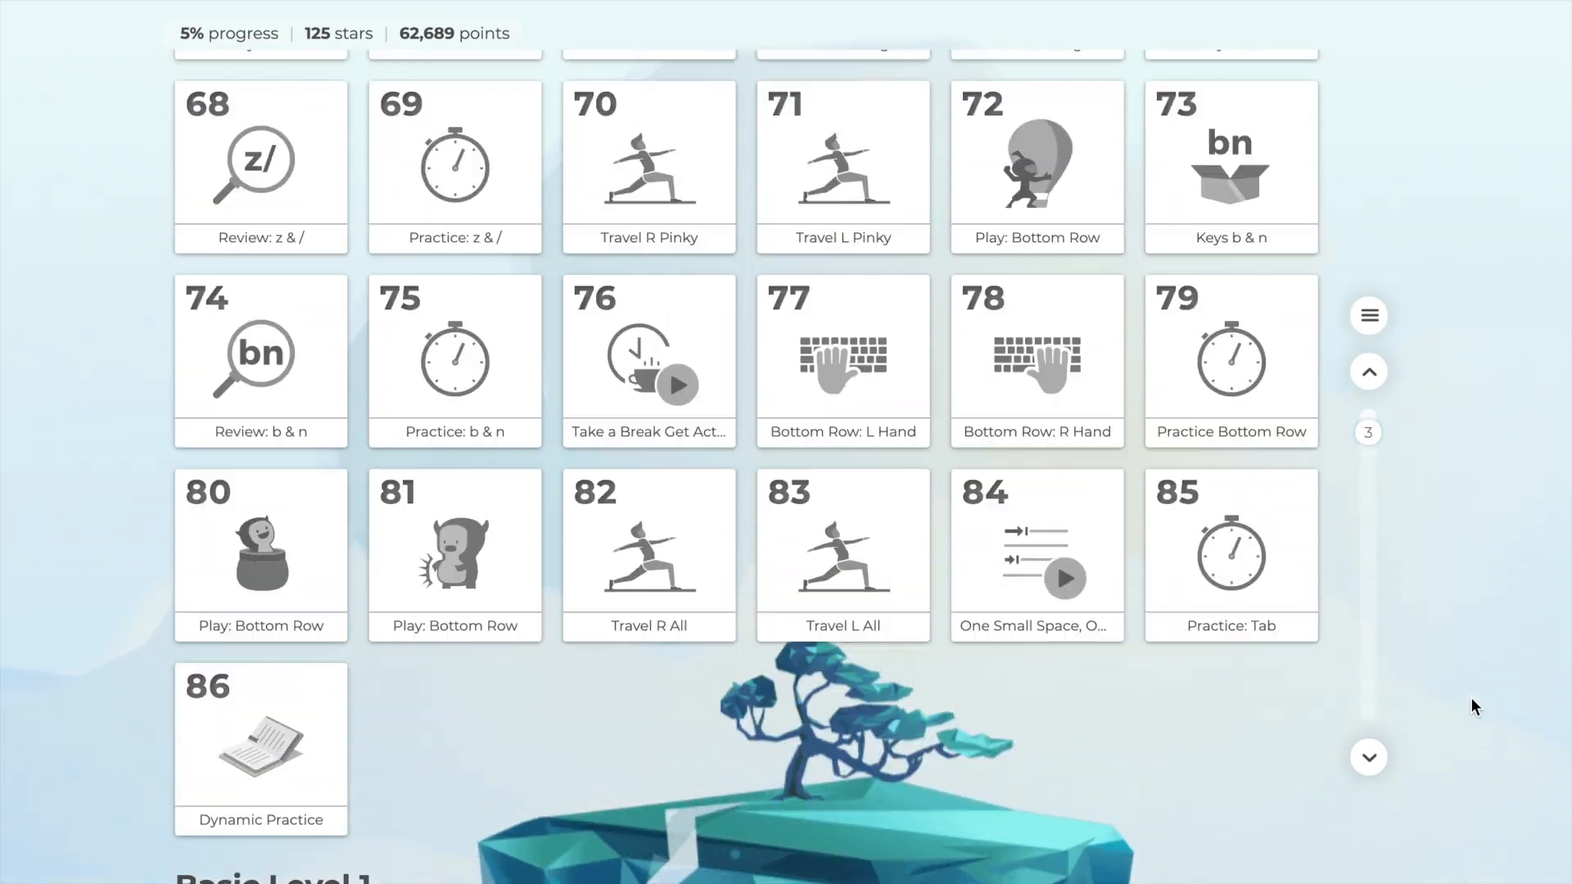
scroll(down, 3)
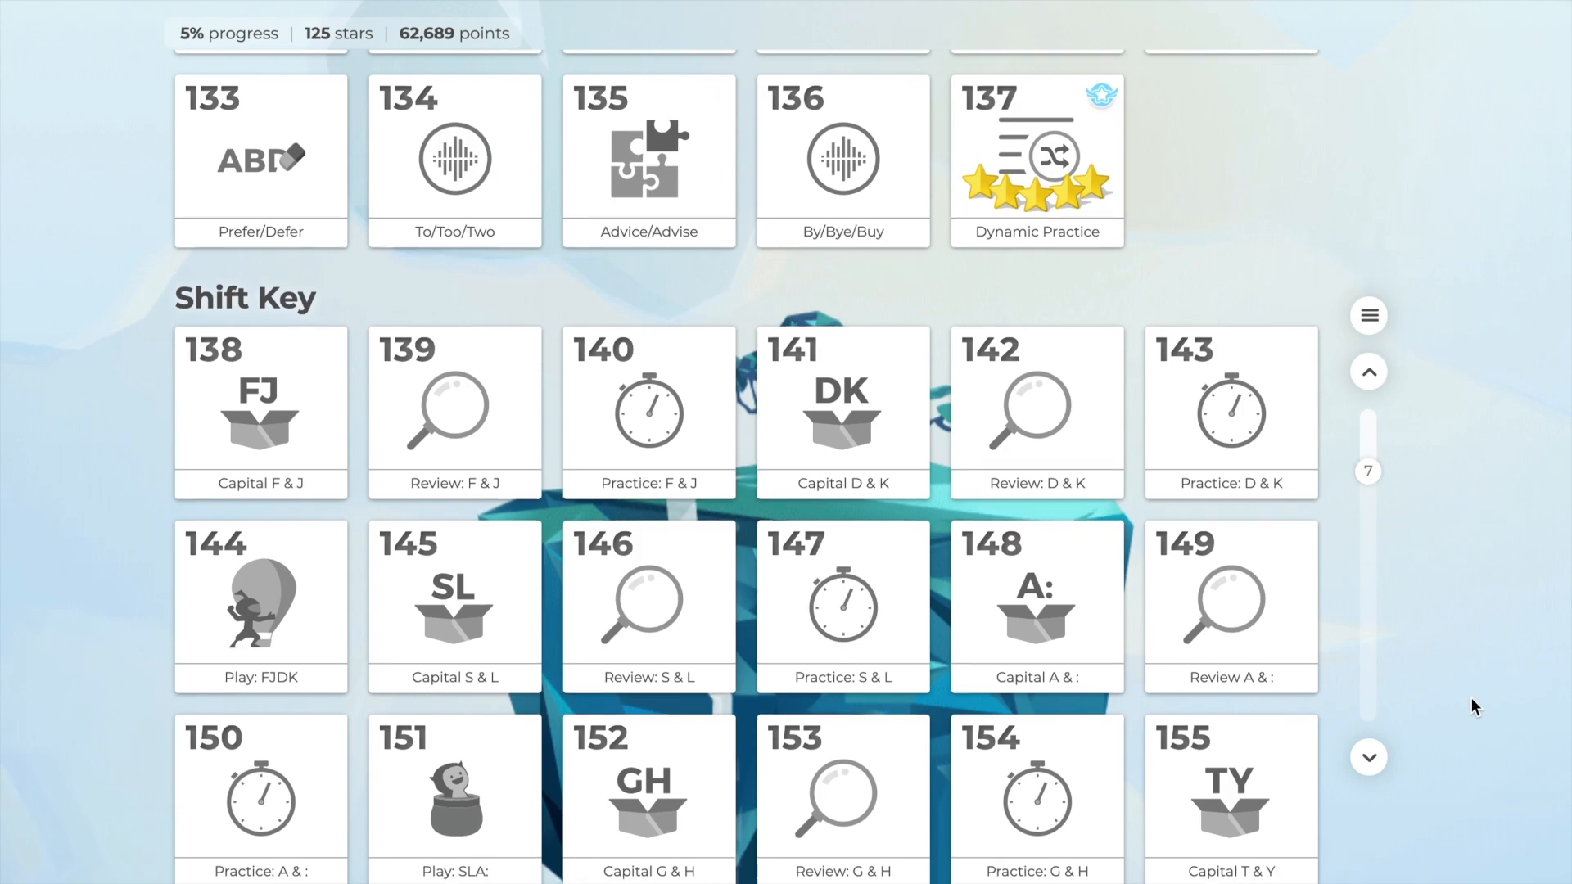
scroll(down, 3)
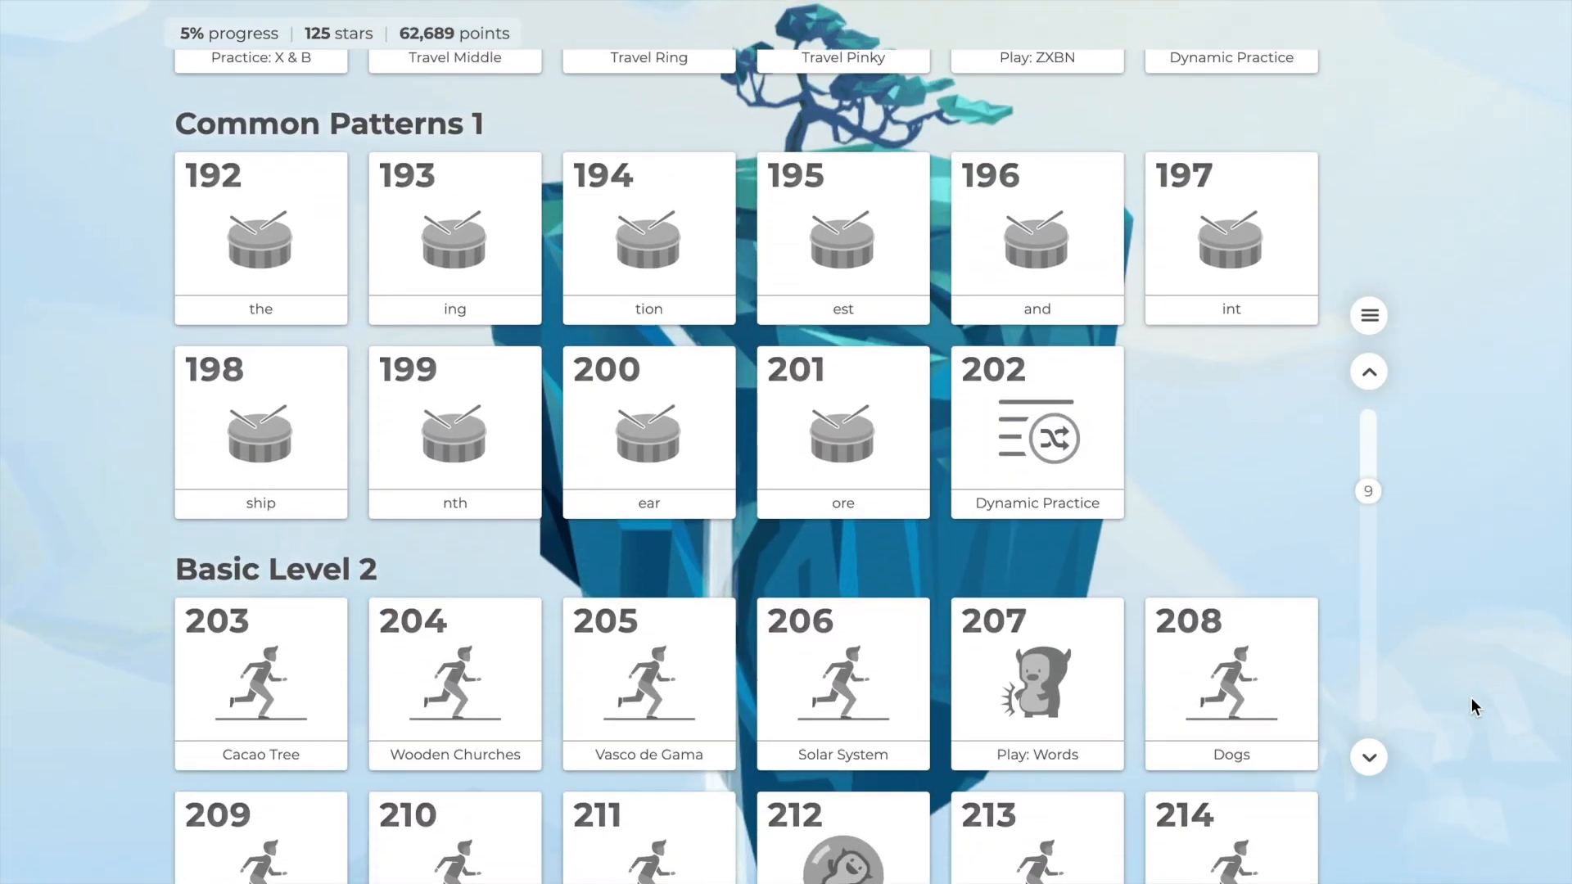
scroll(down, 3)
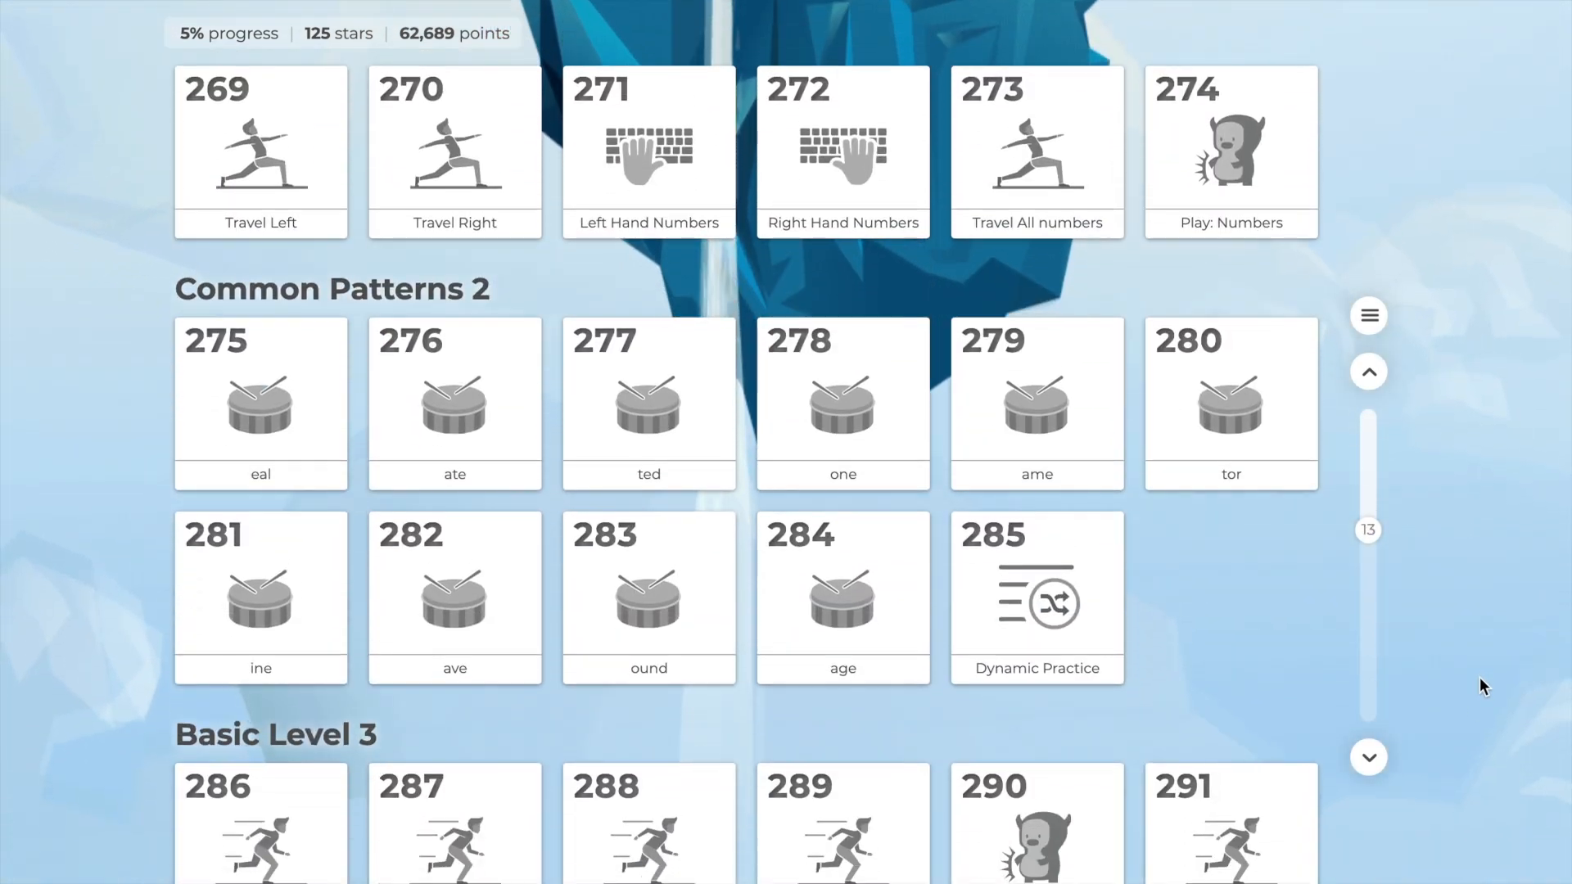
scroll(down, 3)
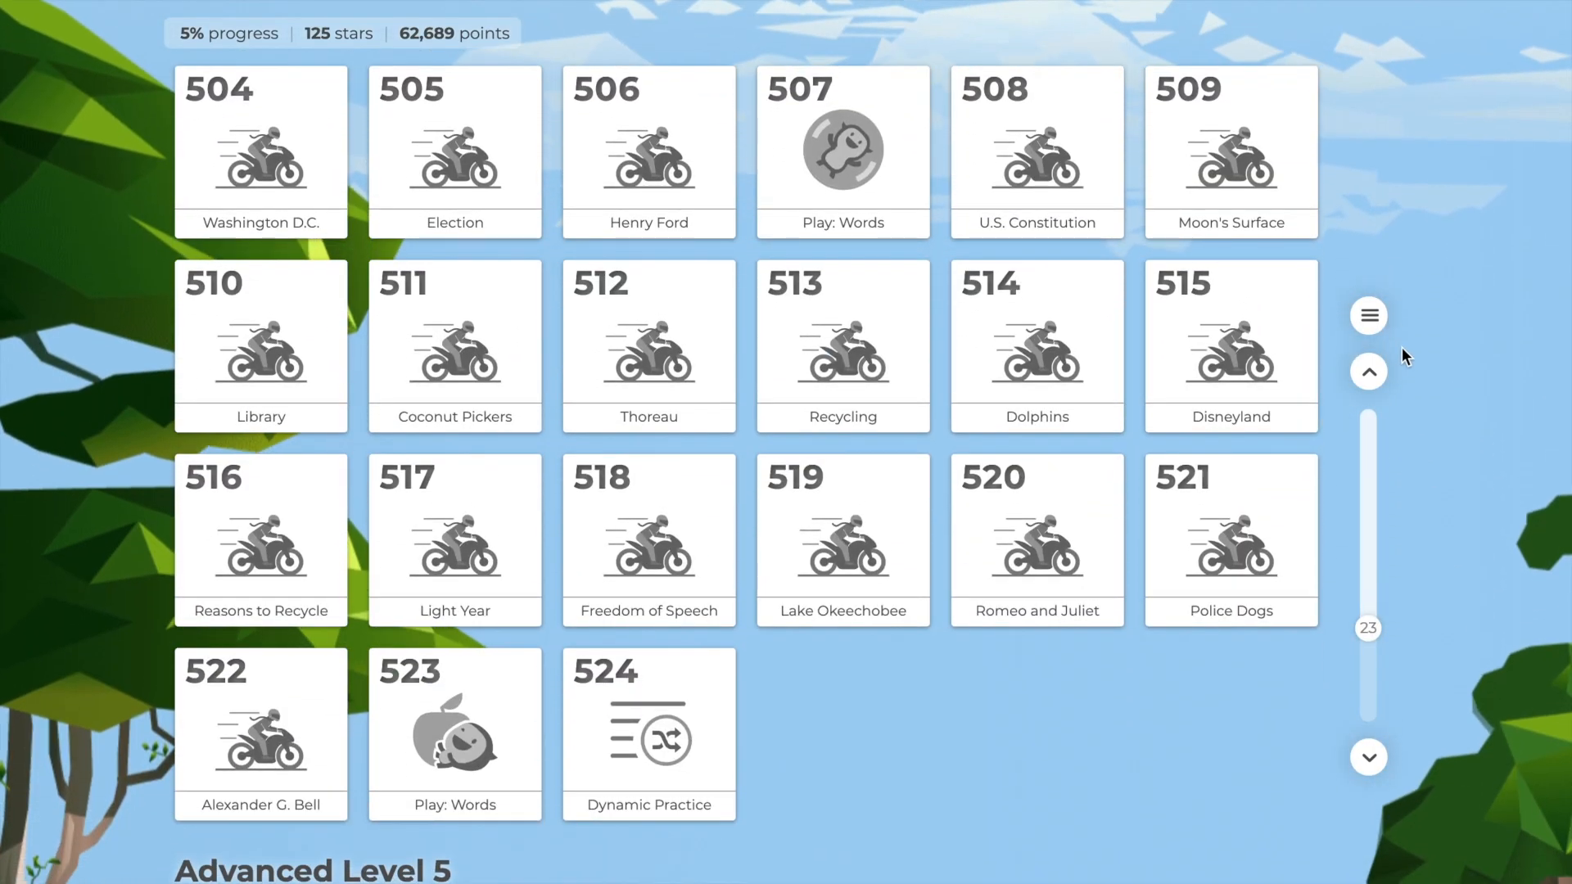
click(1367, 316)
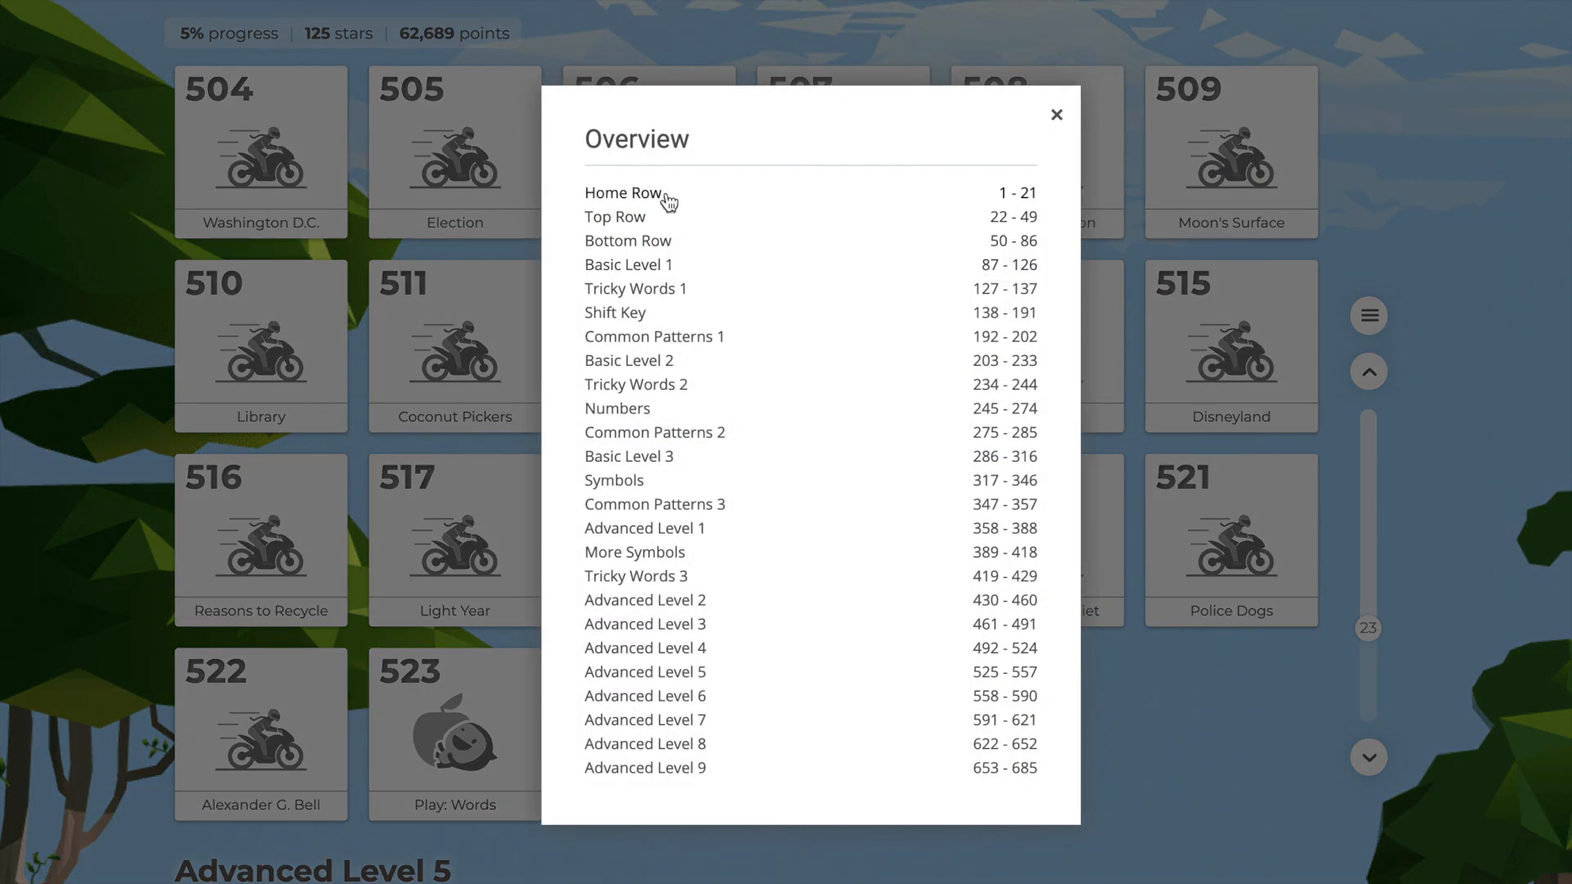
mouse_move(656, 291)
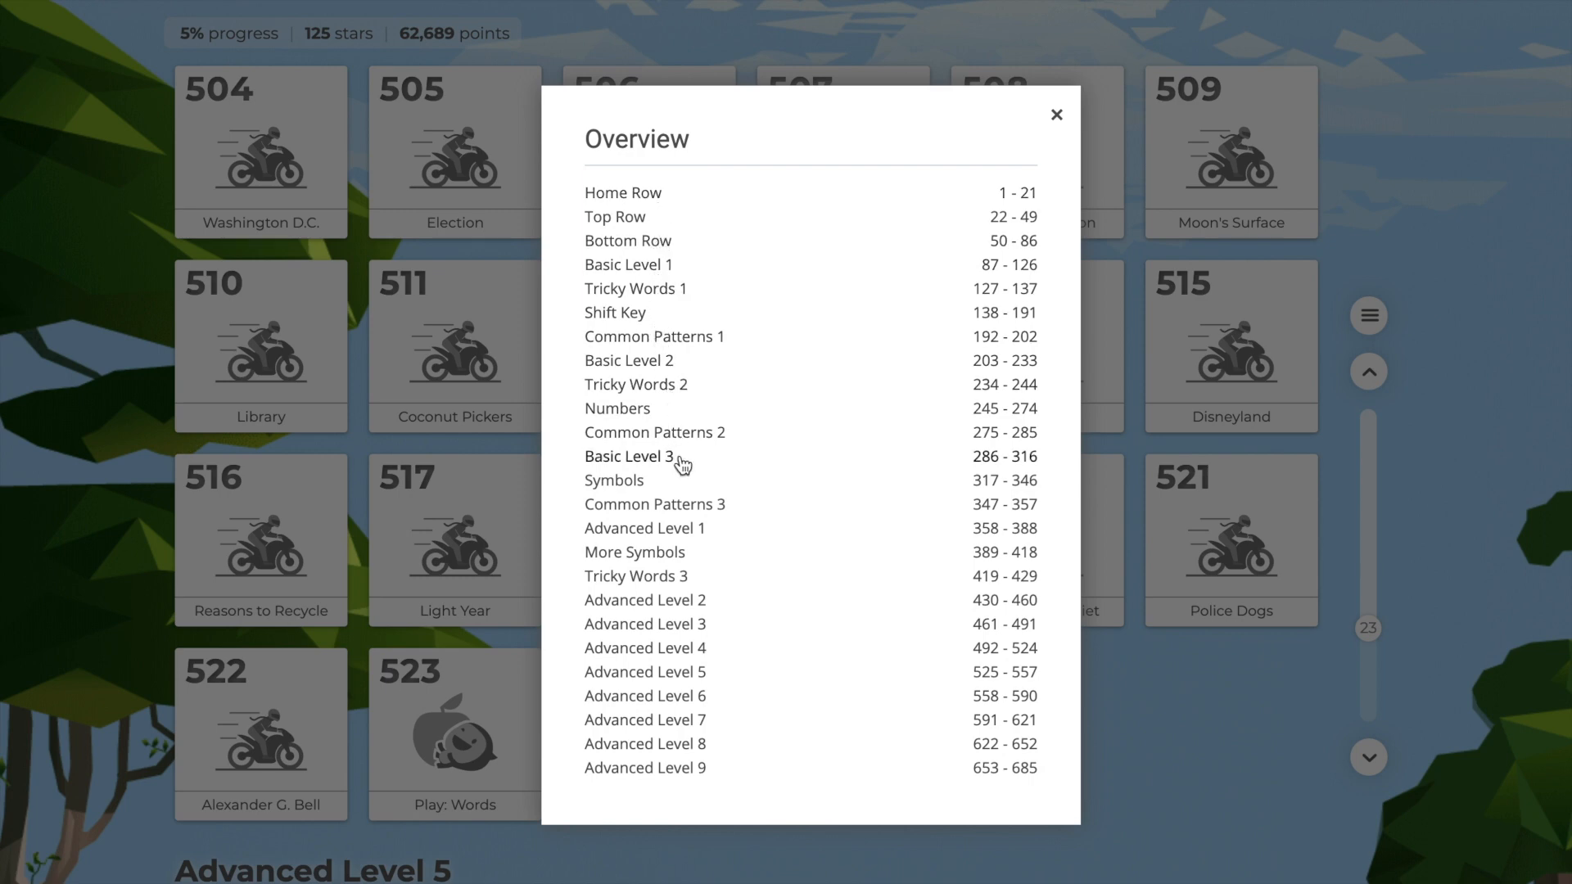
mouse_move(800, 680)
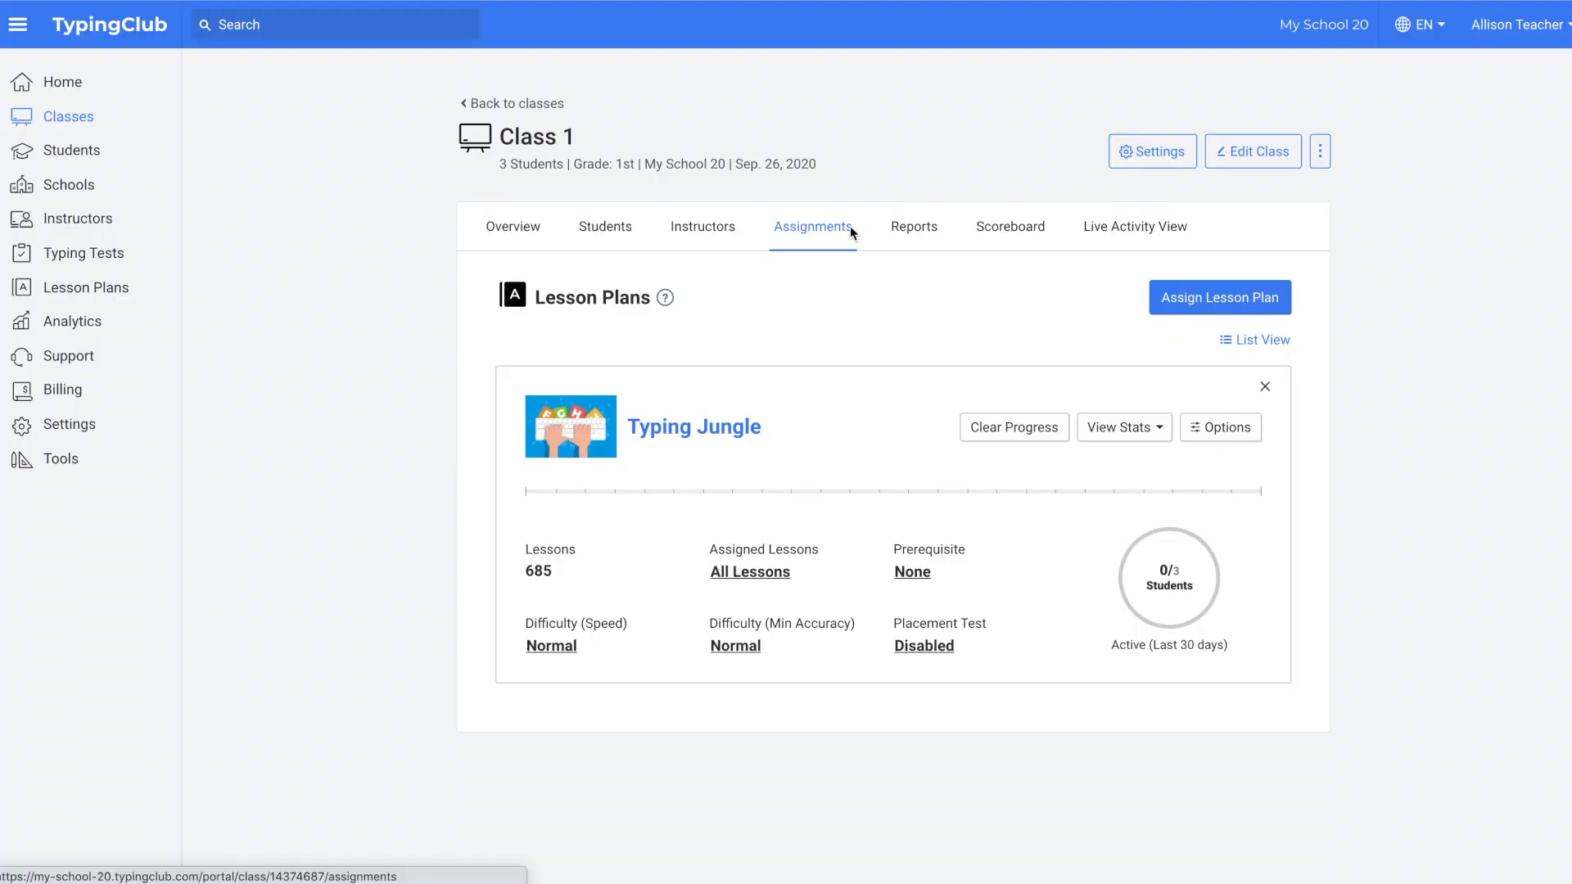
mouse_move(1218, 298)
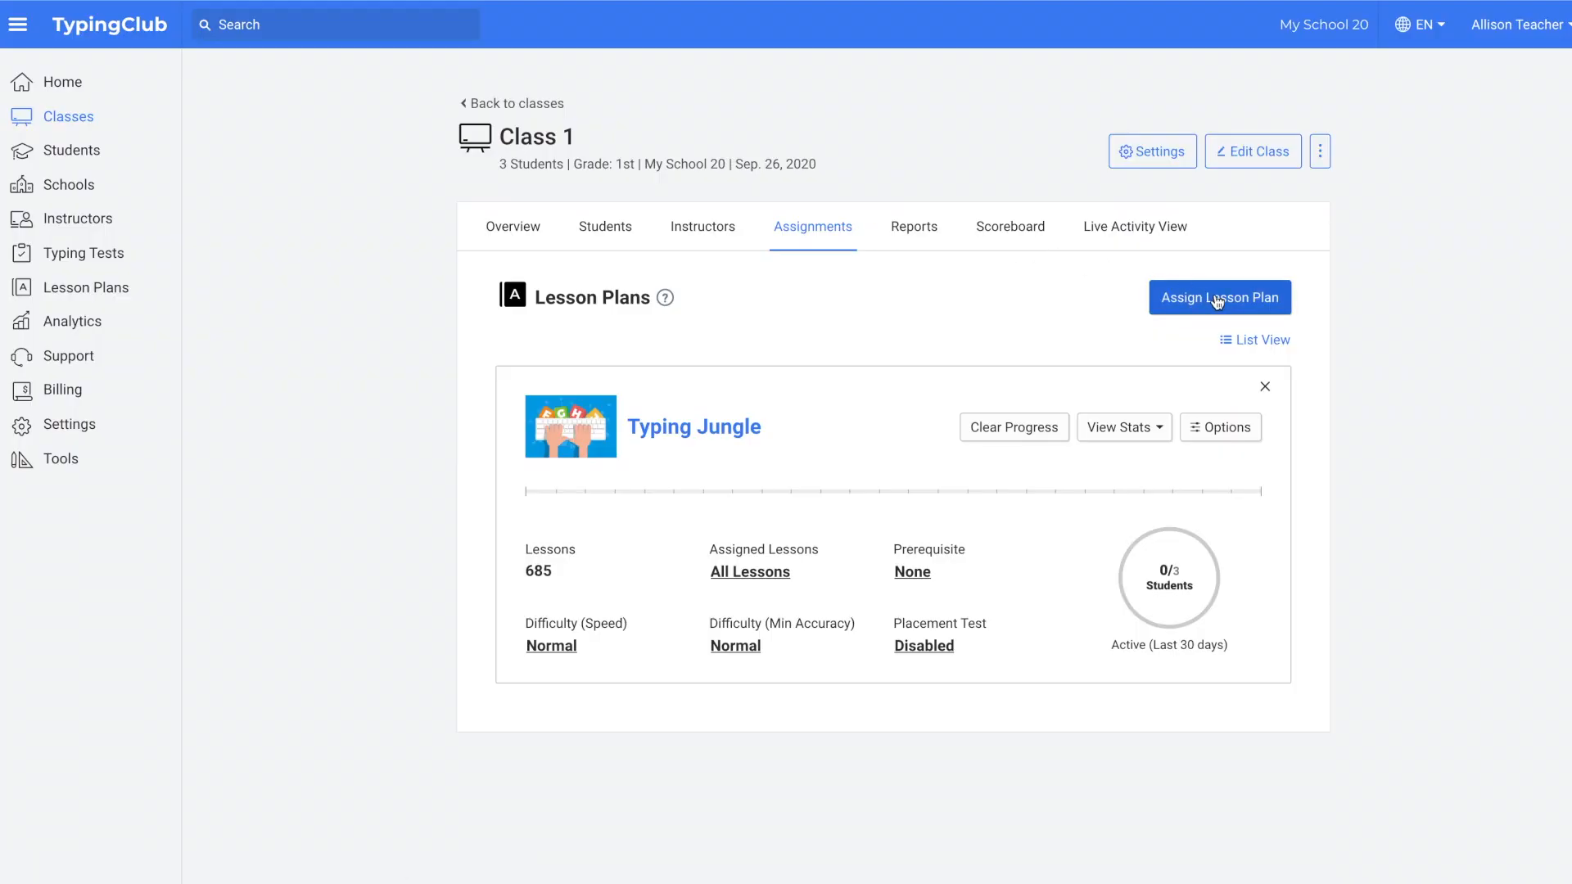
Back on Class 1's Assignments, start Assign Lesson Plan to bring up the catalogue
click(1218, 296)
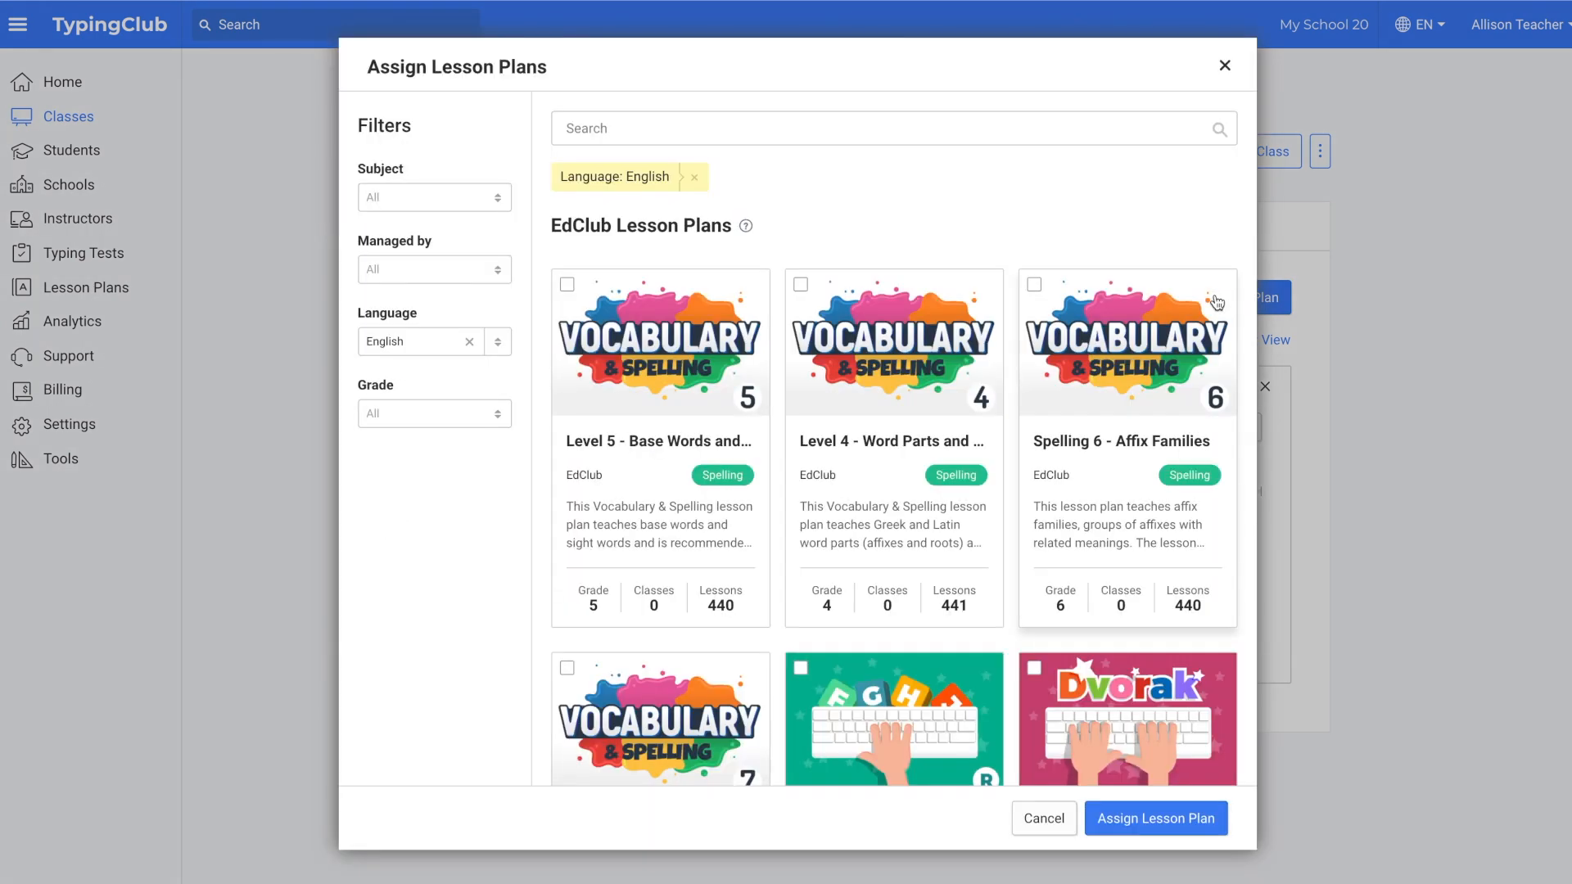
mouse_move(1002, 549)
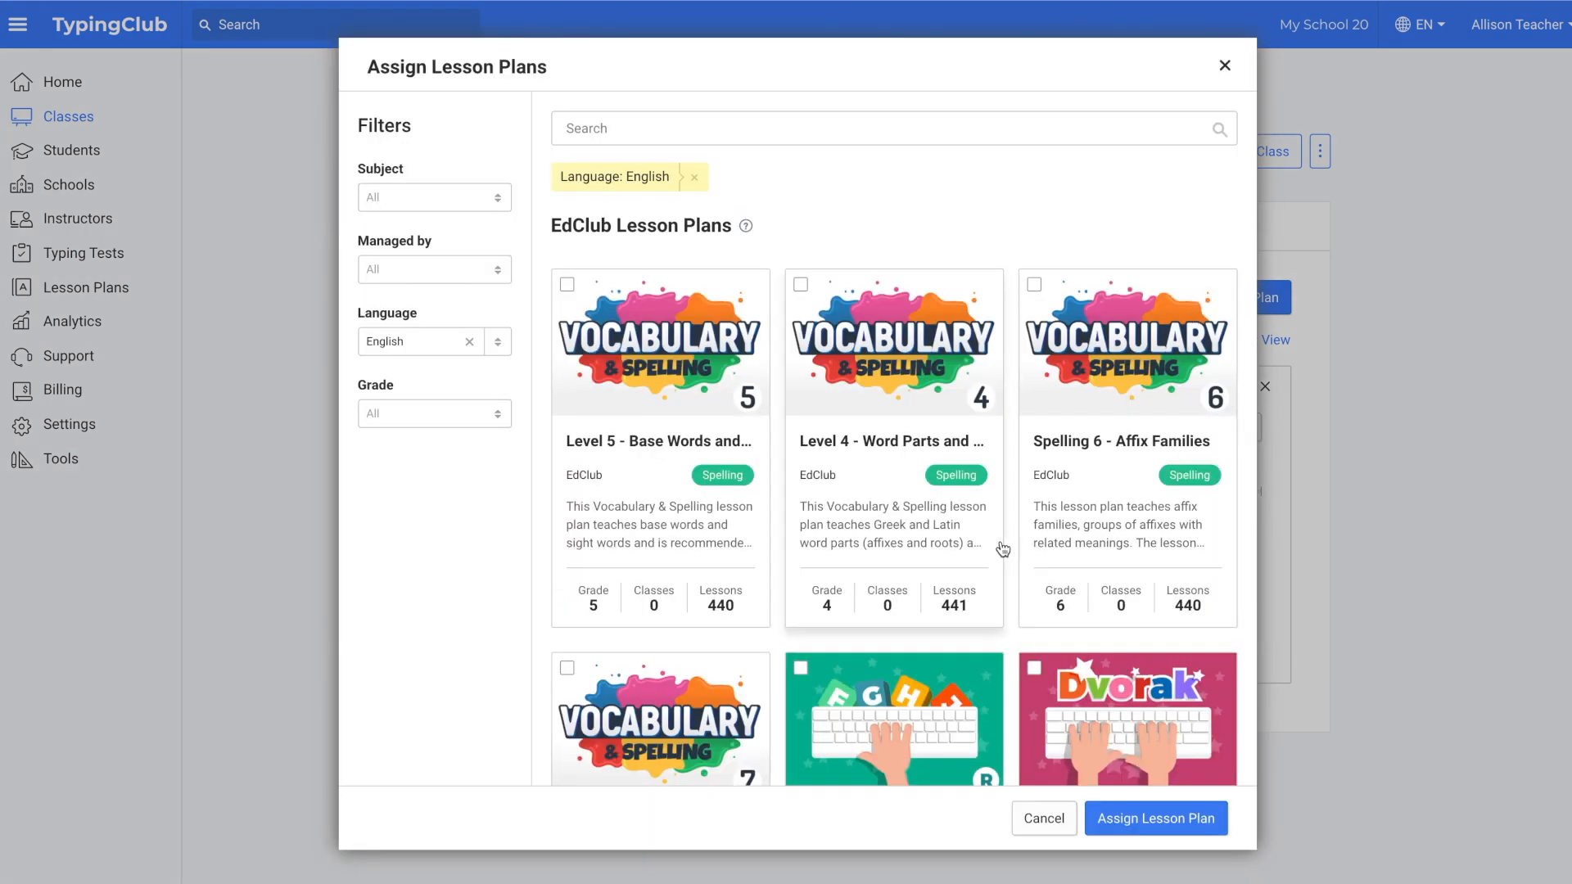
Review the Assign Lesson Plans catalogue and confirm assigning Typing Jungle to Class 1
scroll(down, 3)
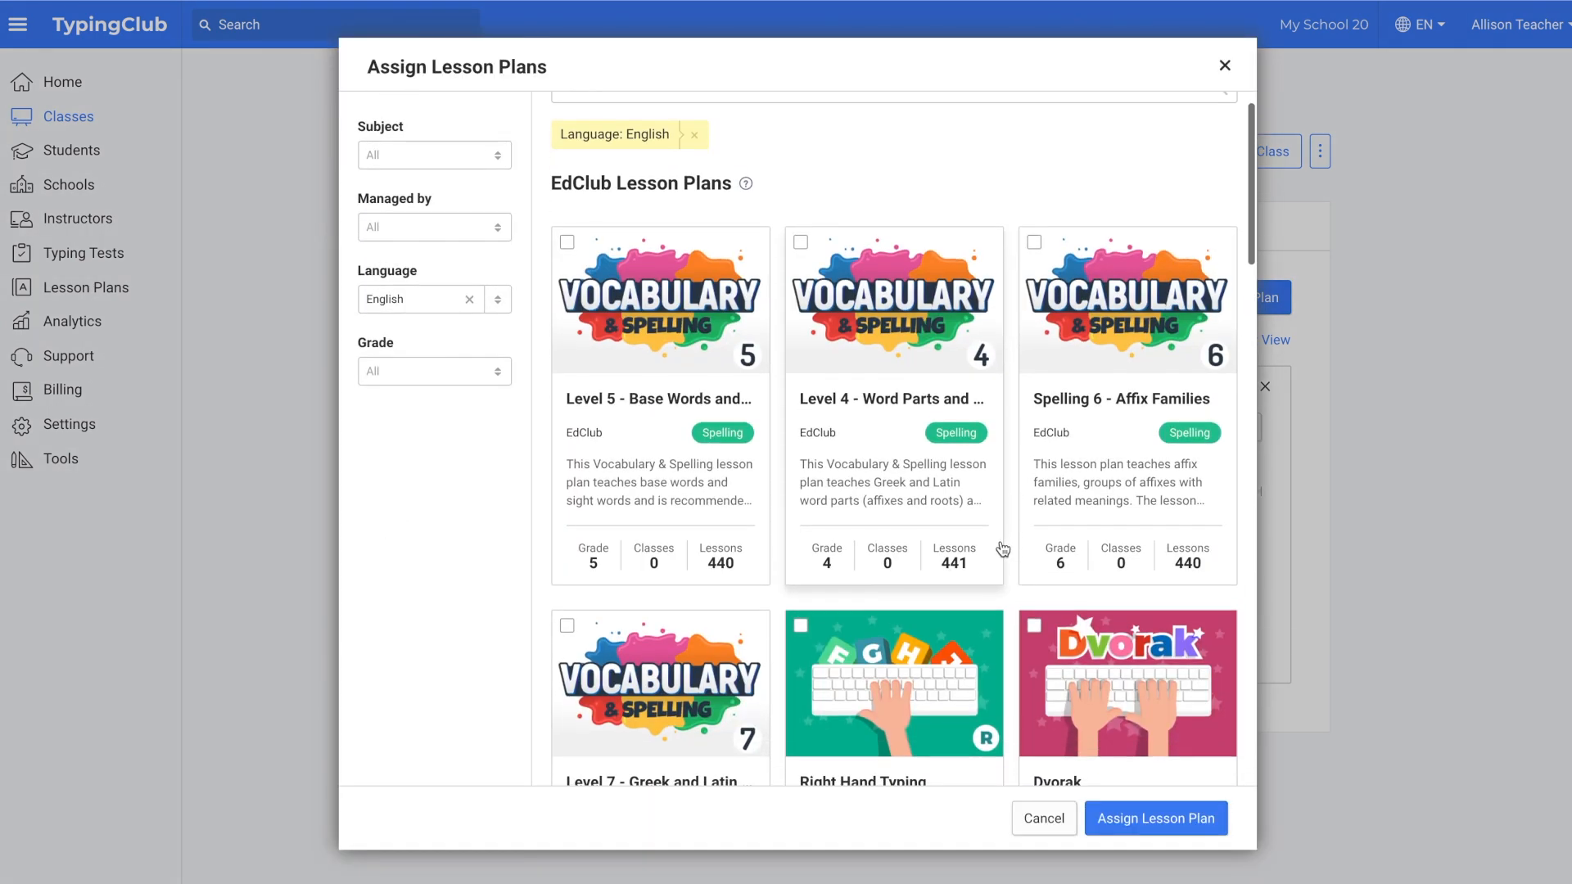
scroll(down, 3)
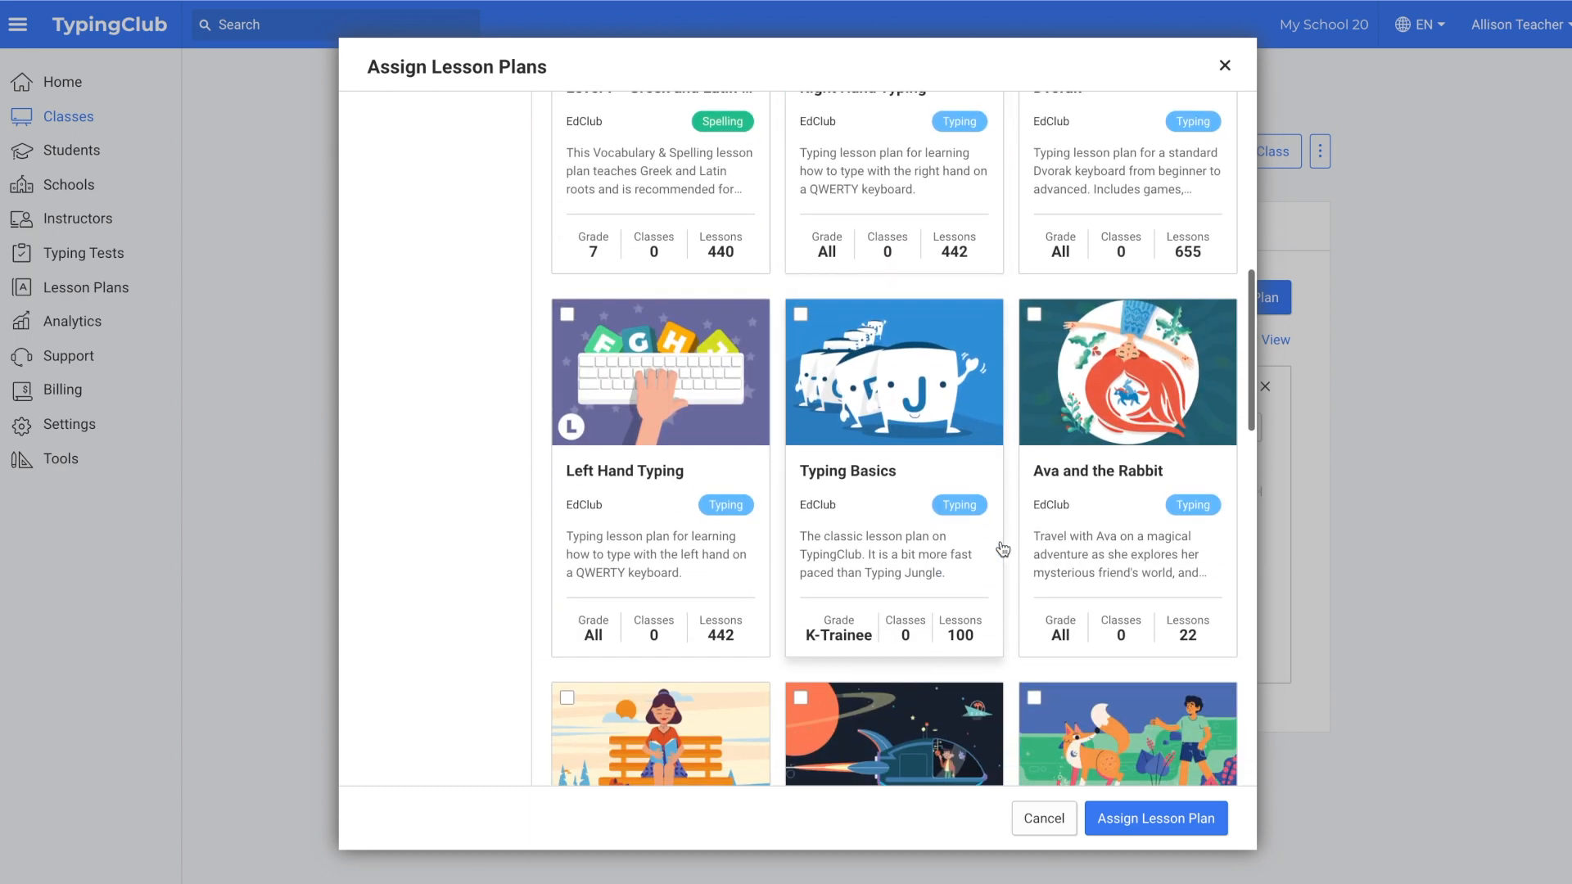
scroll(down, 3)
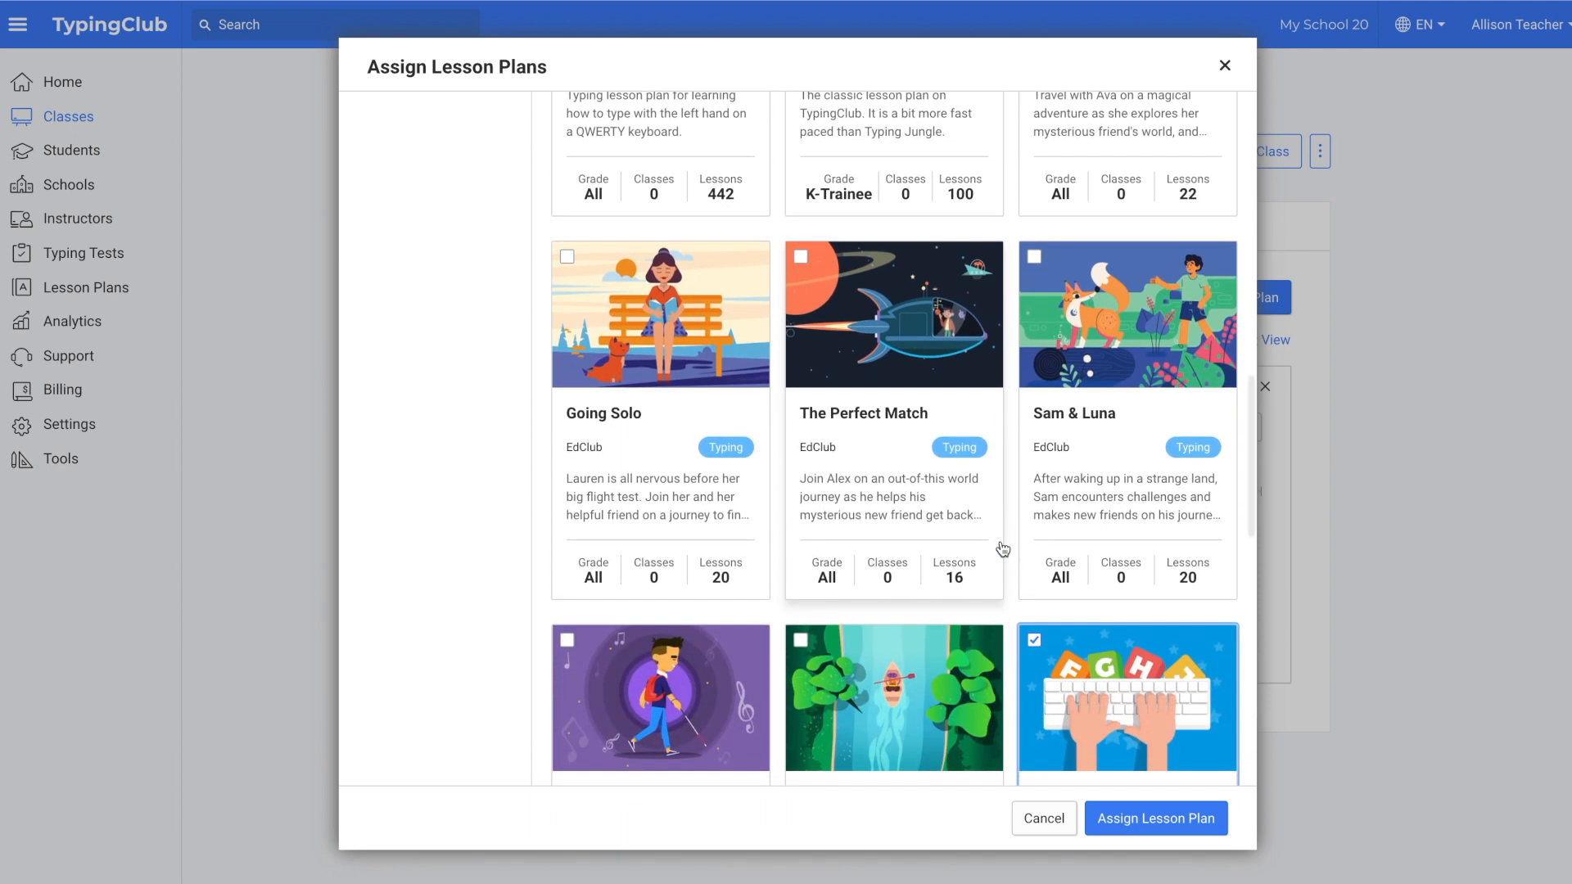
scroll(down, 3)
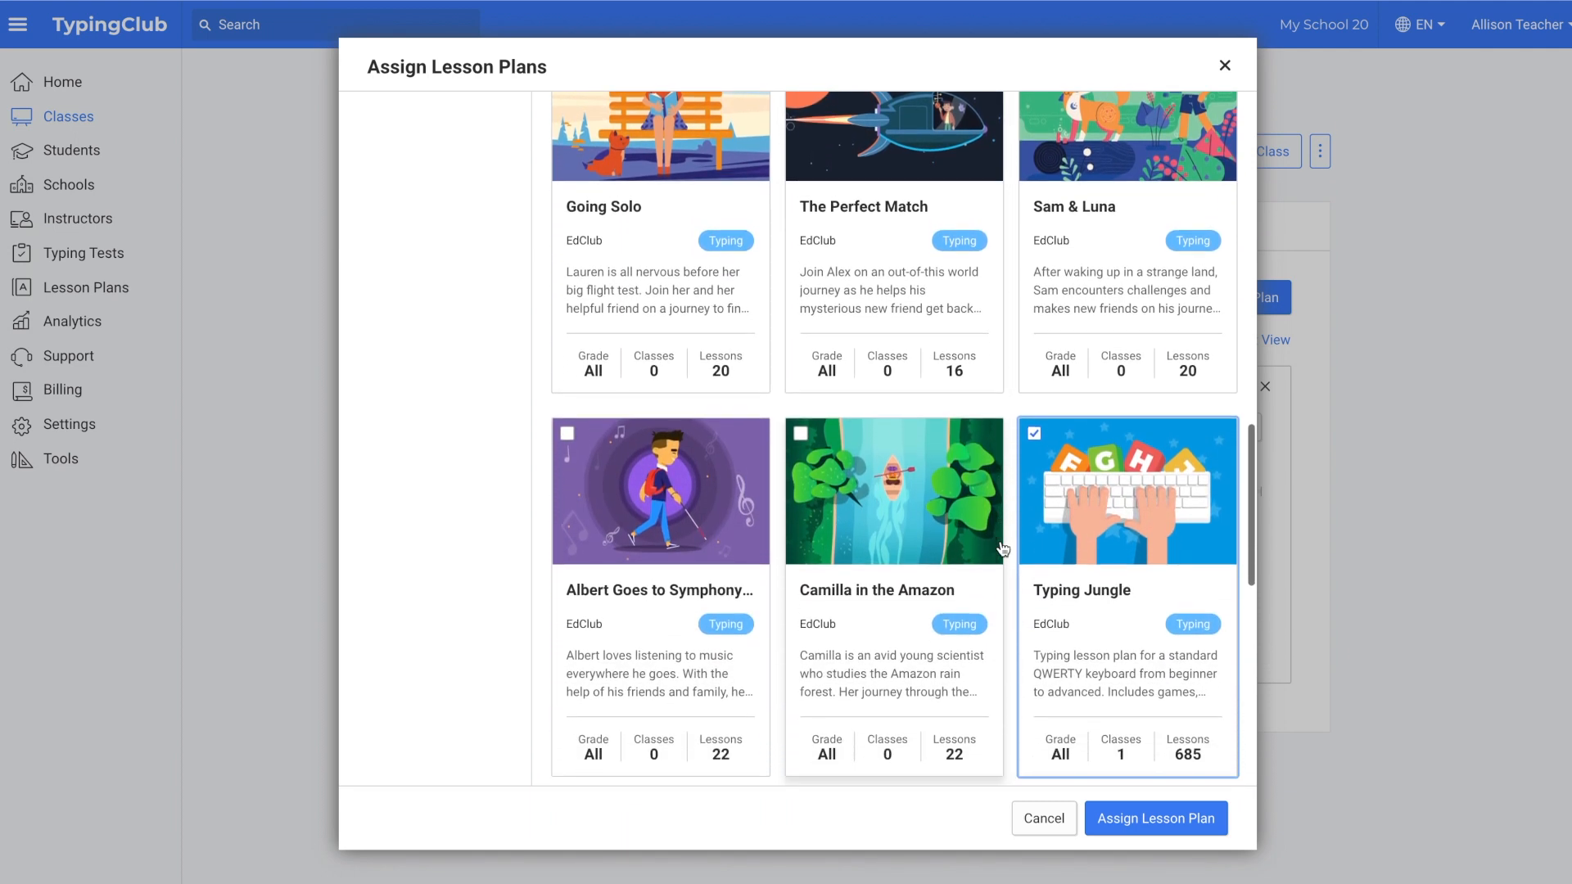
scroll(down, 3)
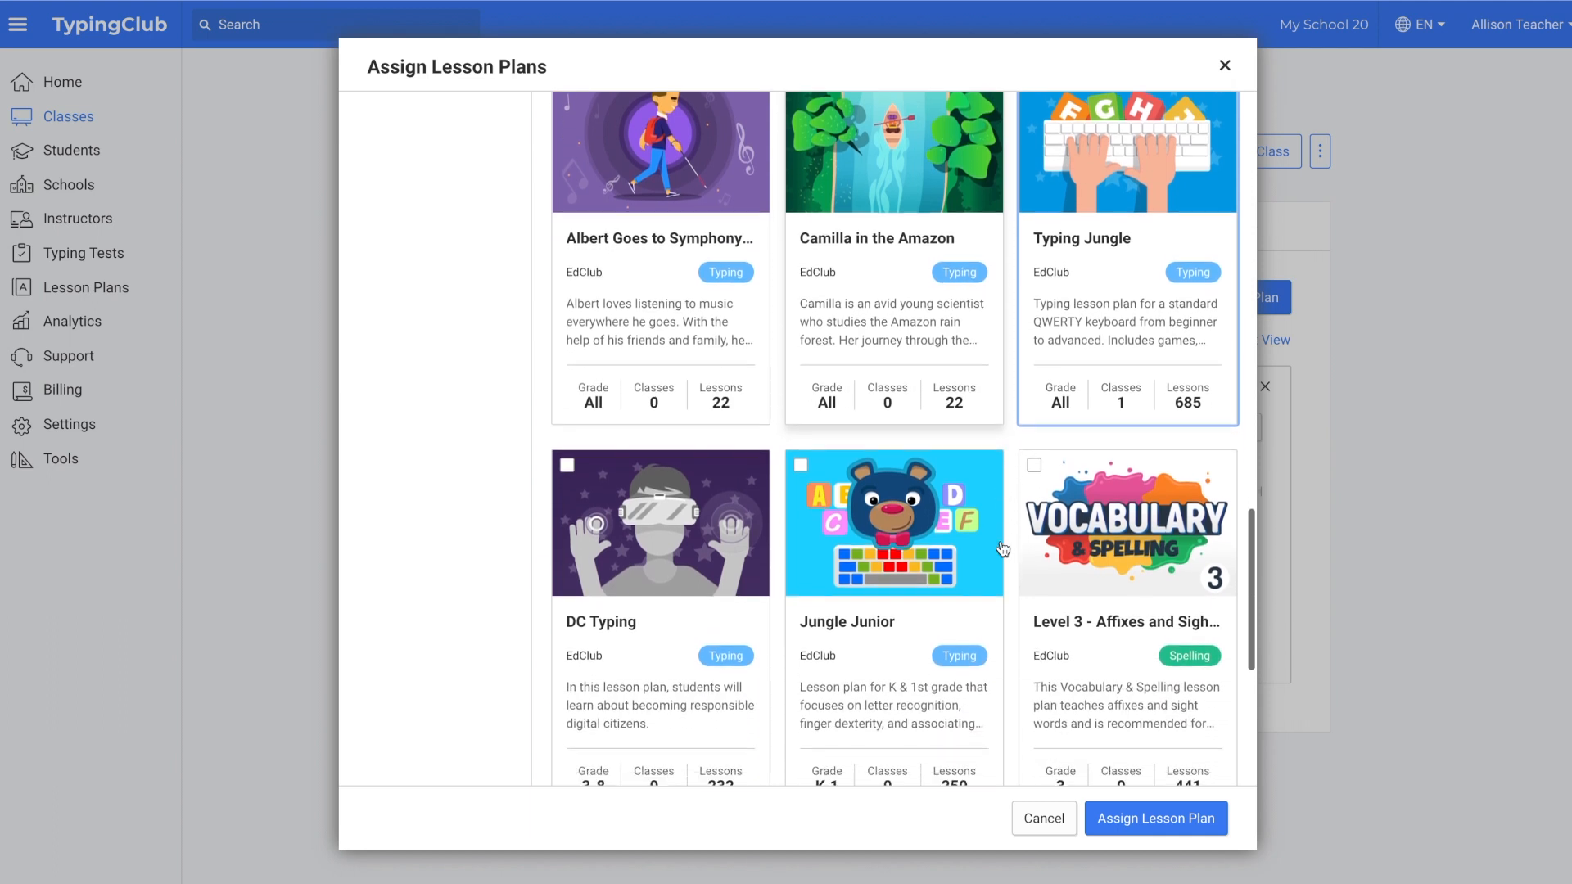
scroll(down, 3)
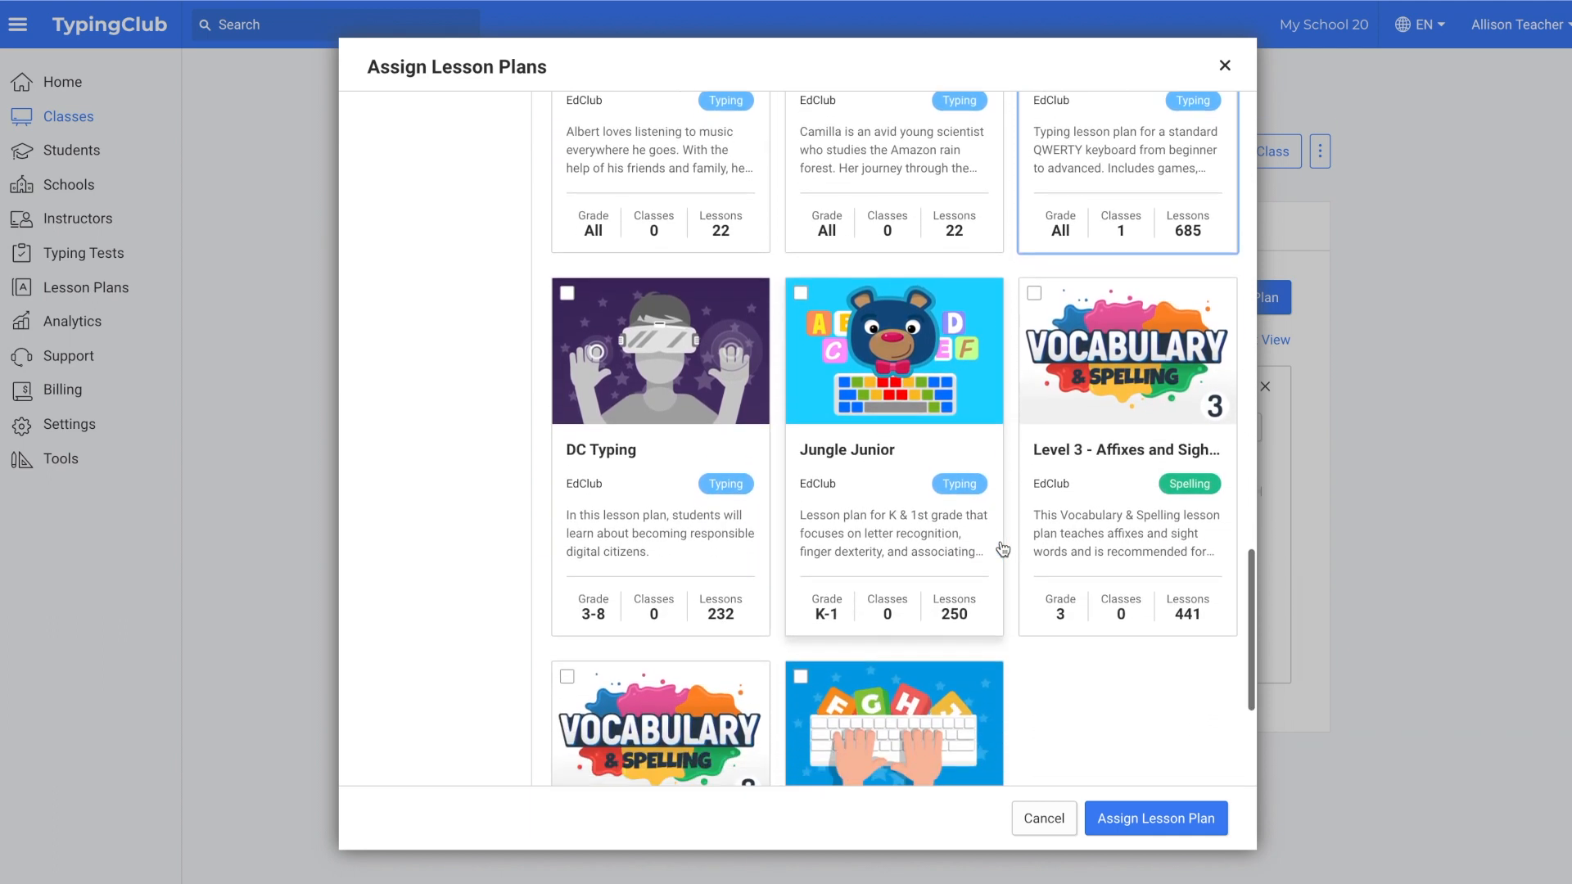
scroll(down, 3)
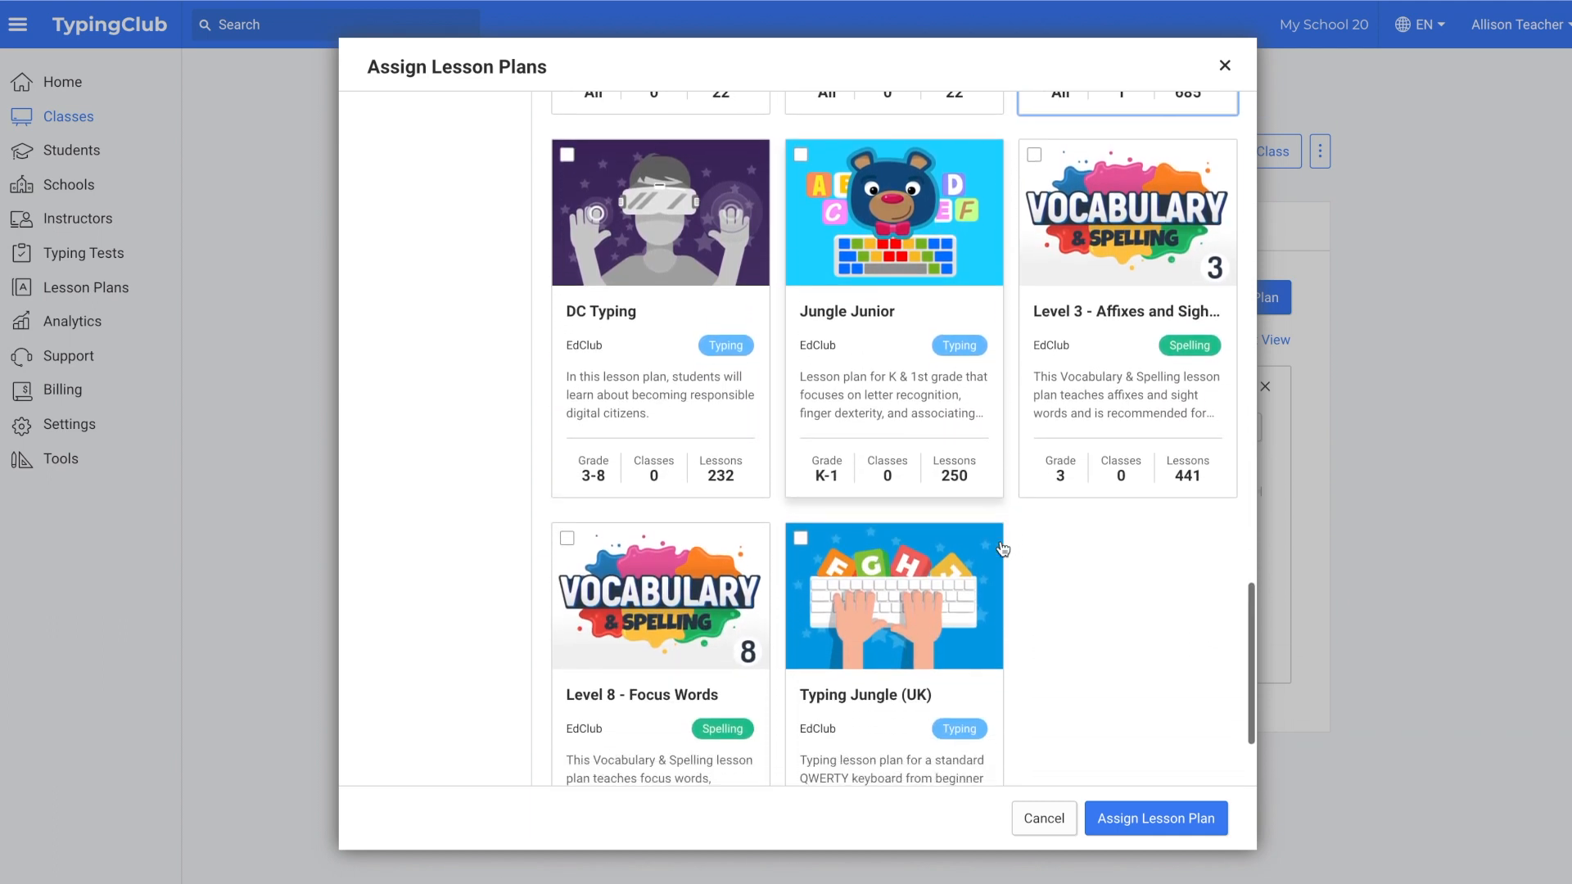
scroll(down, 3)
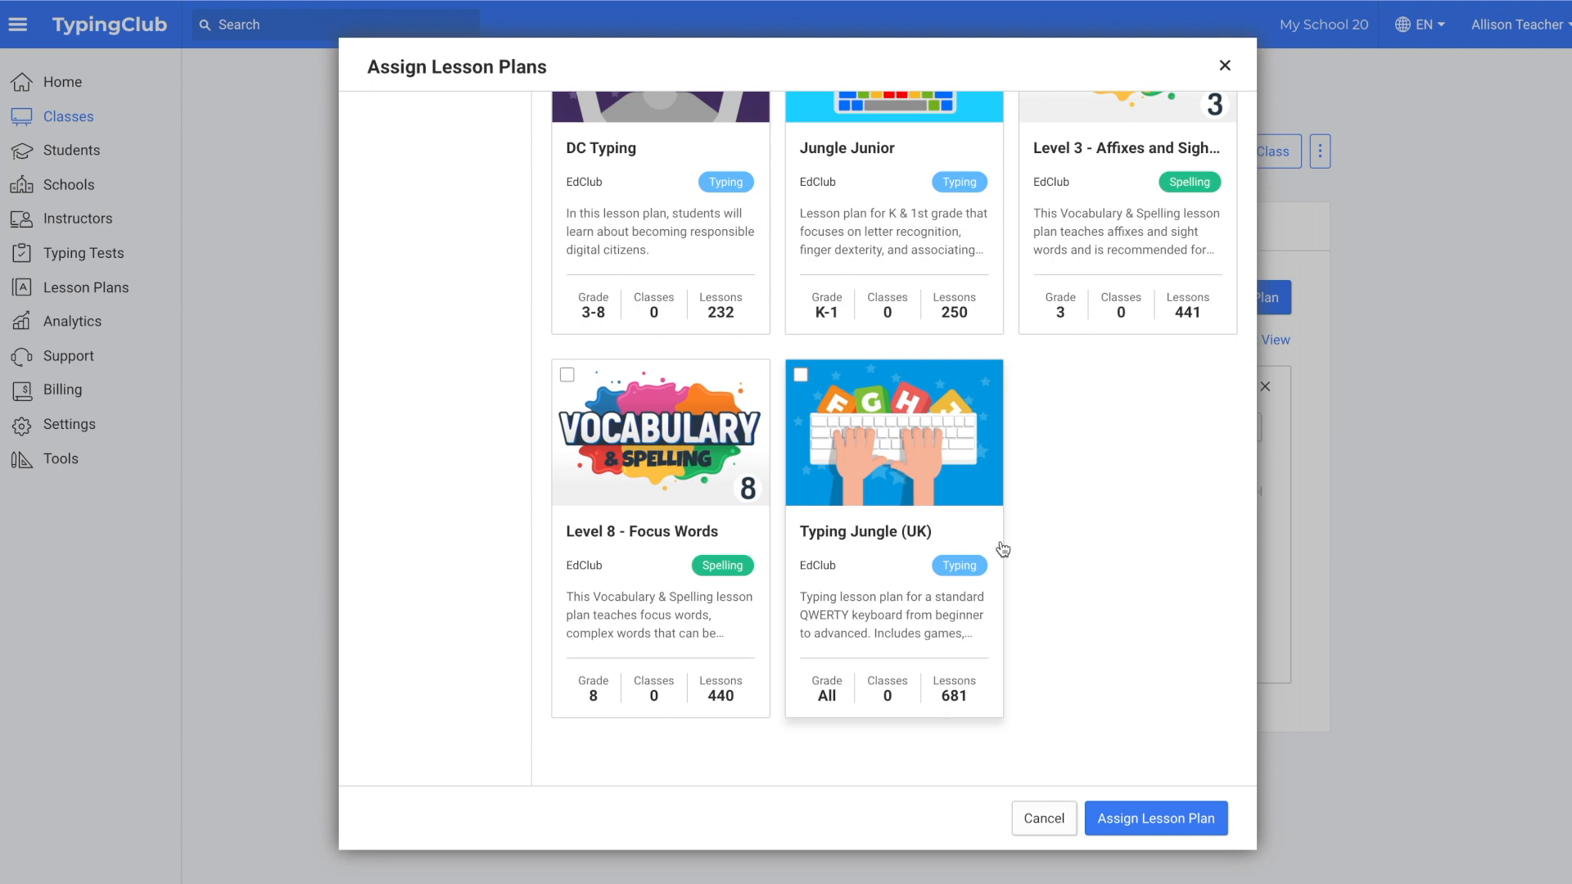
click(1154, 818)
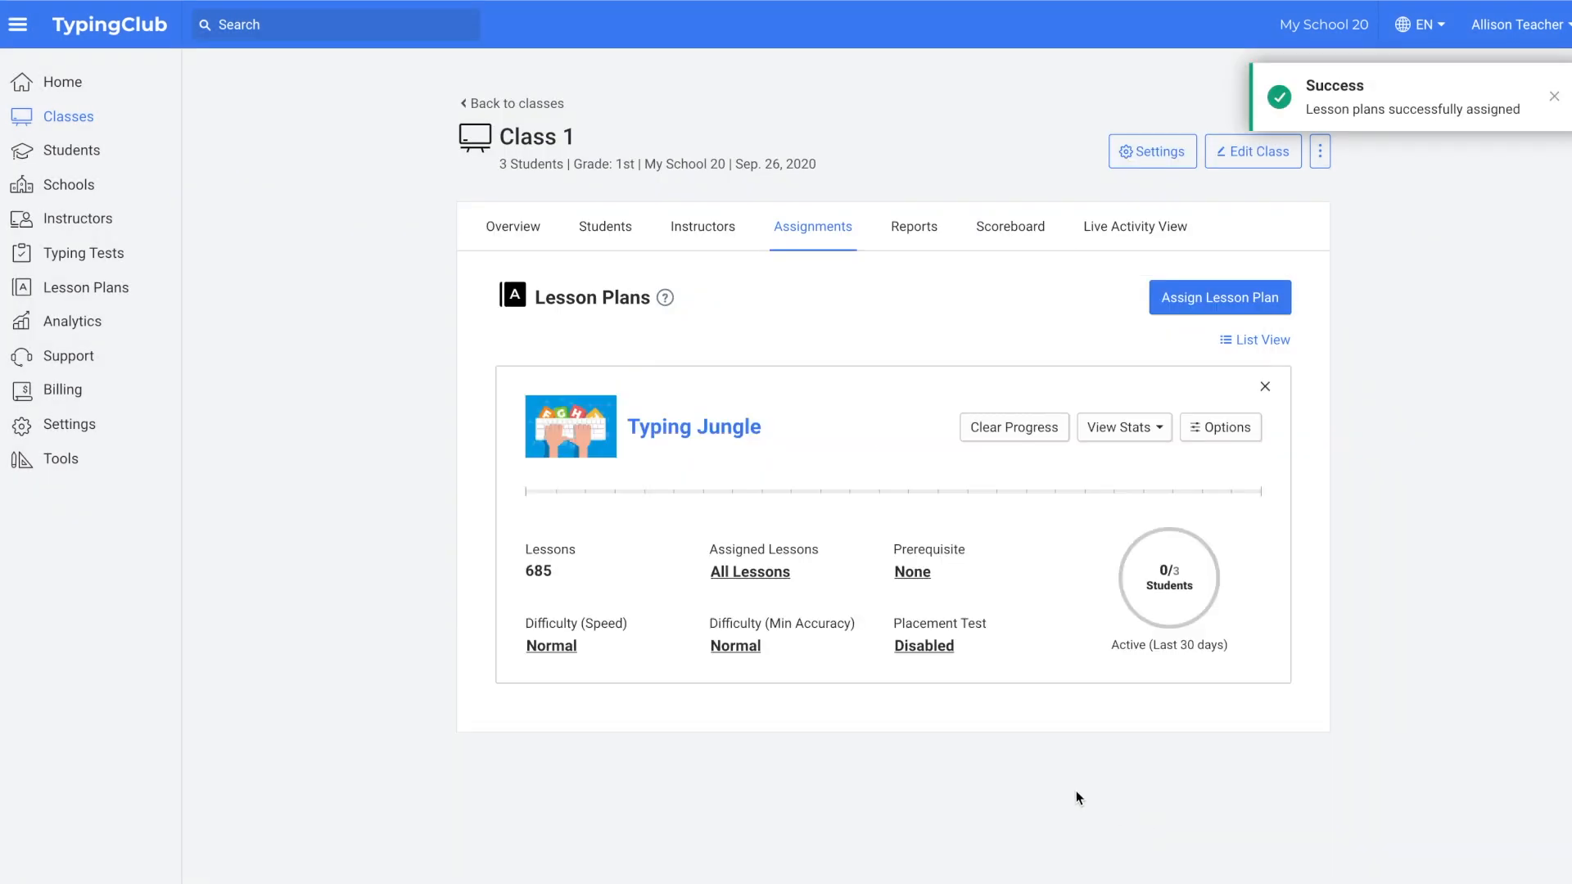
mouse_move(69, 357)
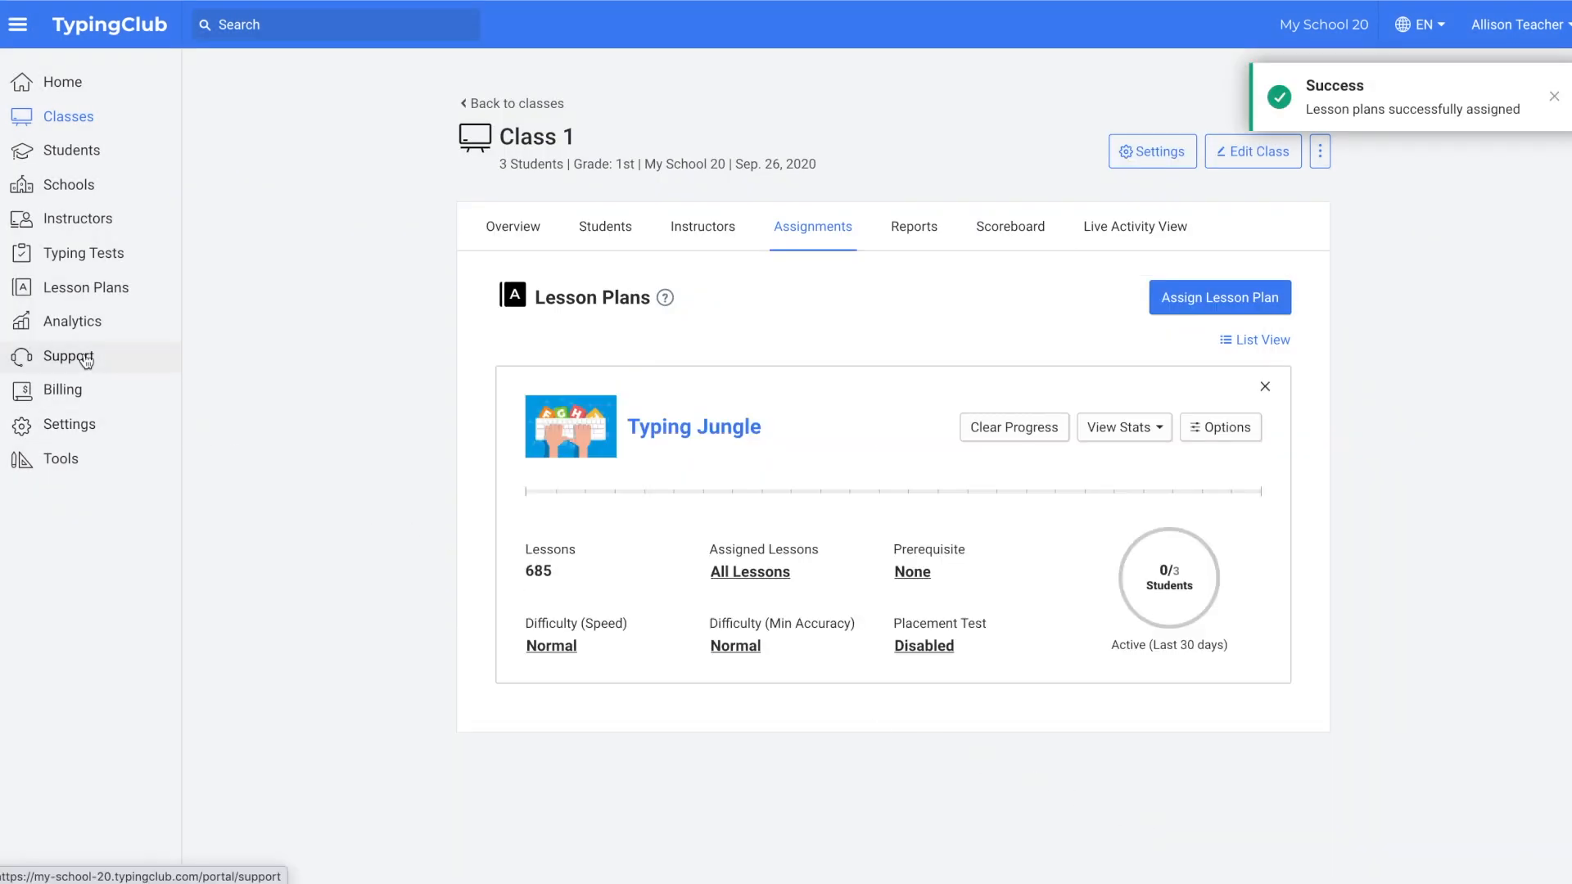
Go to the Support page with Contact Support and Tickets
click(68, 355)
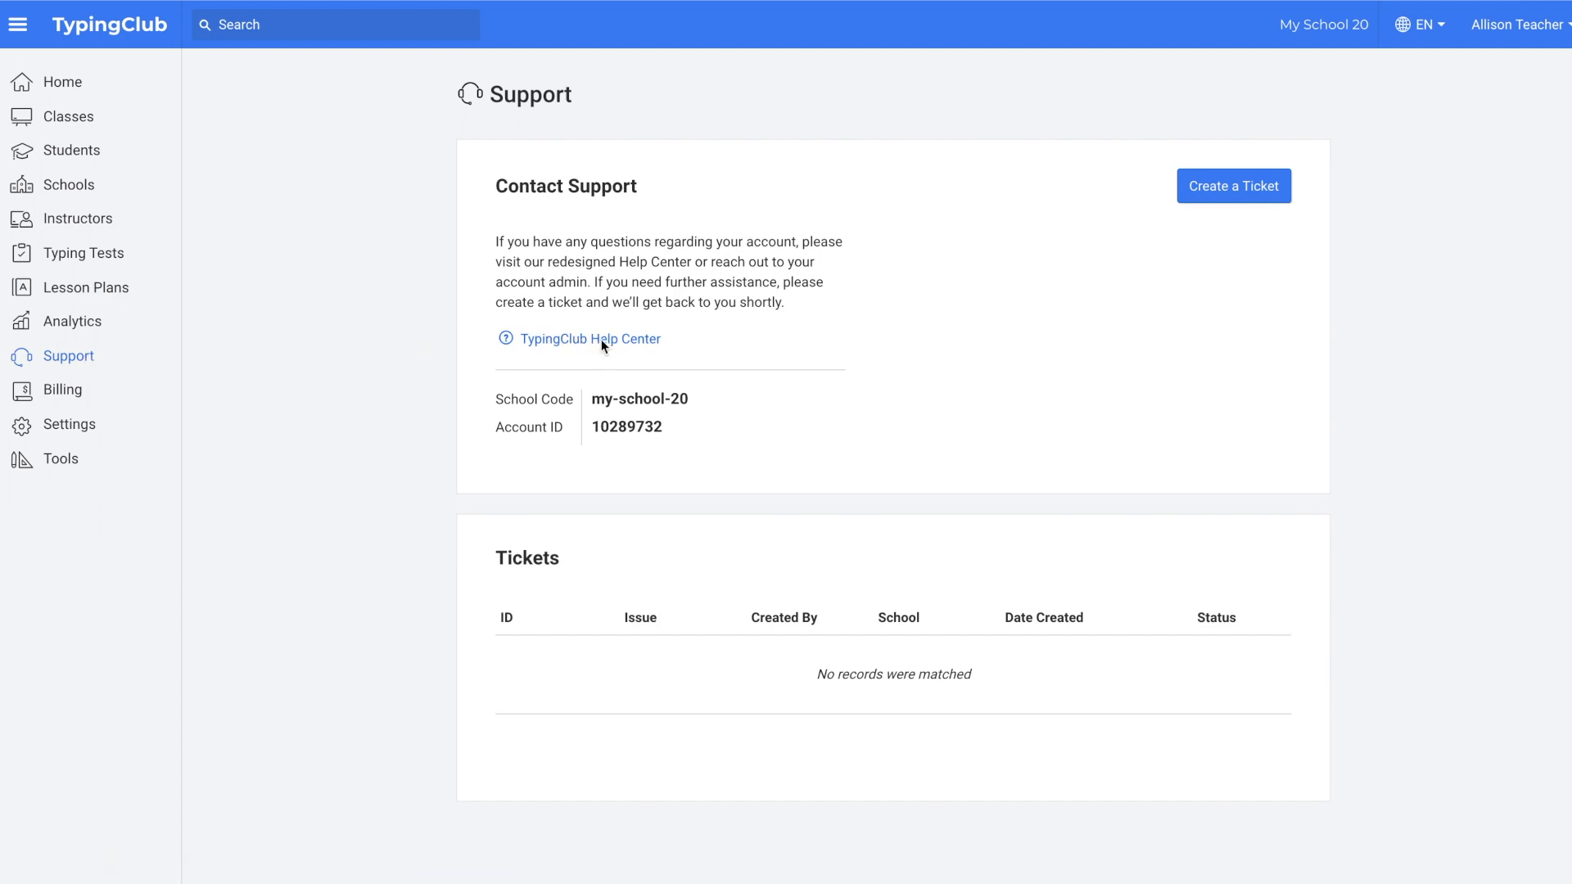
click(575, 339)
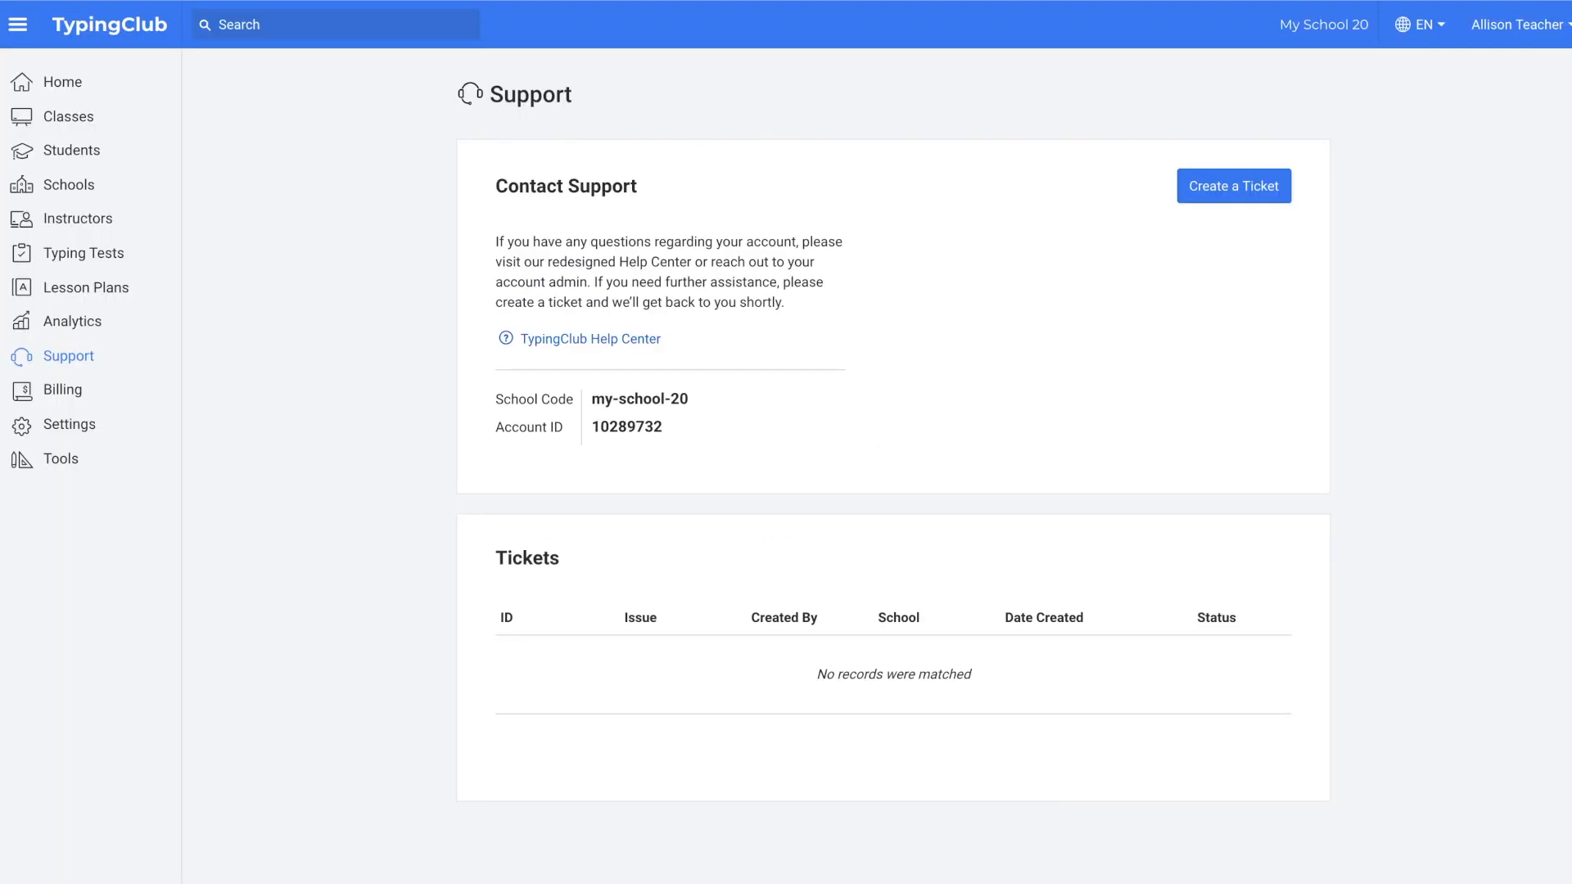
mouse_move(923, 346)
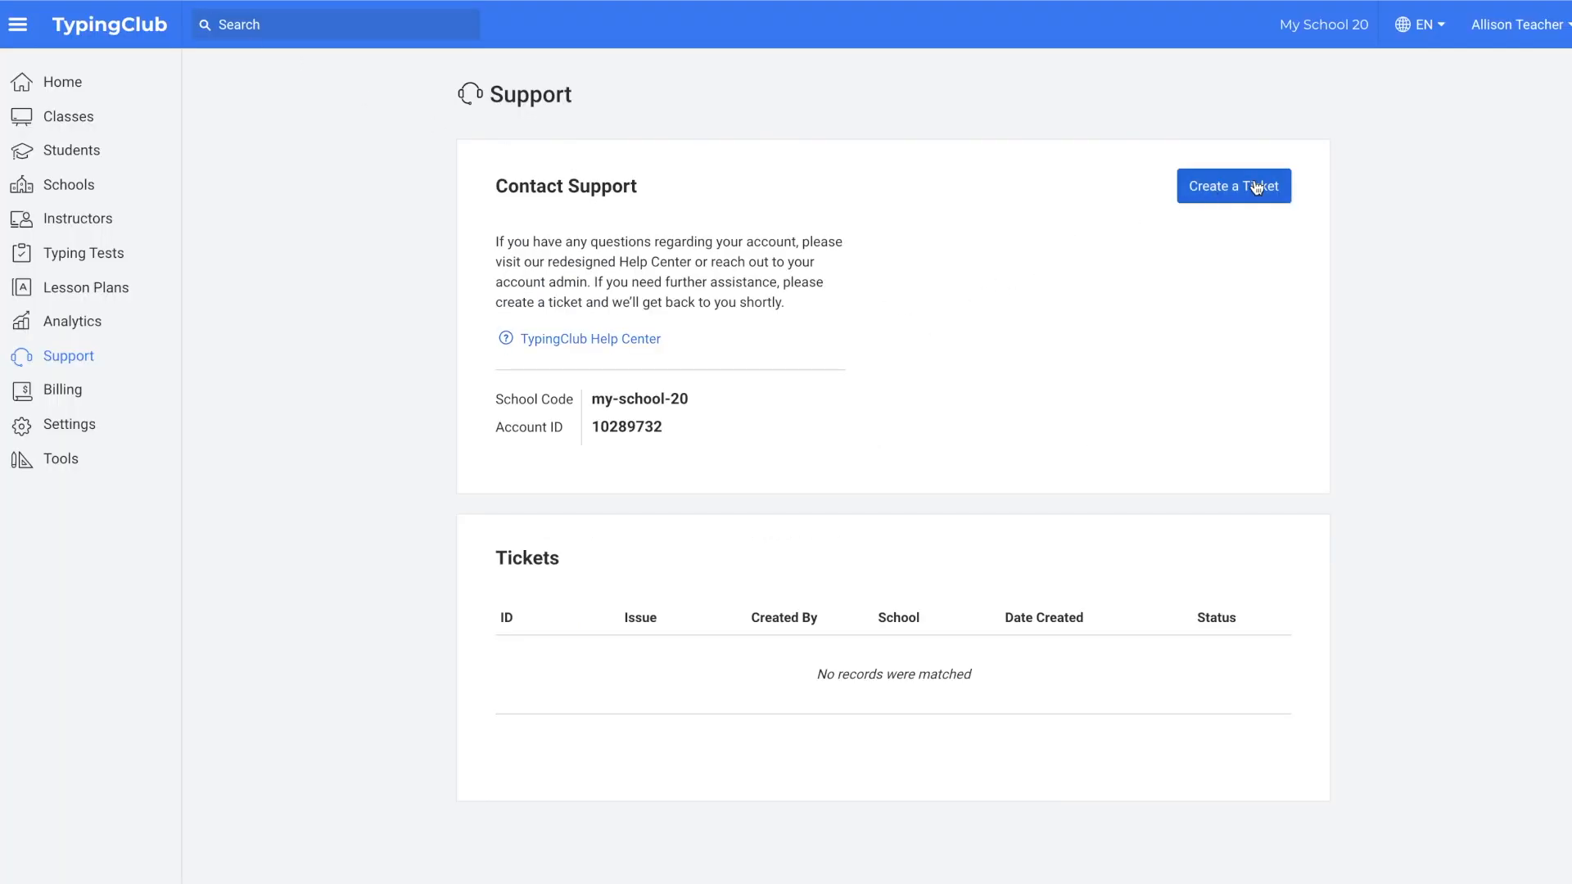
mouse_move(1234, 185)
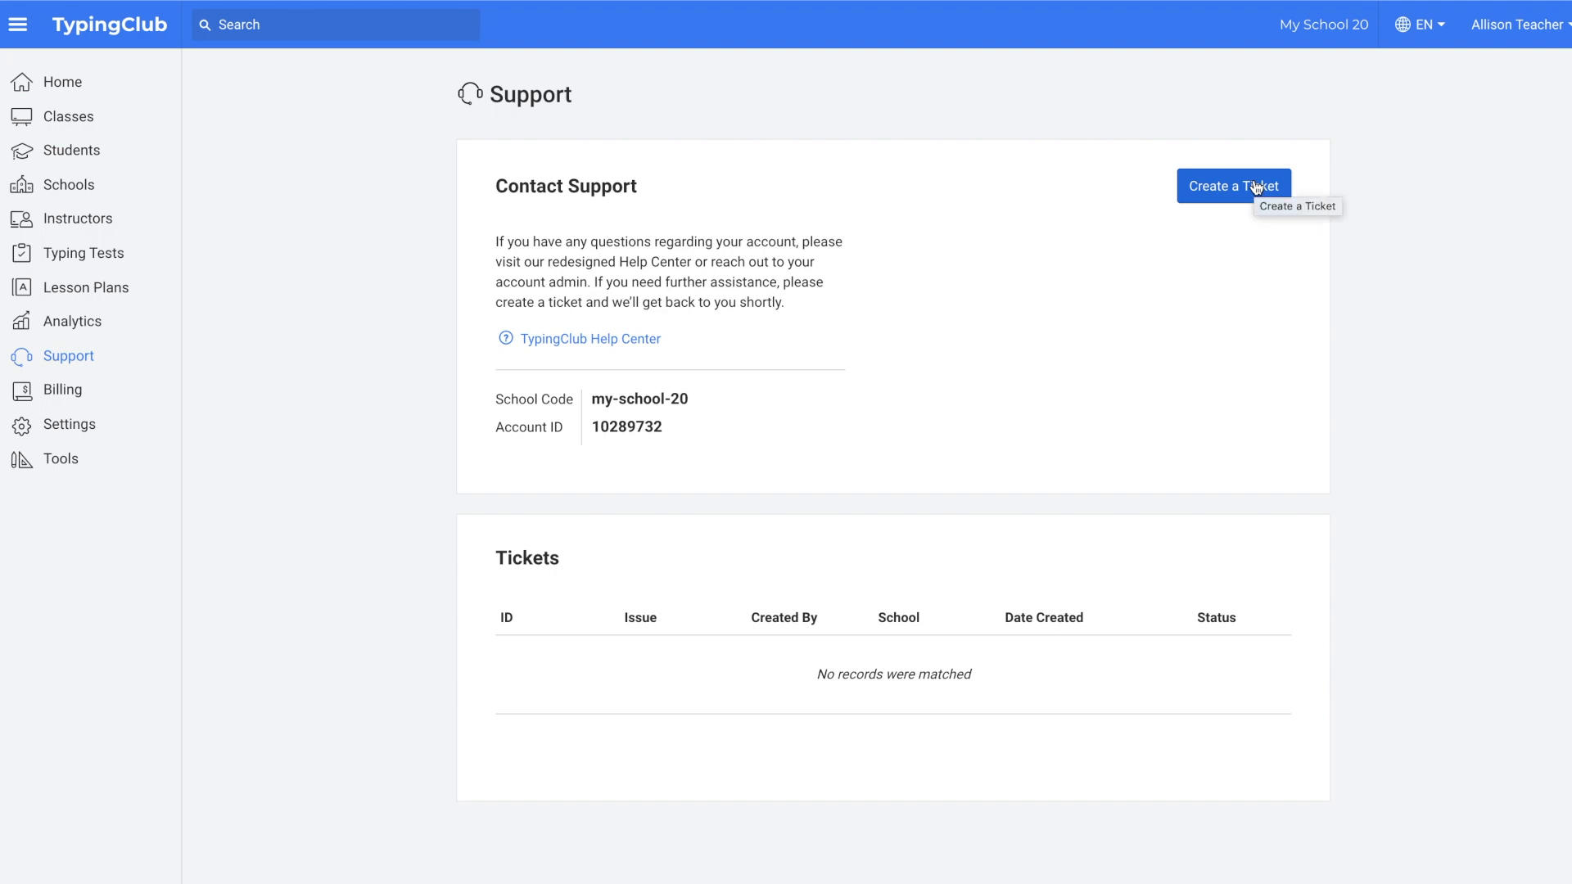